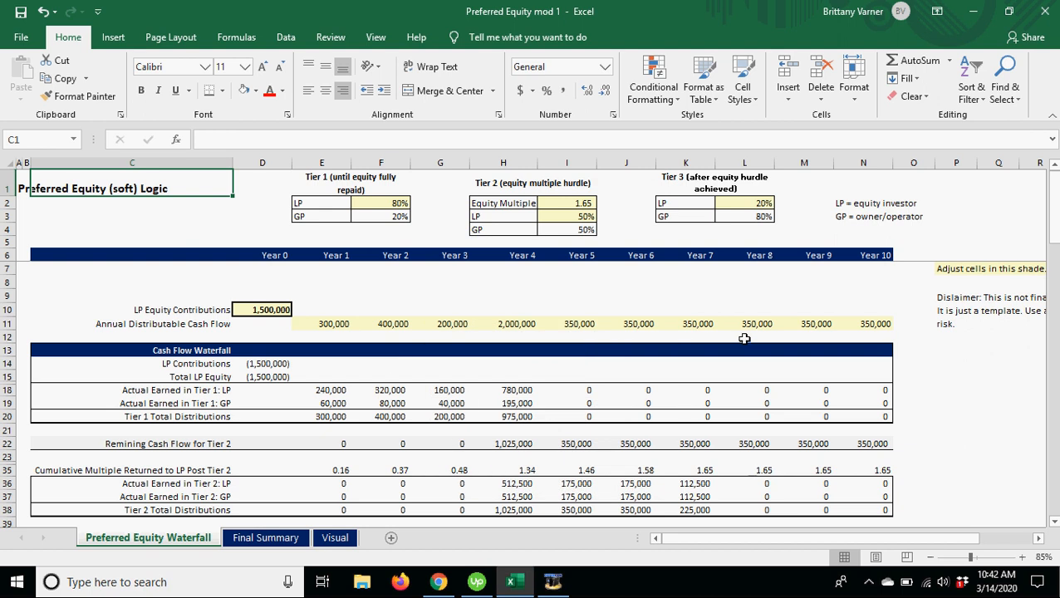
mouse_move(916, 116)
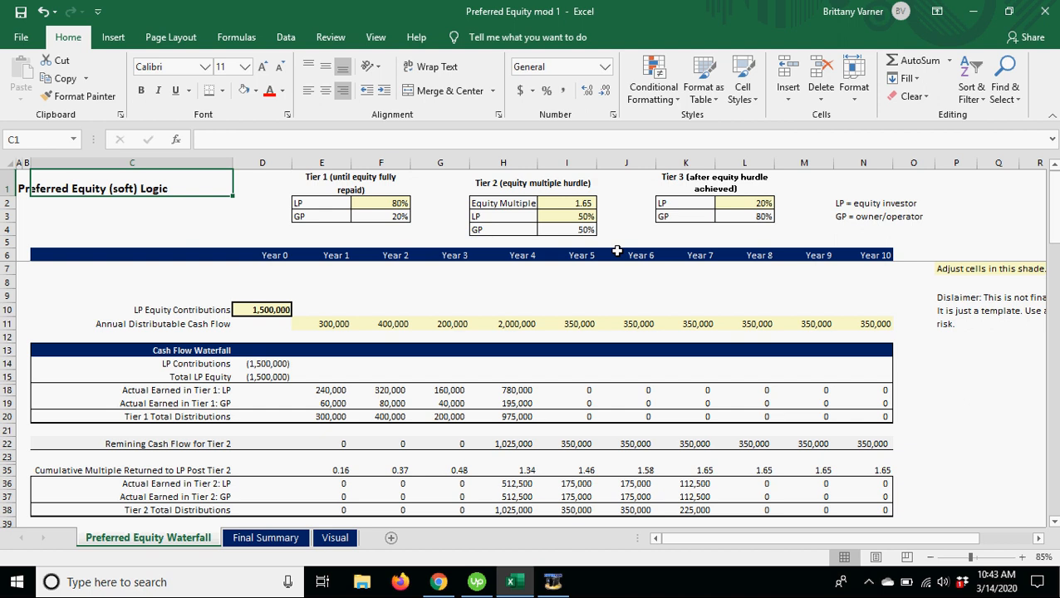
mouse_move(122, 213)
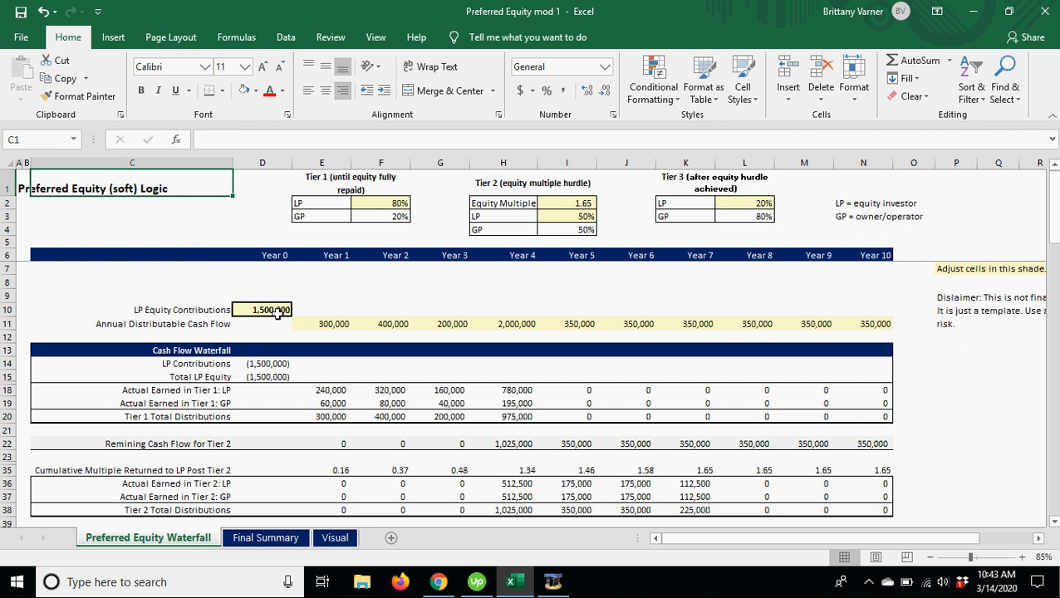
mouse_move(391, 338)
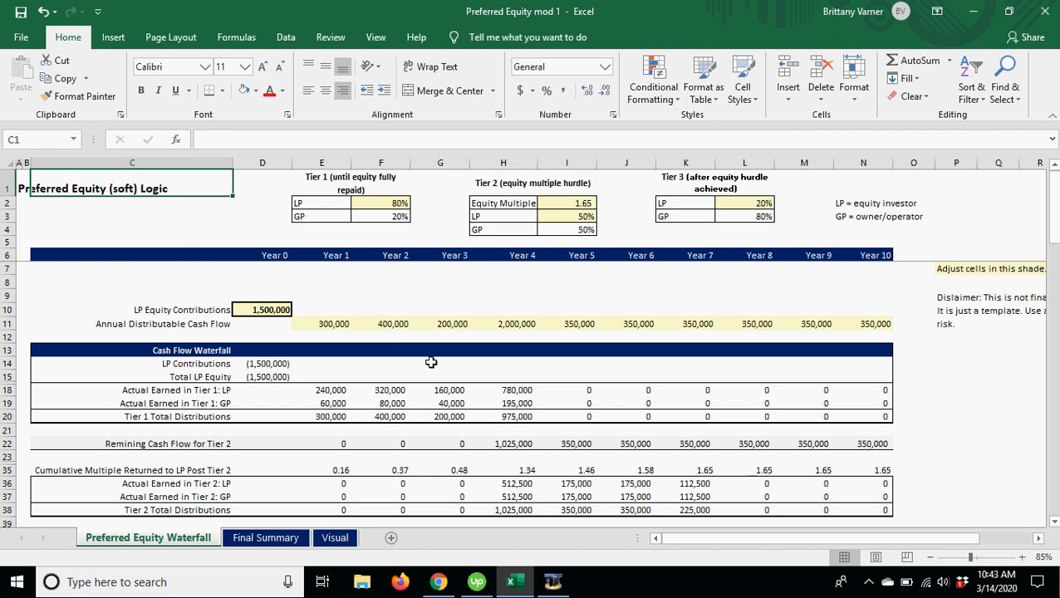
Review the Tier 1 heading, 80% LP share, GP share formula and 1,500,000 LP equity
click(351, 182)
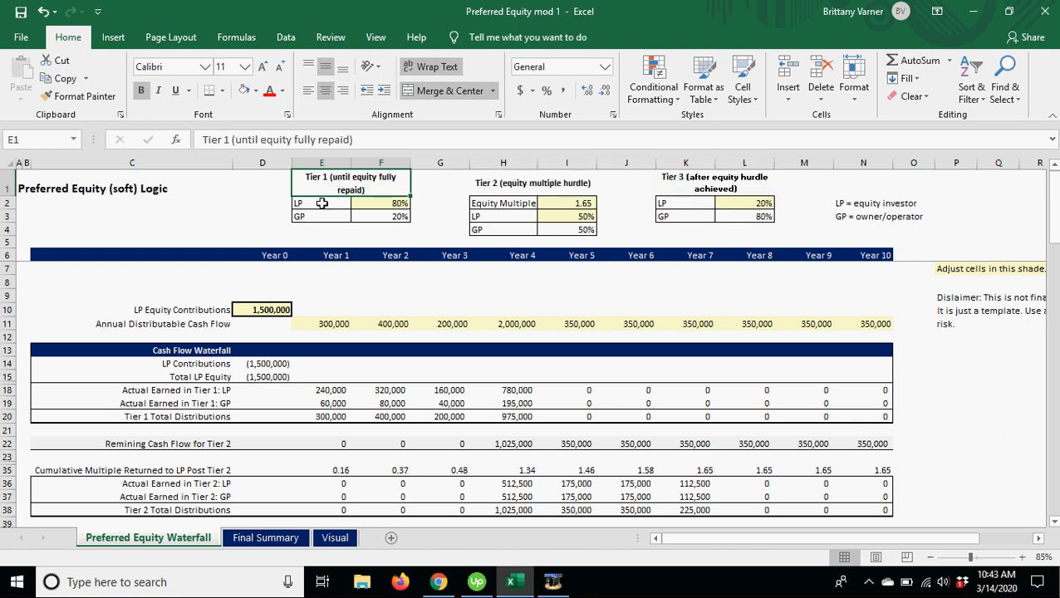
click(321, 204)
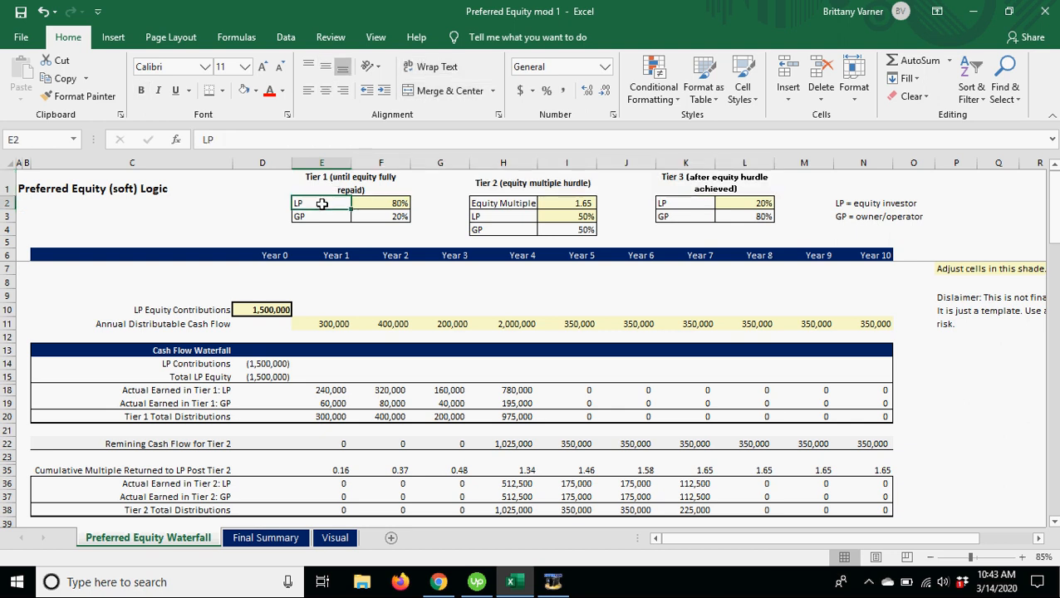
click(380, 203)
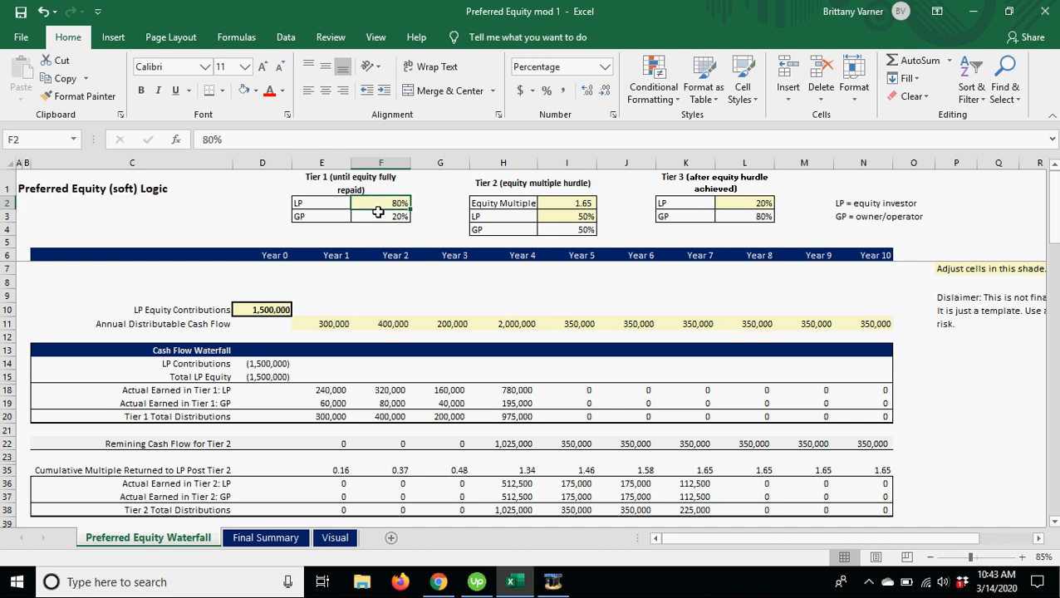
click(381, 216)
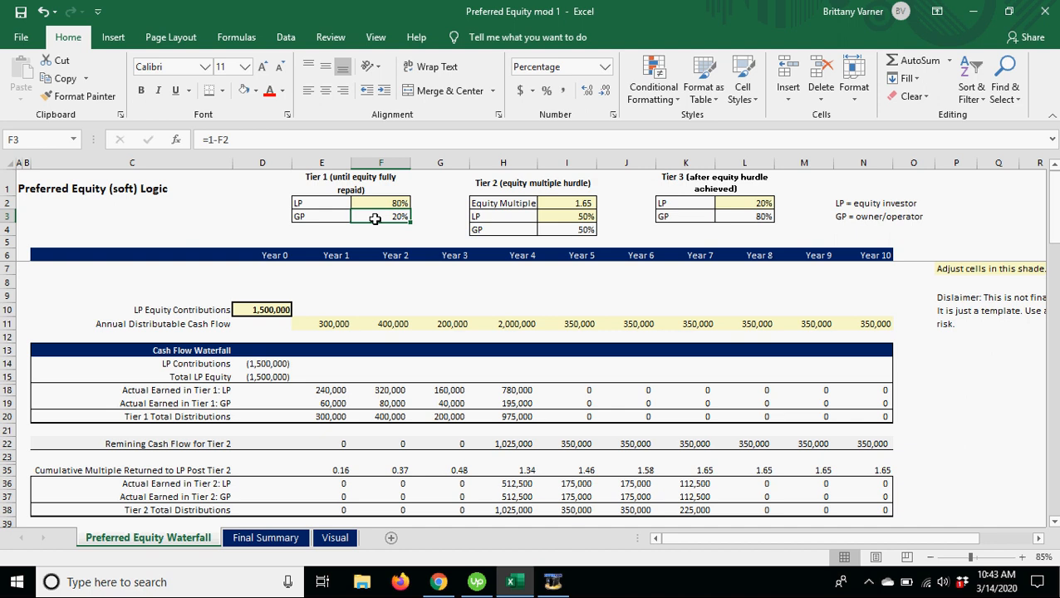
mouse_move(378, 208)
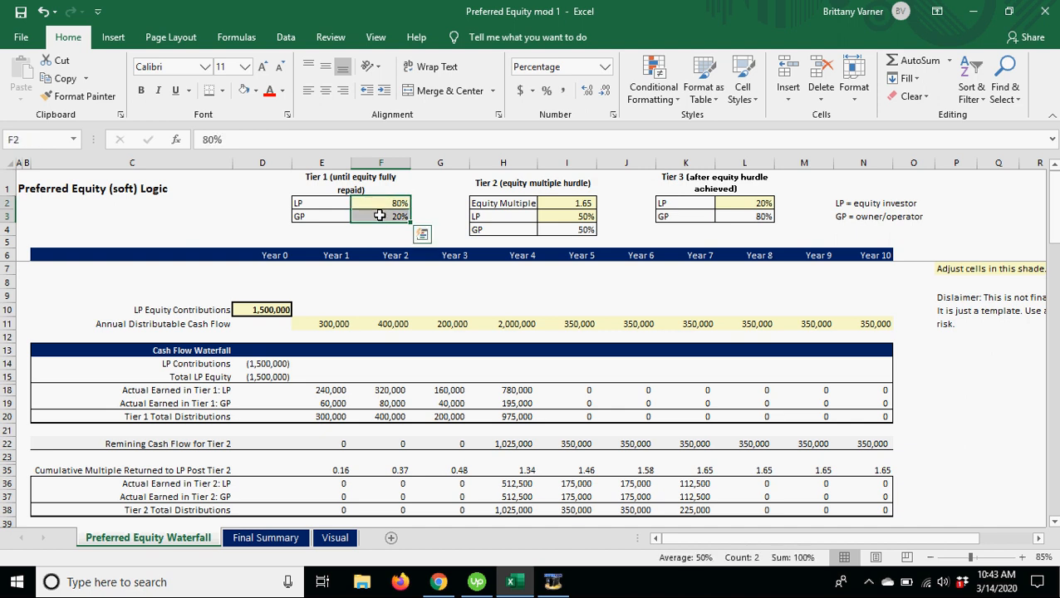
click(262, 309)
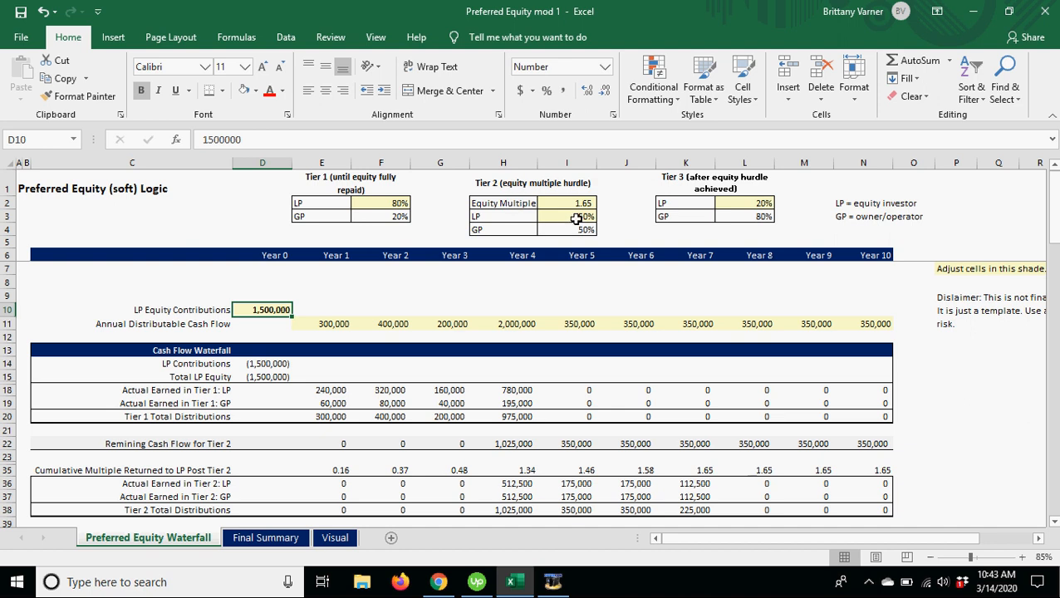
Check the Tier 2 50% LP share, its GP share formula, and the Tier 3 20% LP share
click(567, 216)
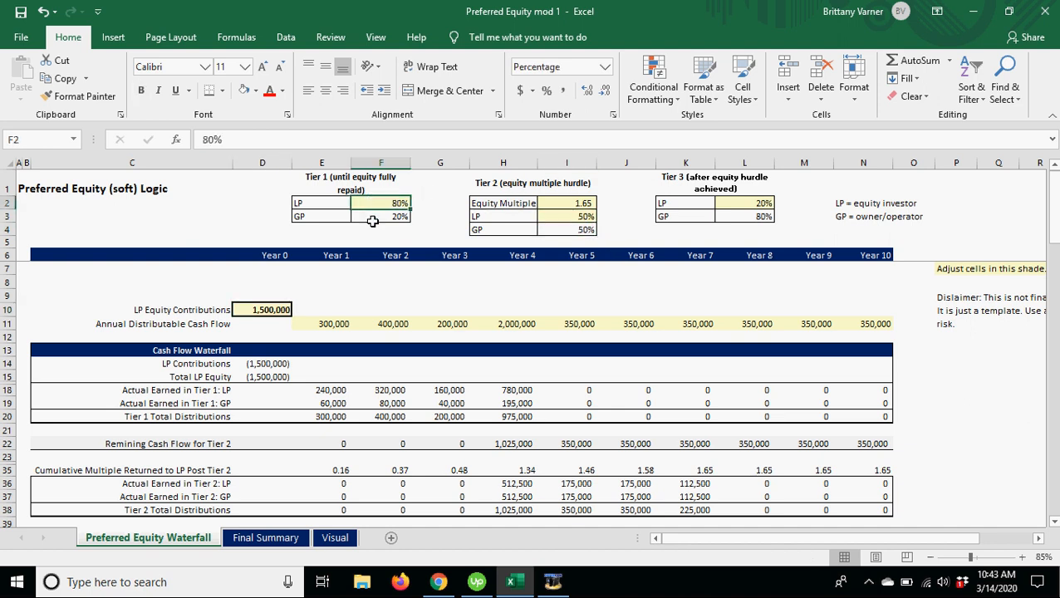
click(567, 216)
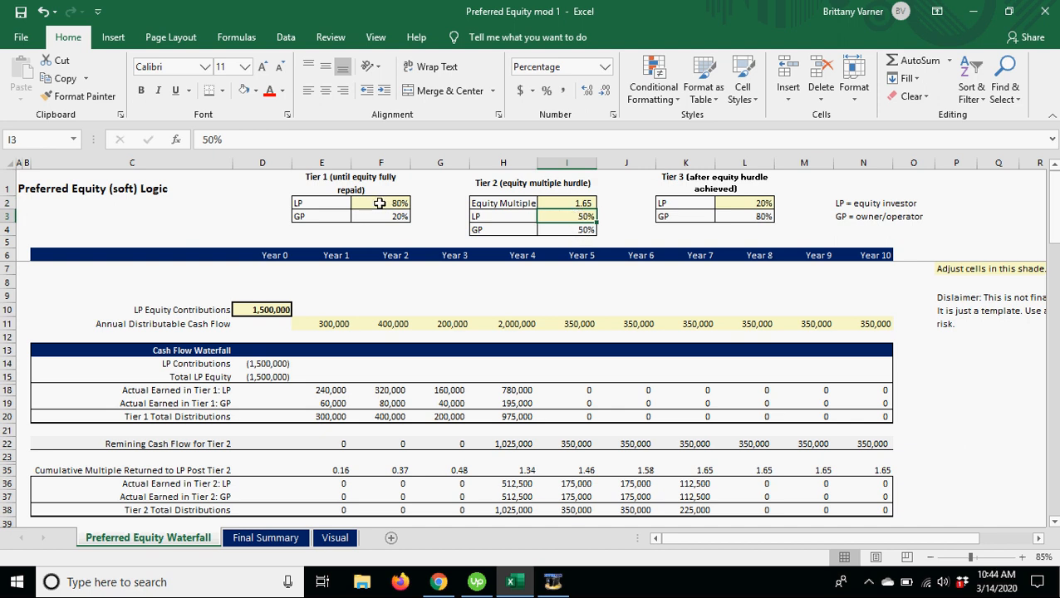
click(350, 182)
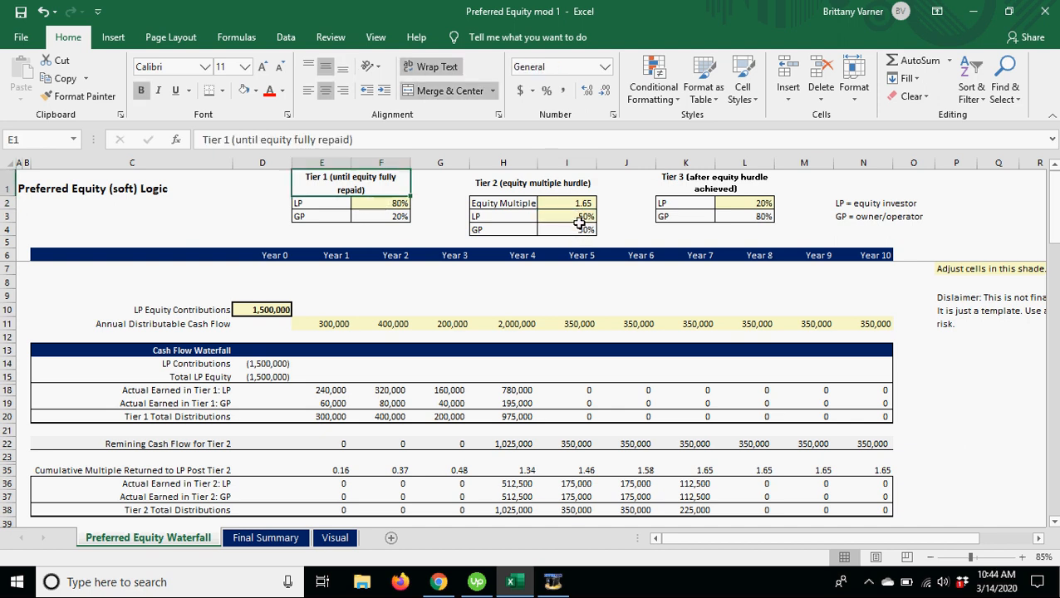
click(566, 231)
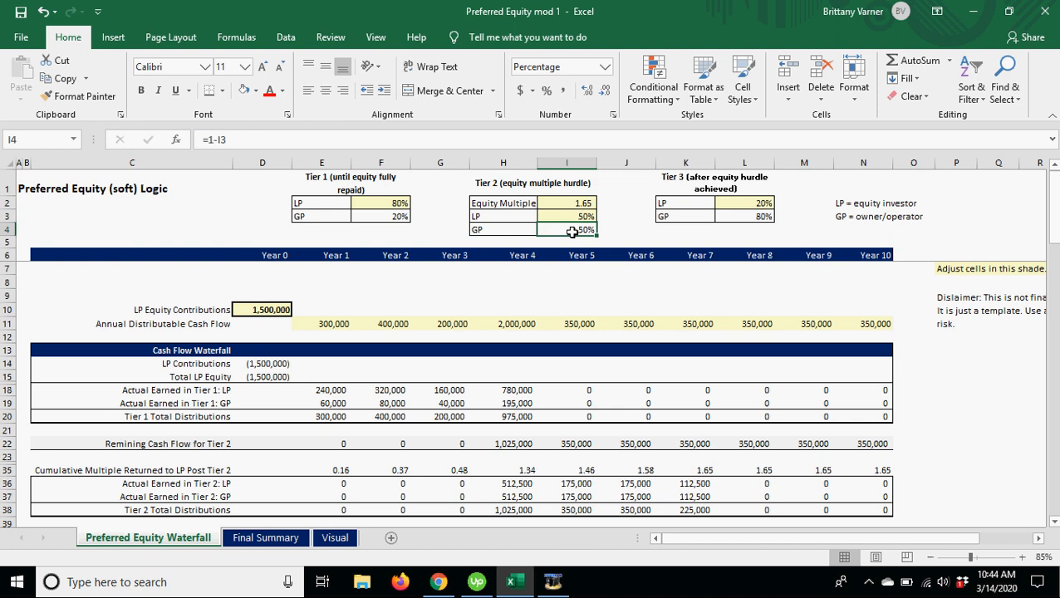
mouse_move(512, 204)
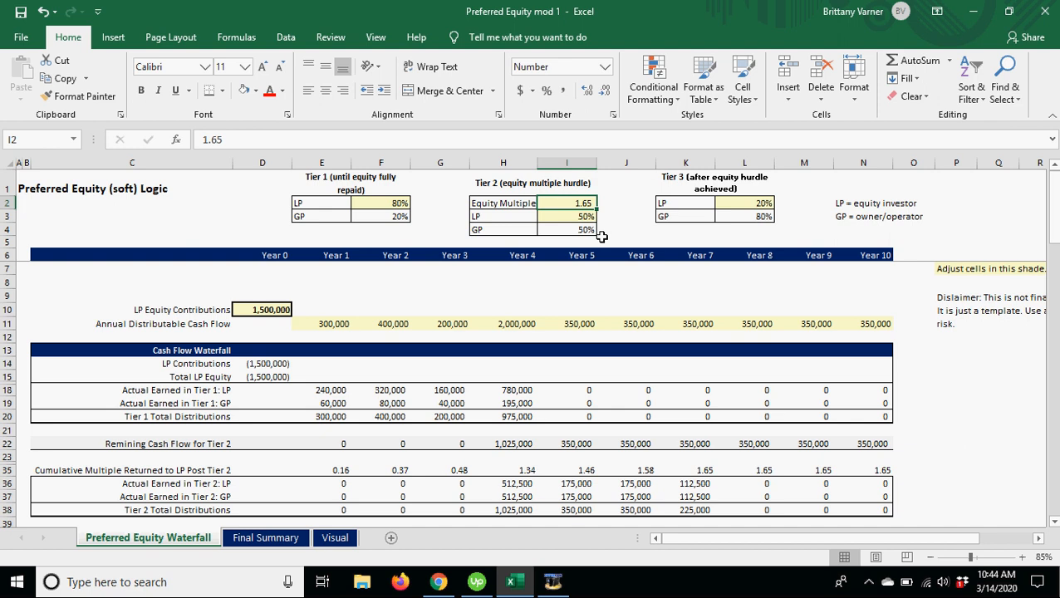
mouse_move(667, 270)
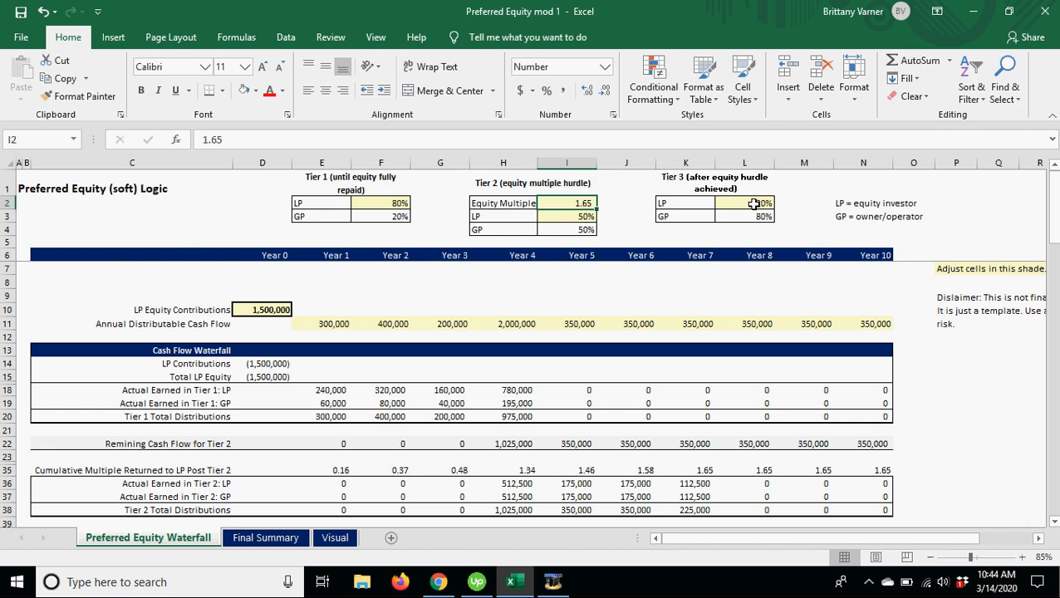
click(744, 204)
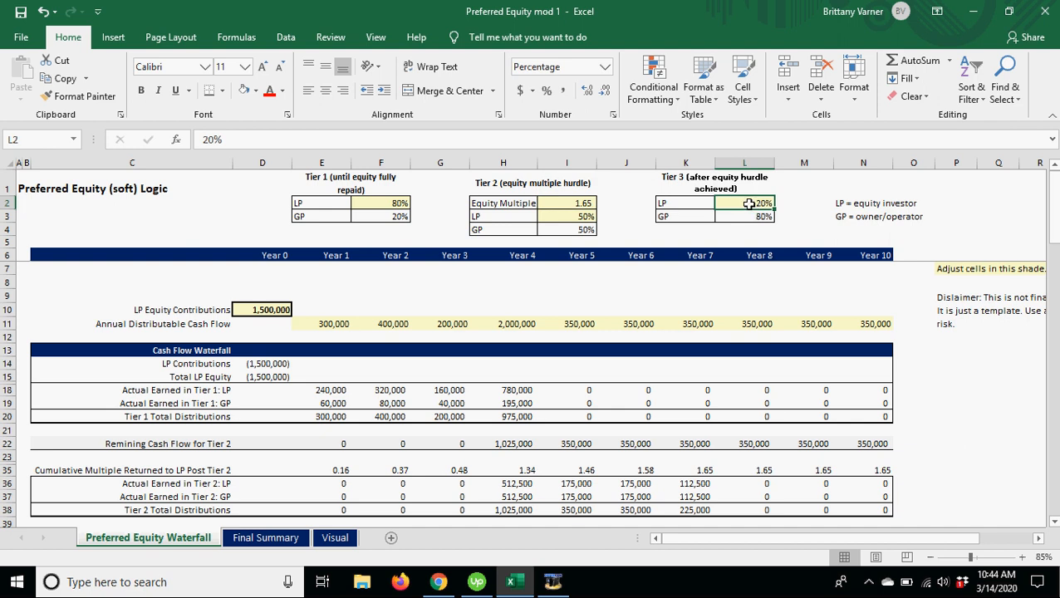
mouse_move(613, 215)
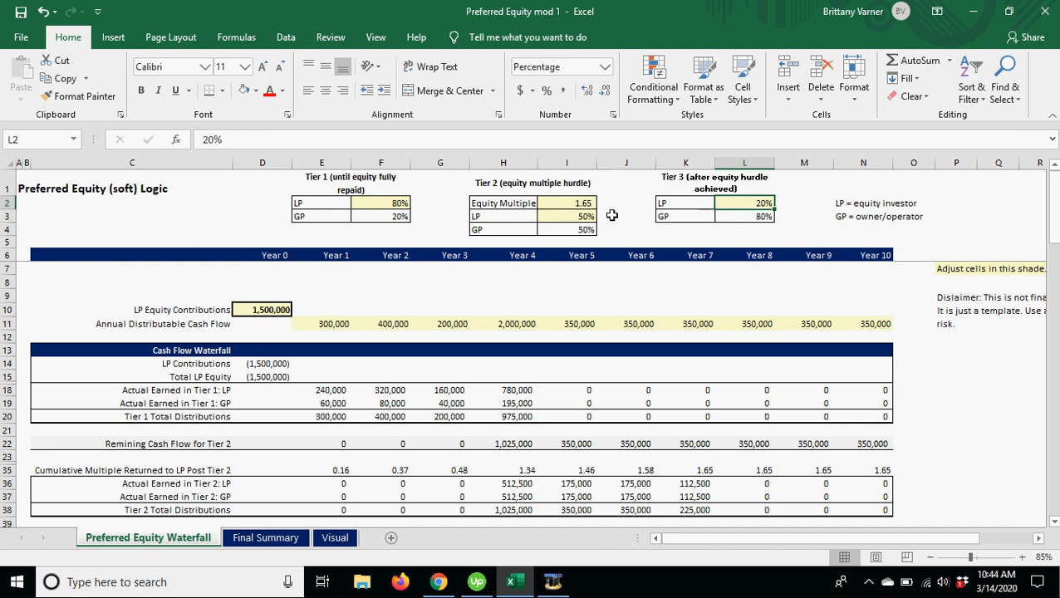
mouse_move(511, 221)
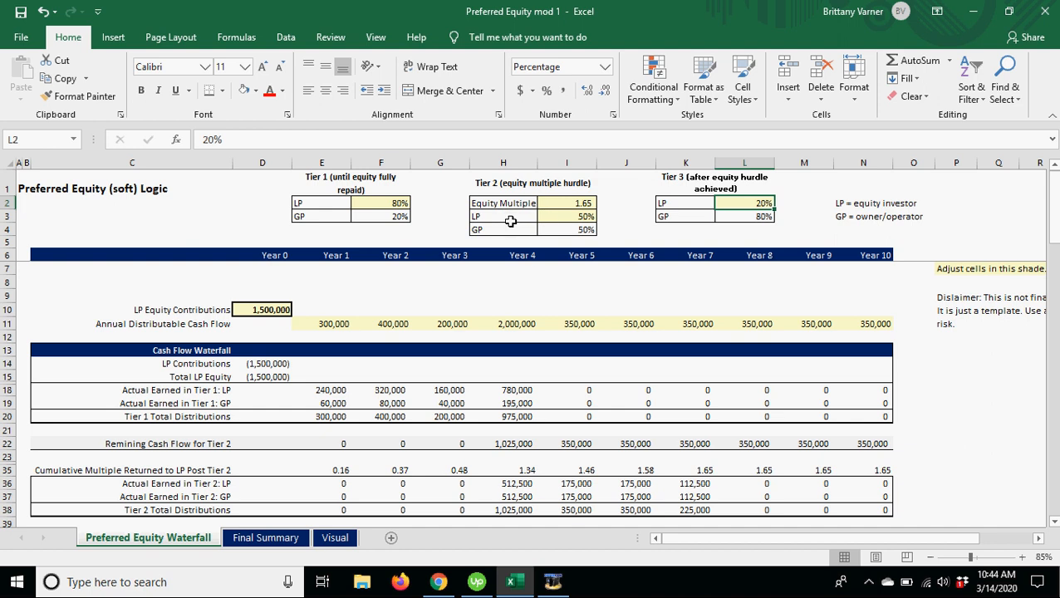
mouse_move(555, 206)
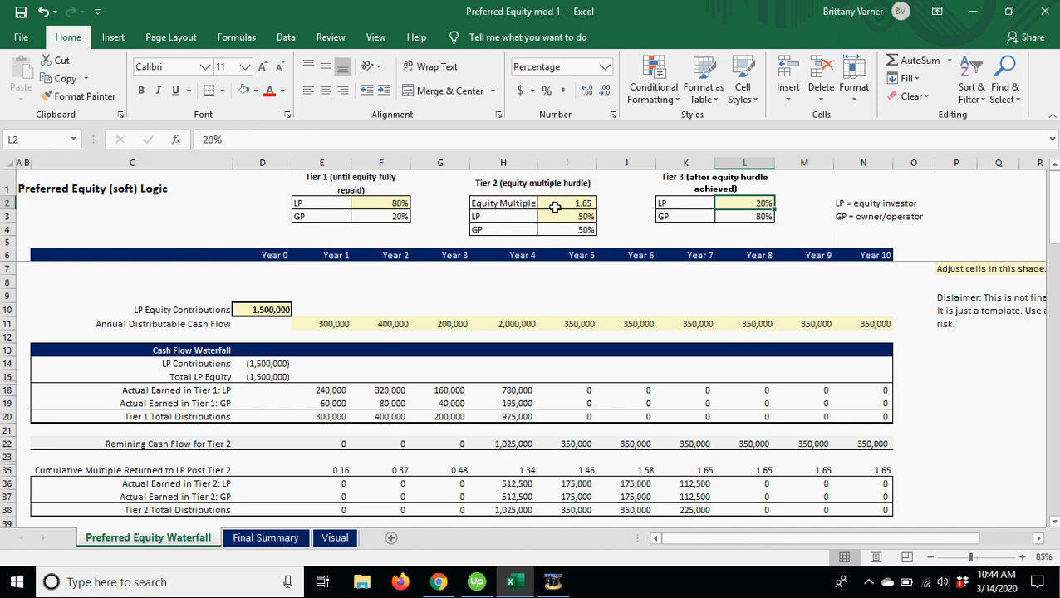
mouse_move(753, 204)
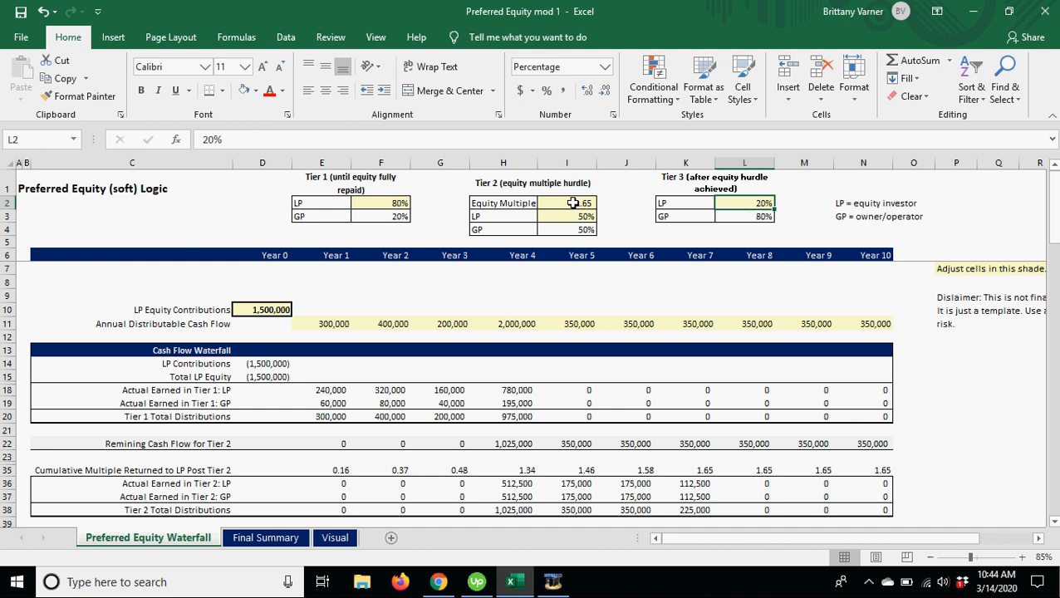
Re-inspect the 1.65 equity multiple hurdle alongside the Tier 1 and Tier 2 LP shares
click(567, 203)
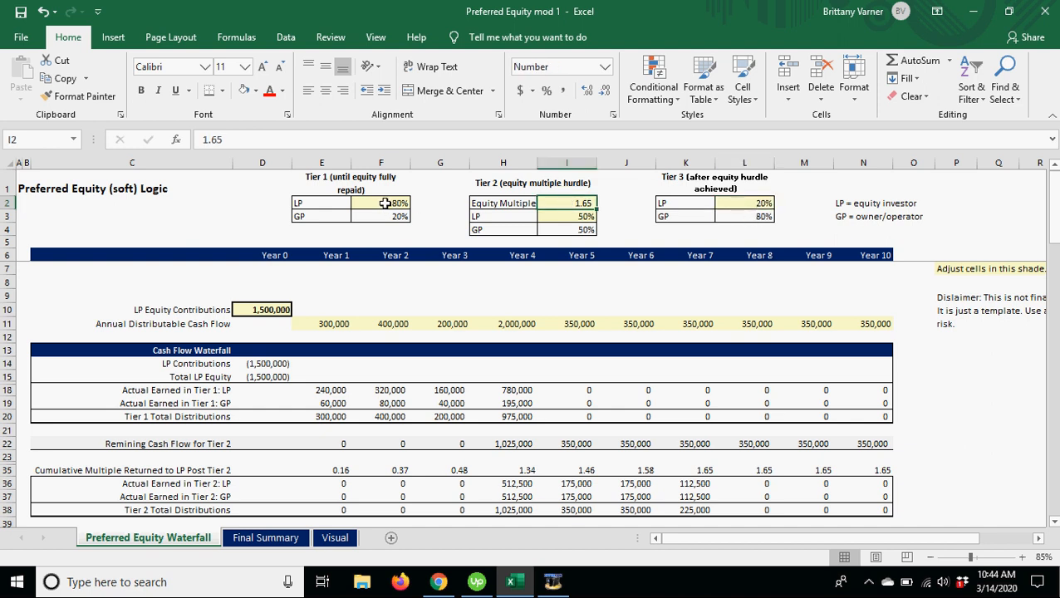
click(381, 203)
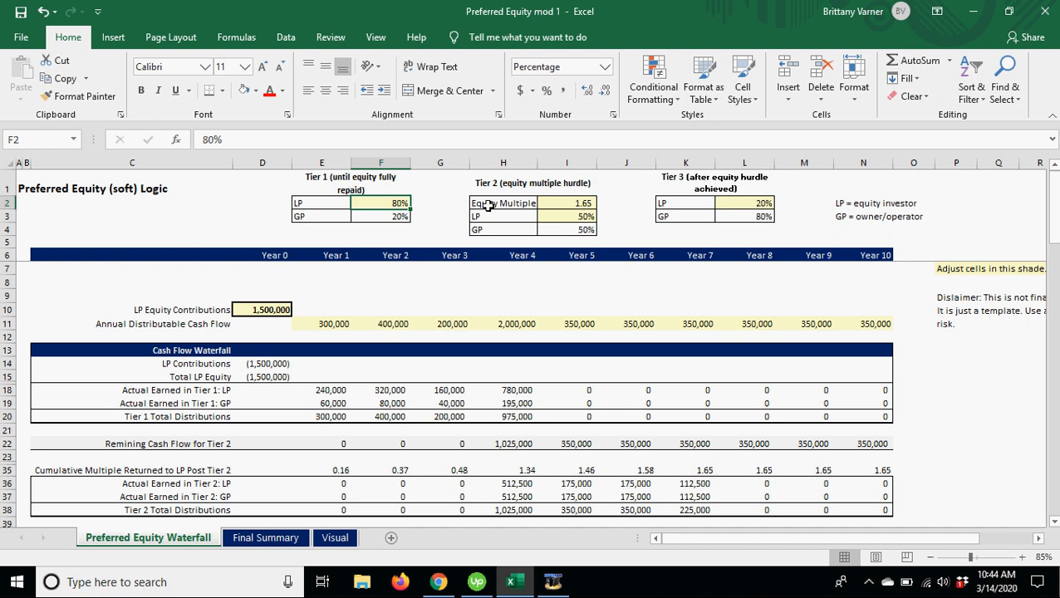
click(503, 204)
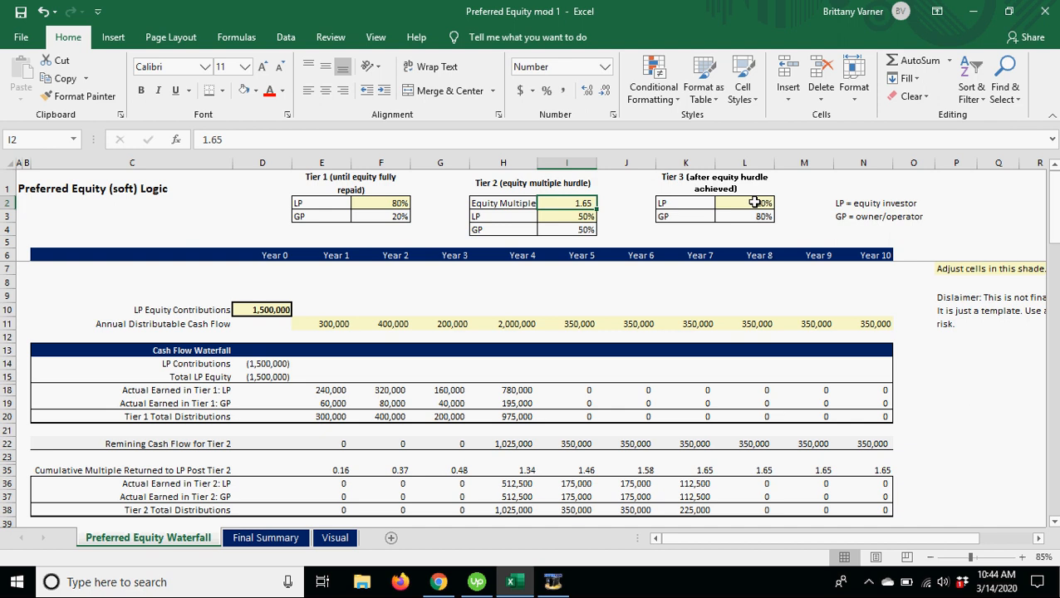
click(744, 202)
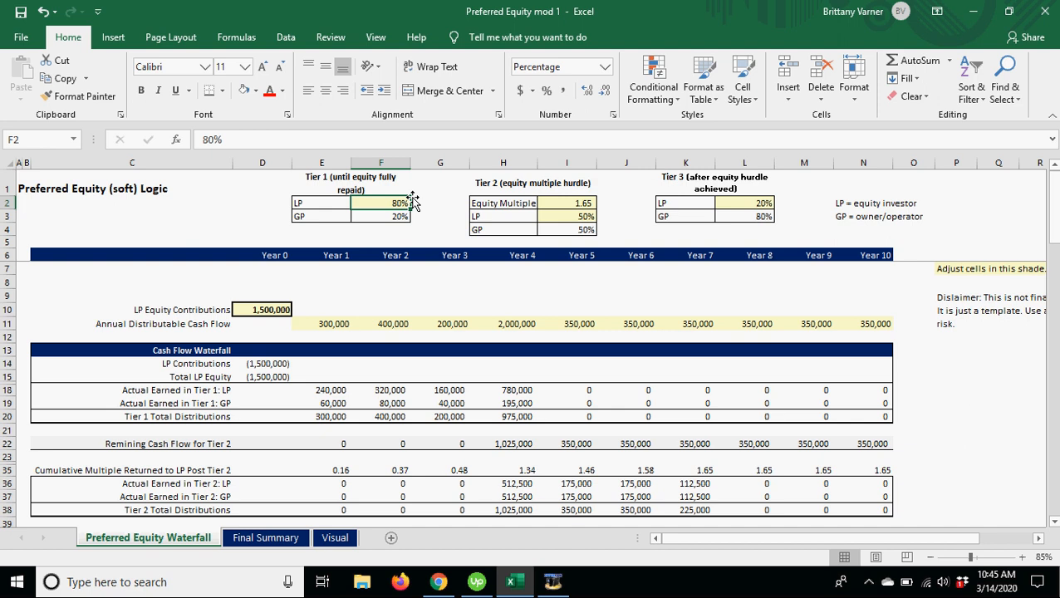
click(566, 202)
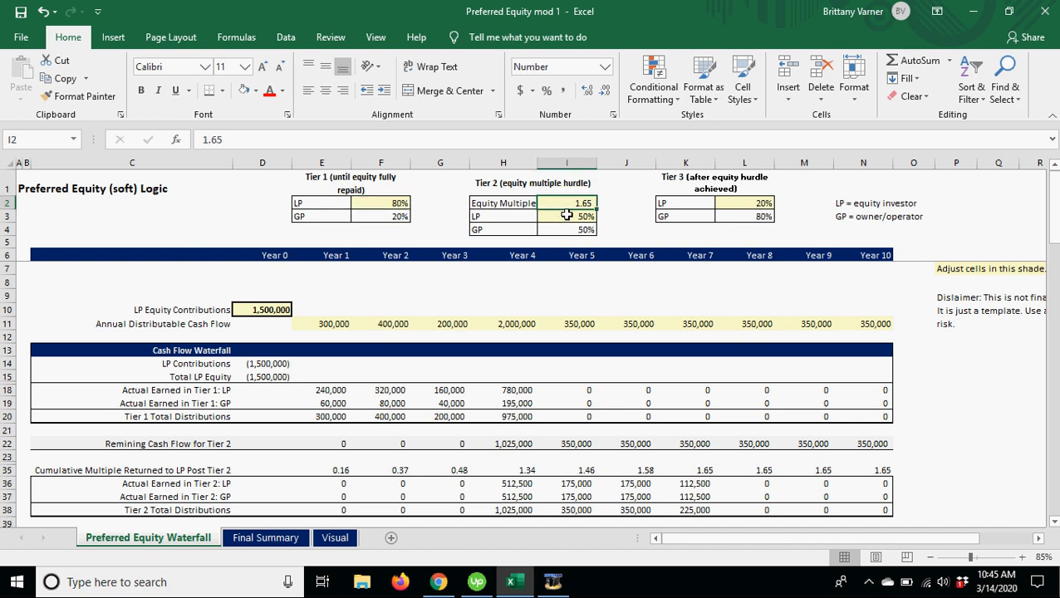
mouse_move(308, 188)
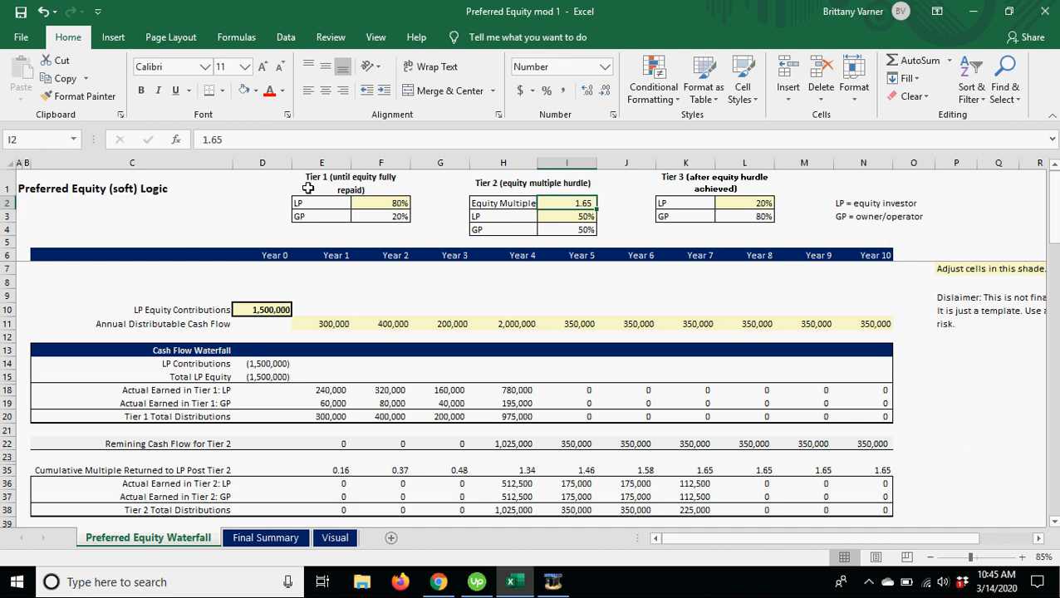
mouse_move(269, 312)
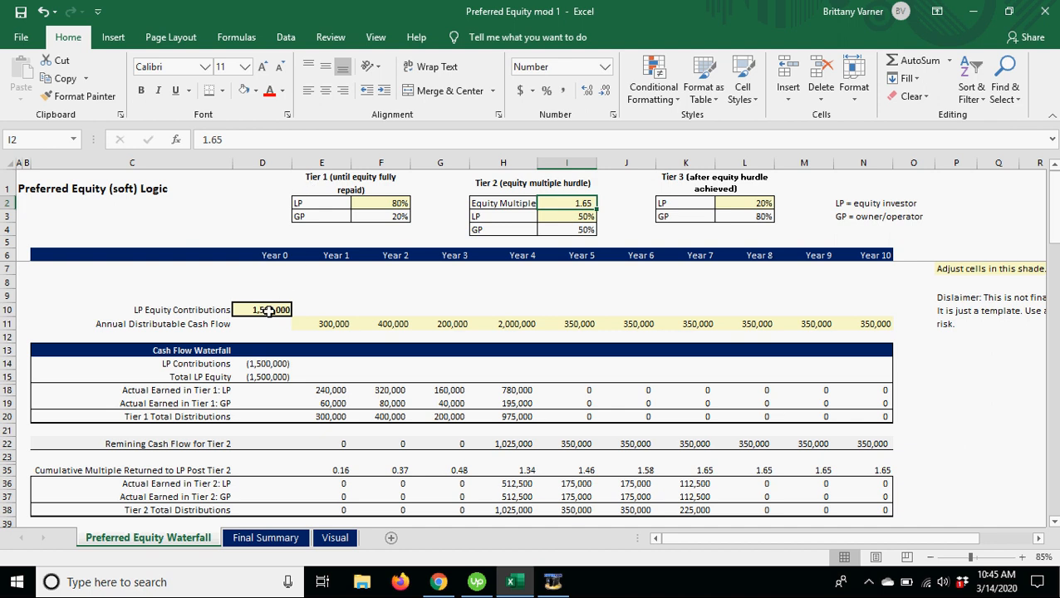
click(380, 203)
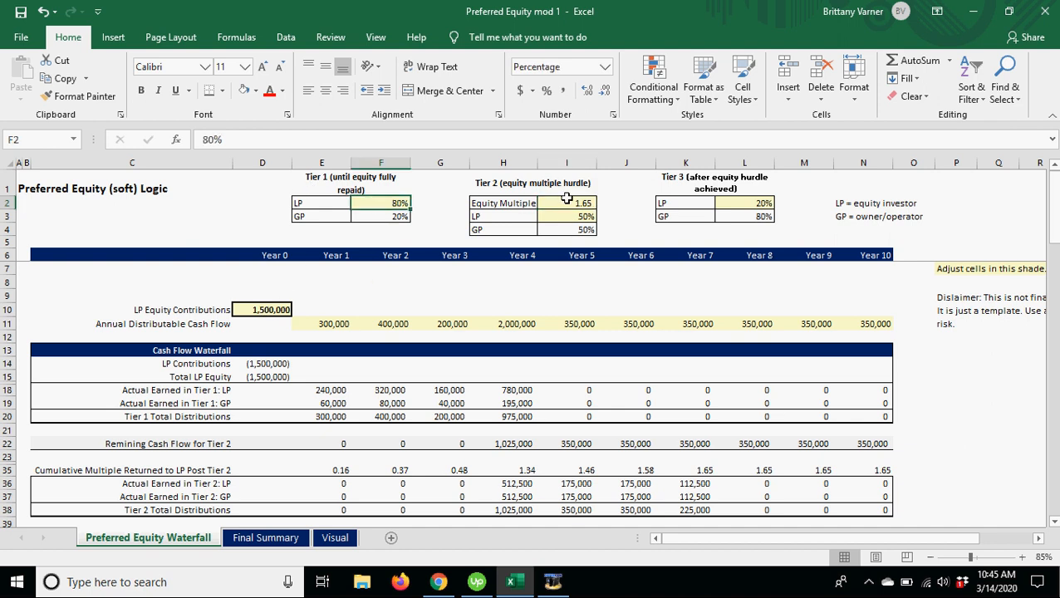
click(567, 216)
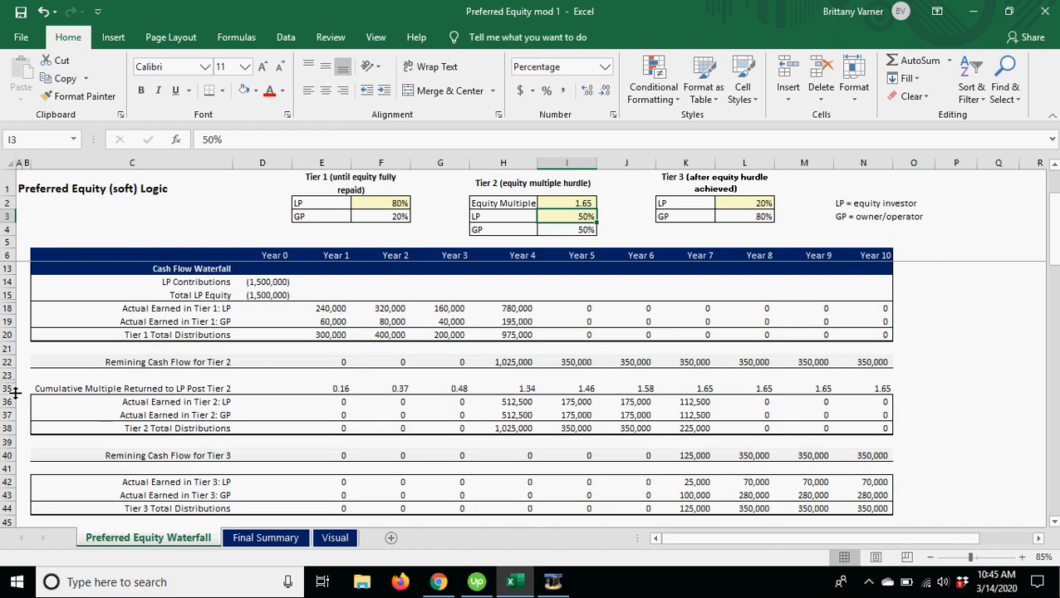
Hide rows 24–34 of Tier 2 helper calculations from the row header menu
right_click(12, 388)
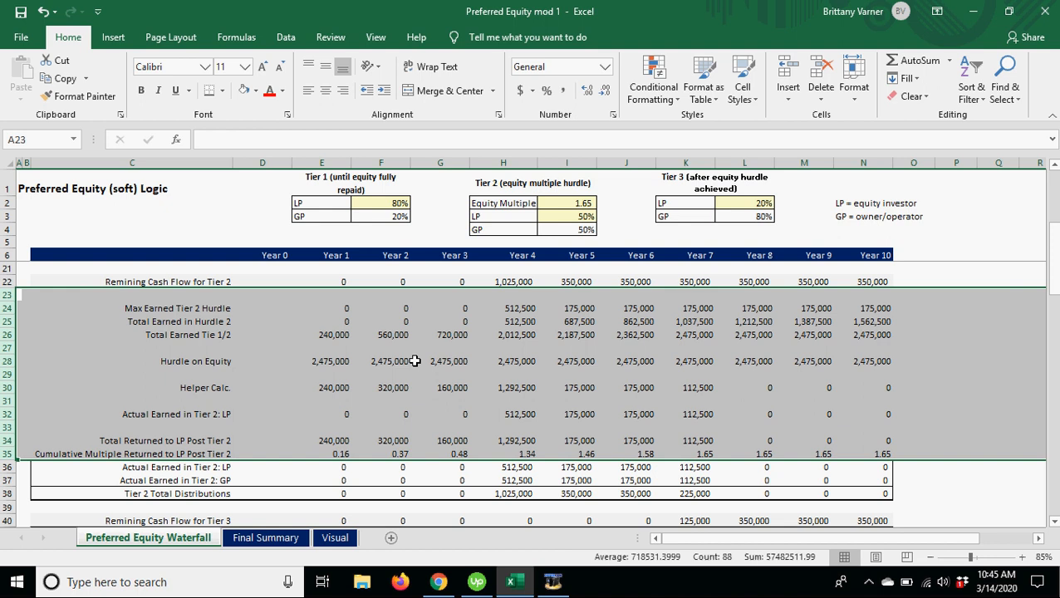
mouse_move(542, 414)
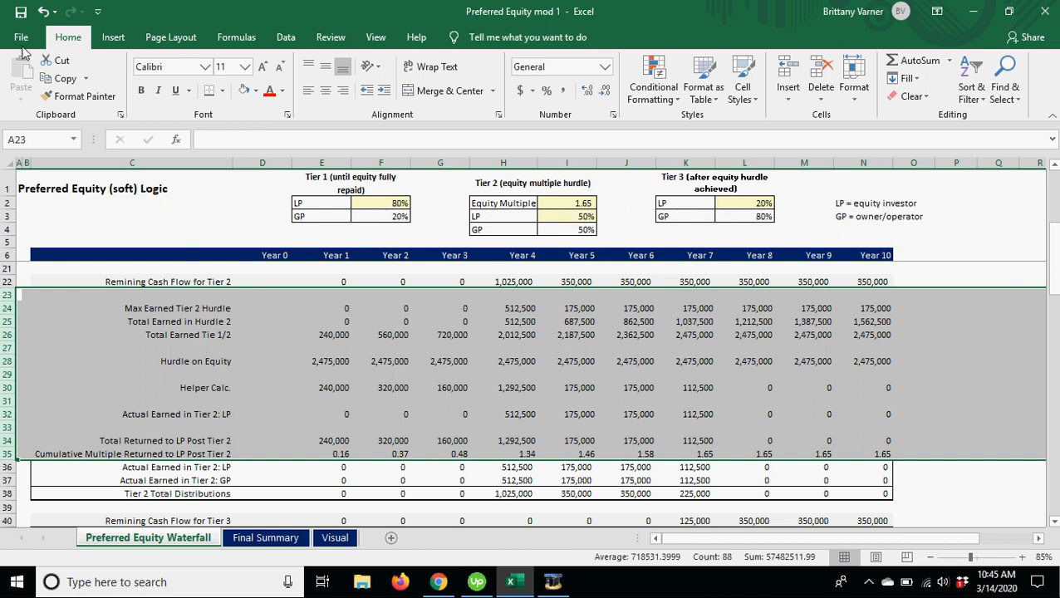
scroll(down, 3)
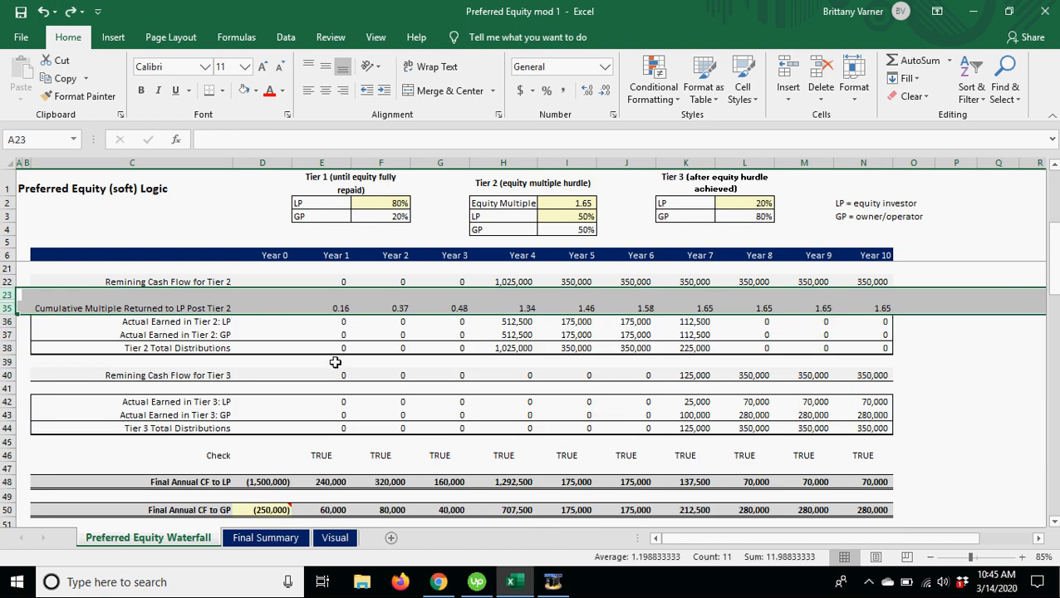
scroll(up, 3)
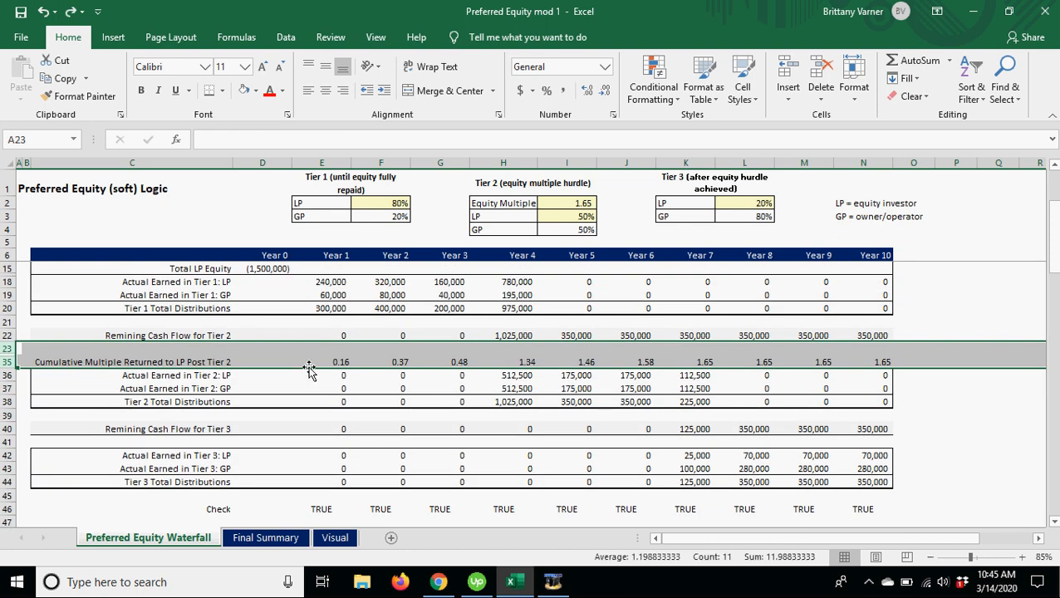
click(440, 361)
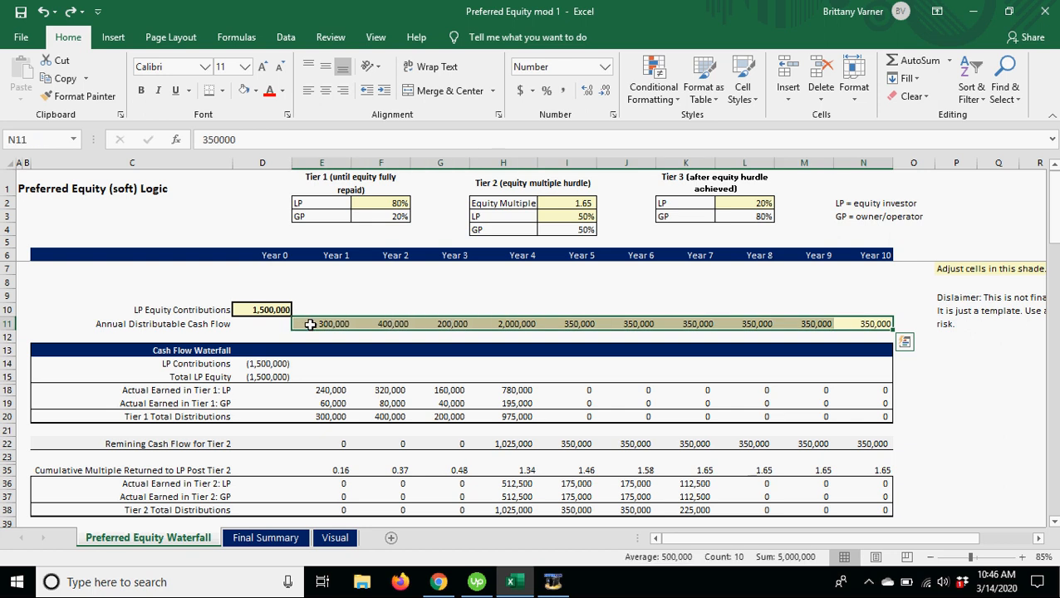
click(262, 309)
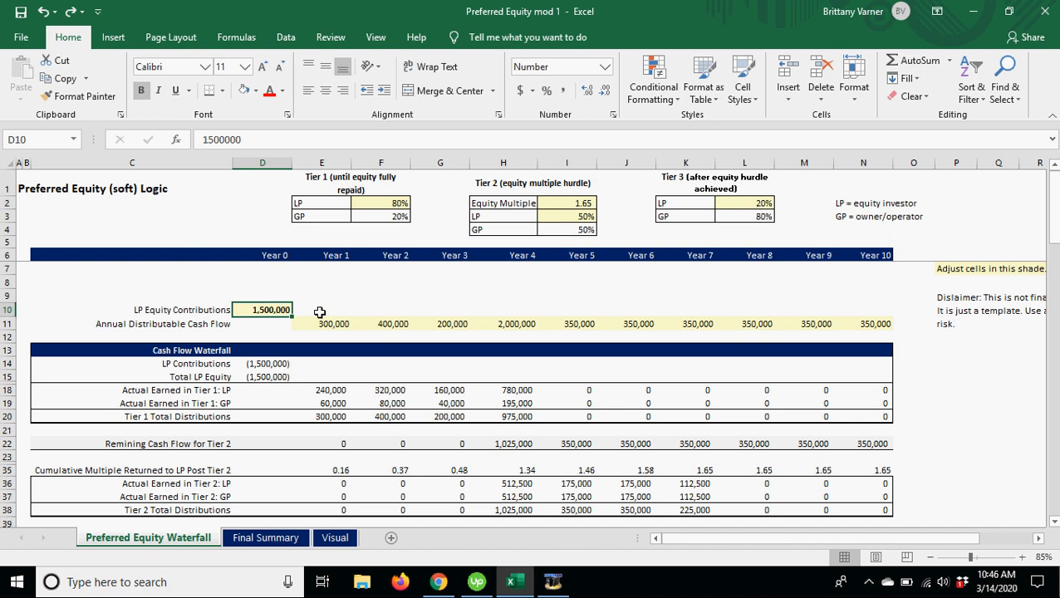
click(440, 309)
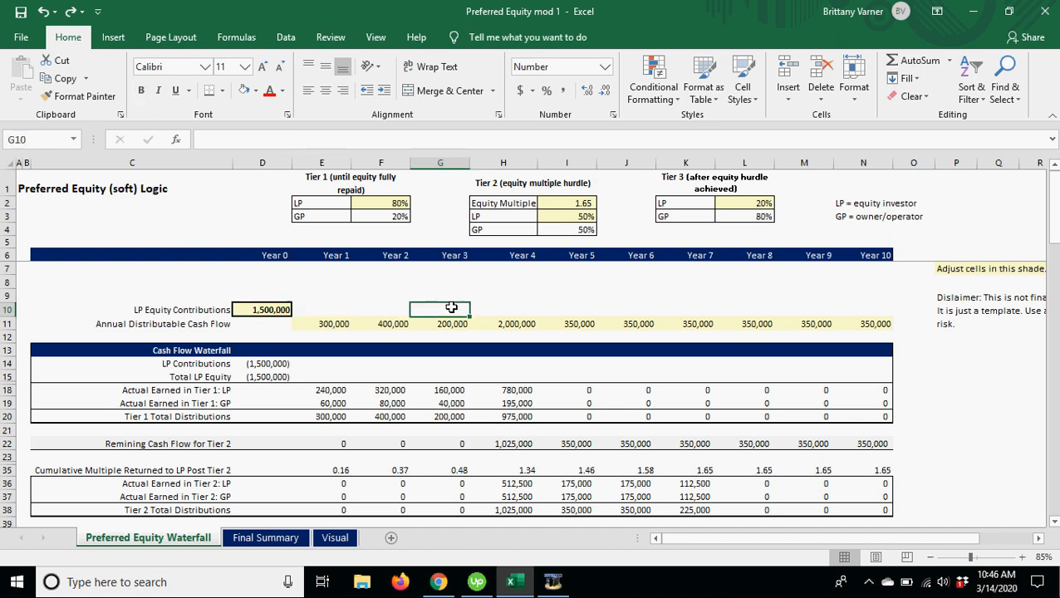
mouse_move(262, 309)
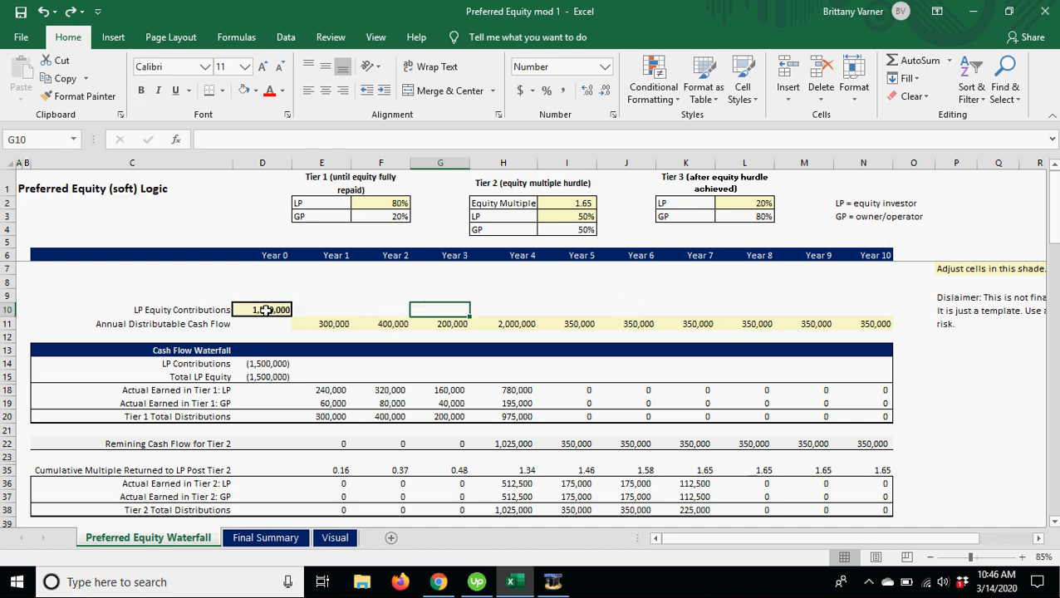
click(262, 309)
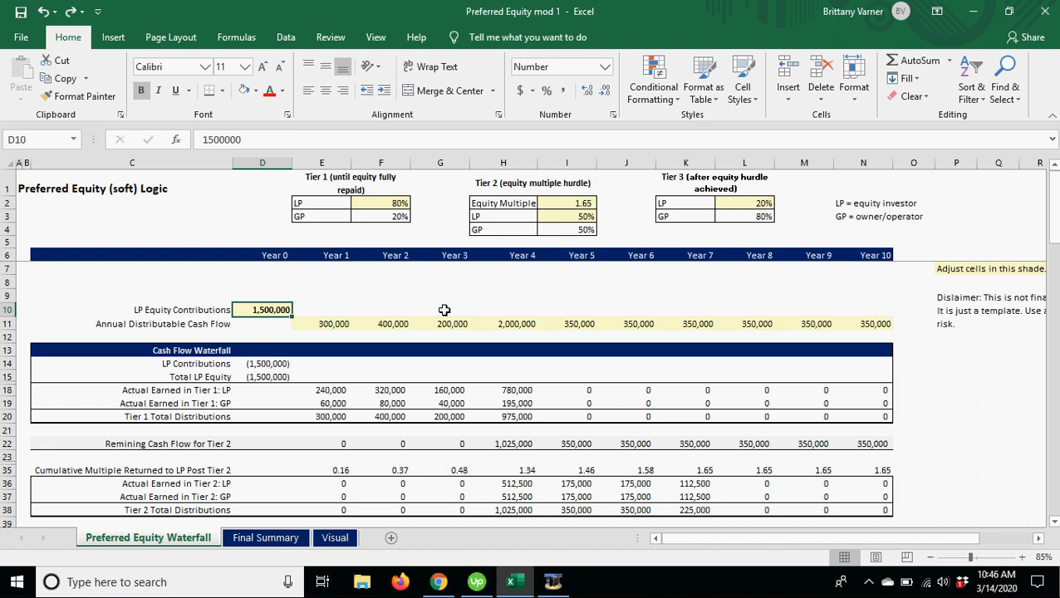
click(503, 310)
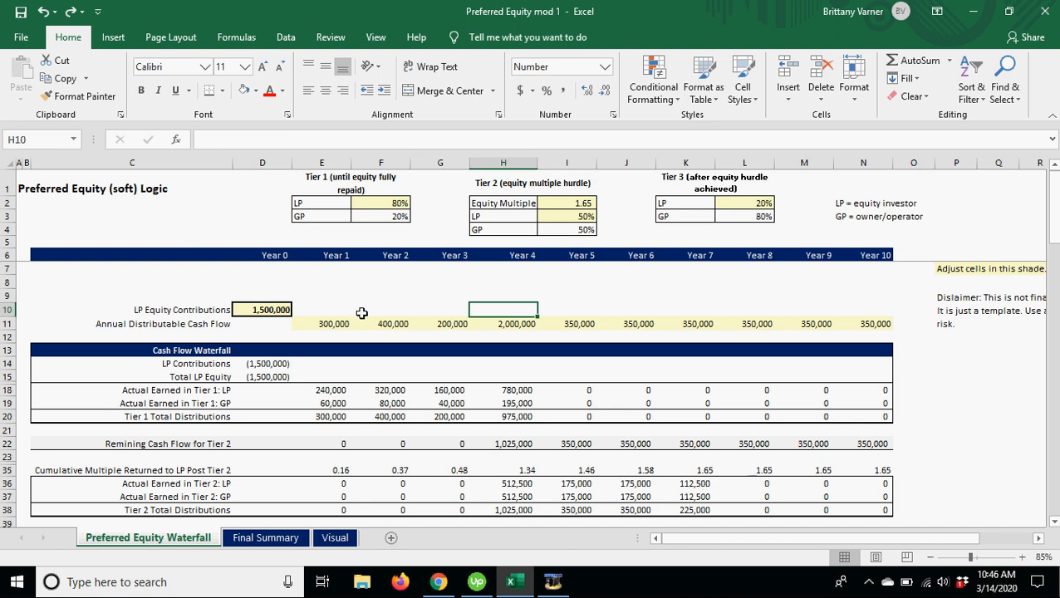
click(262, 309)
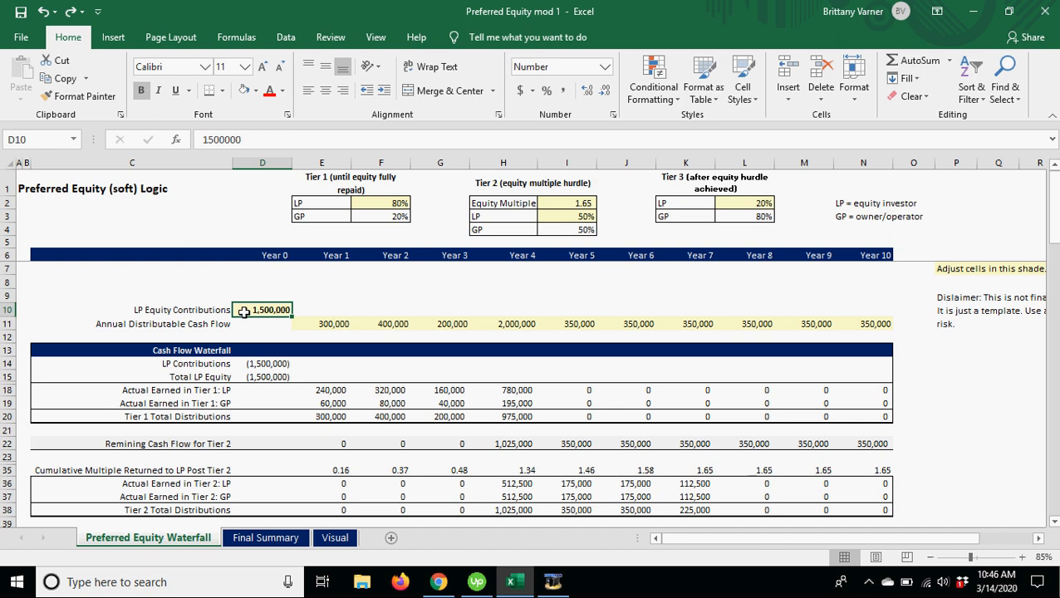
mouse_move(214, 292)
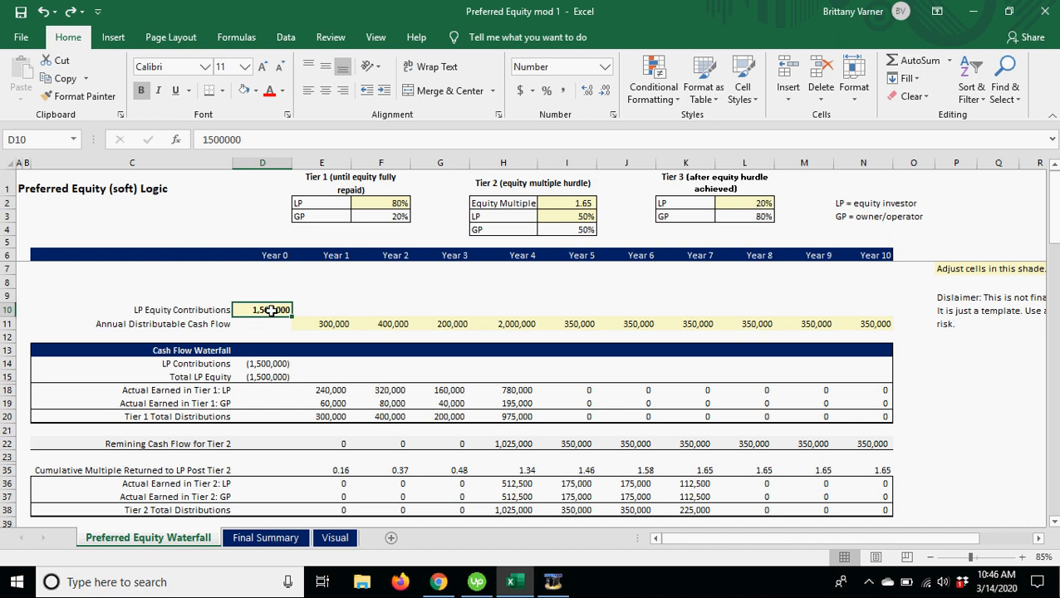
click(381, 204)
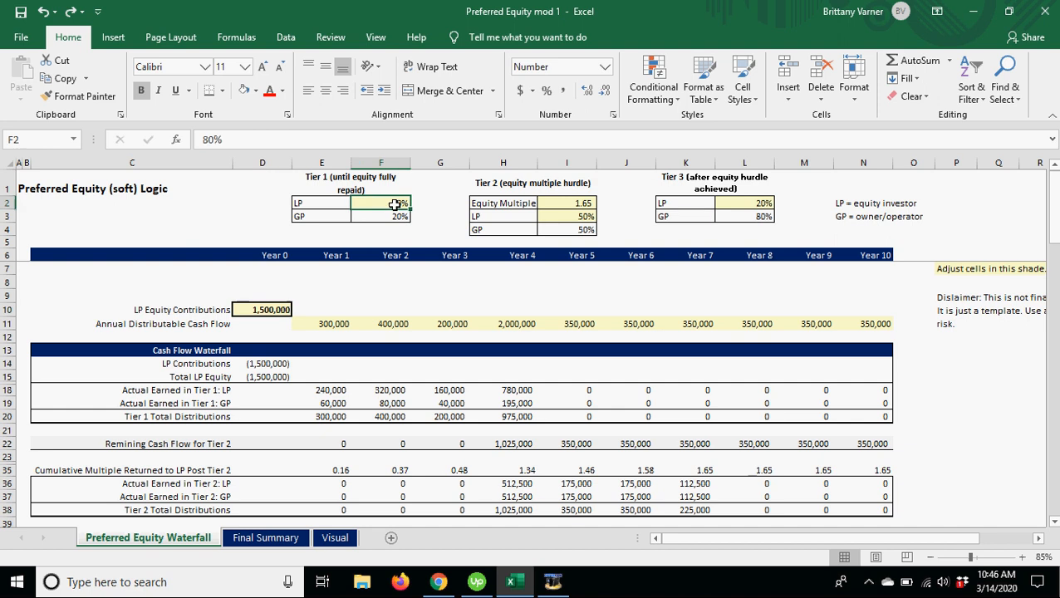
click(333, 323)
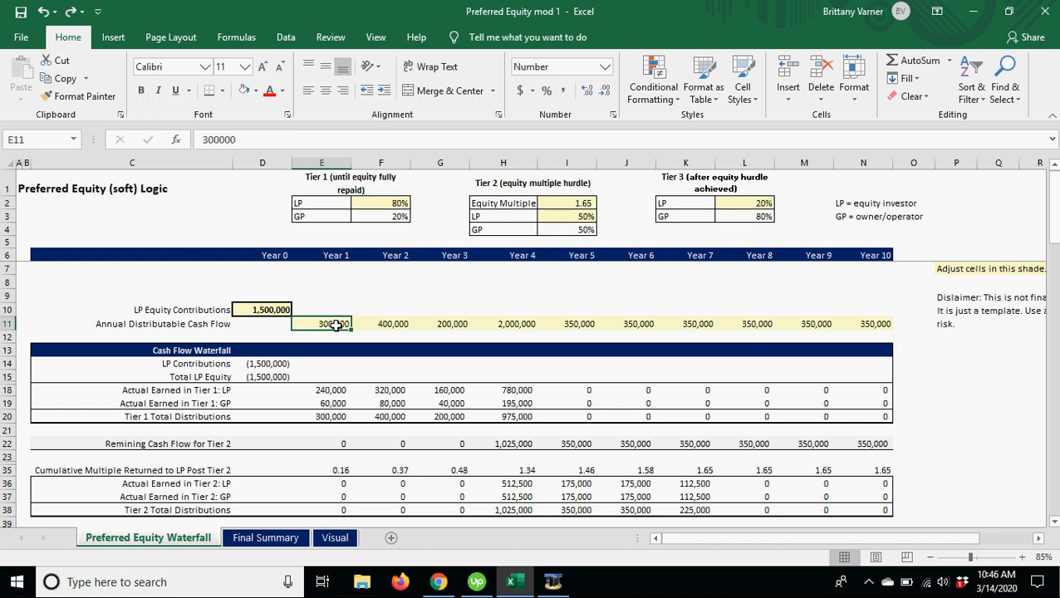
mouse_move(382, 219)
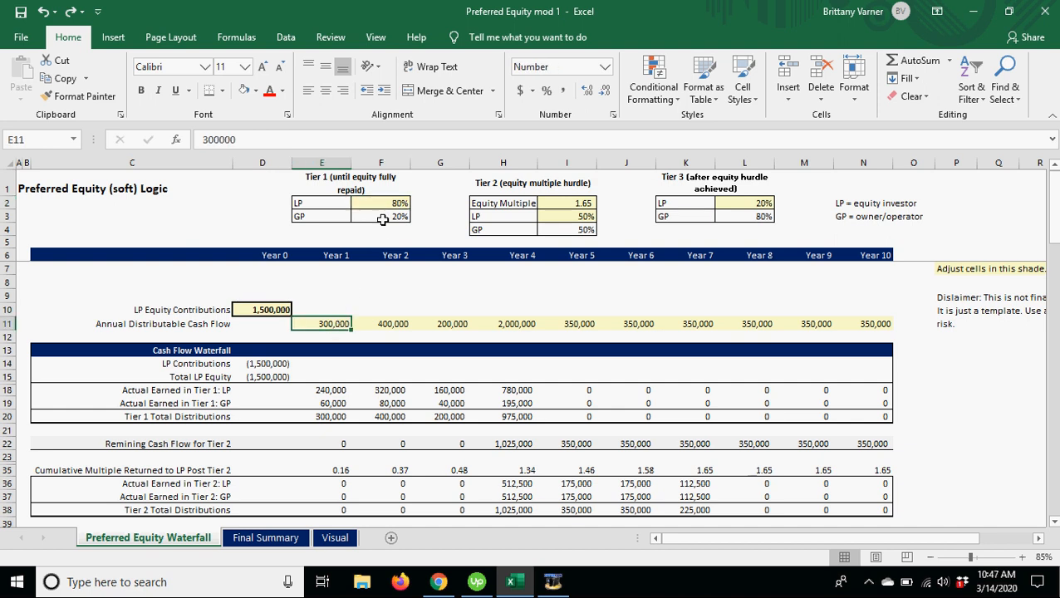
click(381, 202)
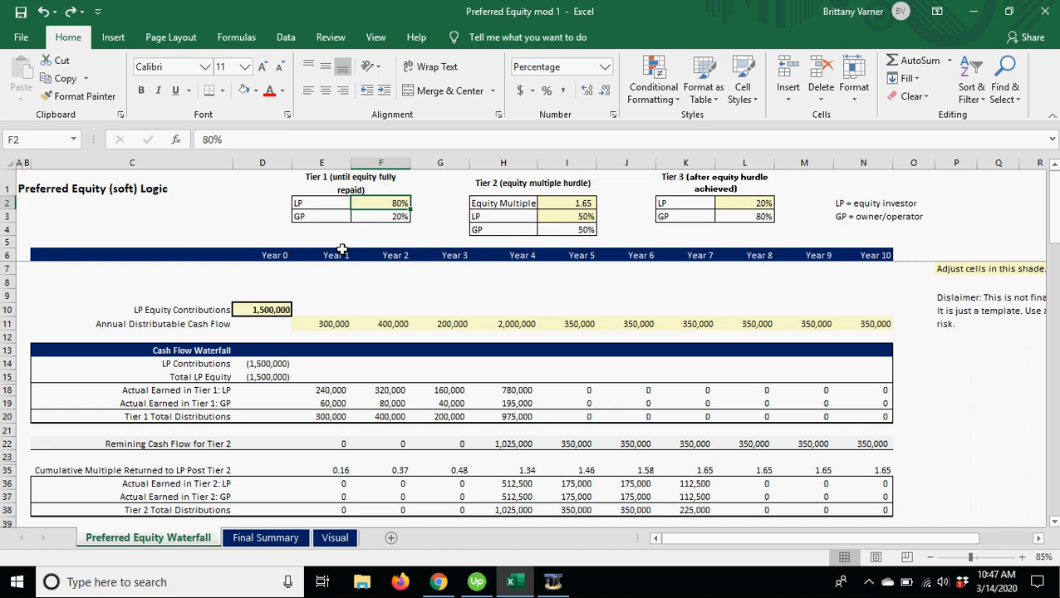
click(262, 309)
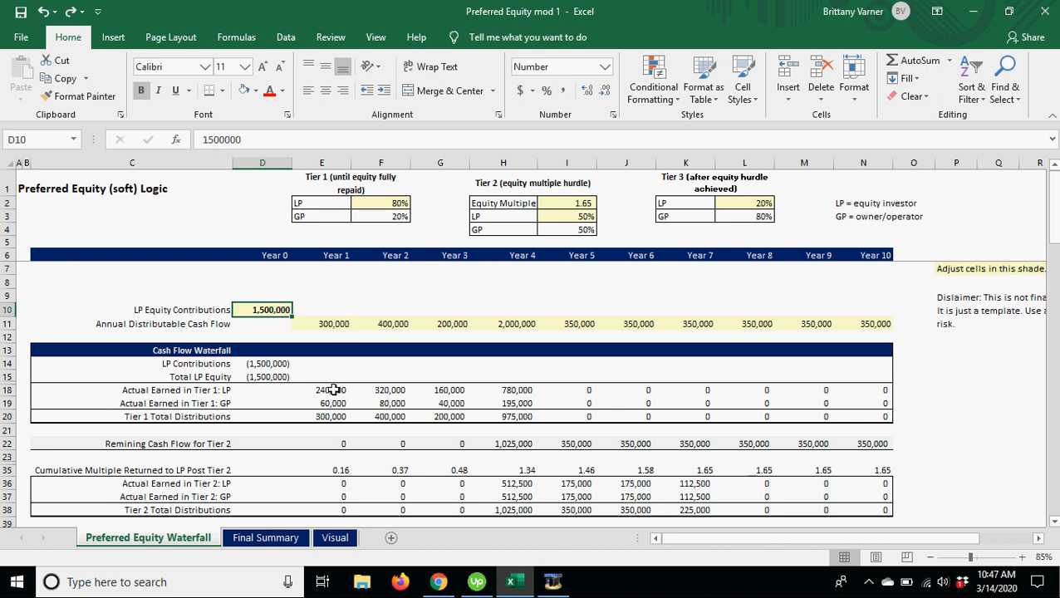
click(131, 390)
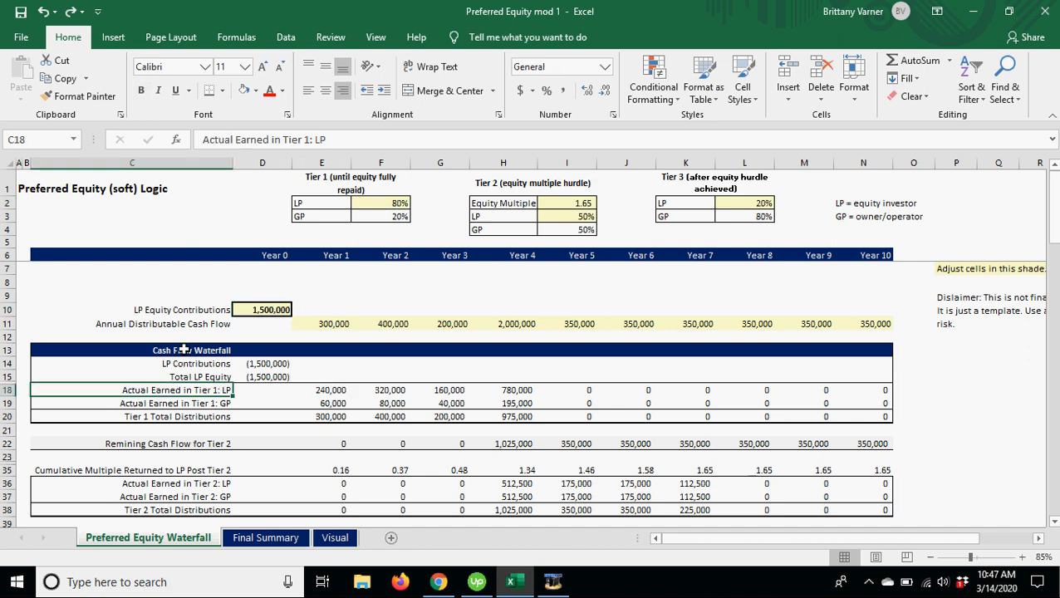
click(321, 390)
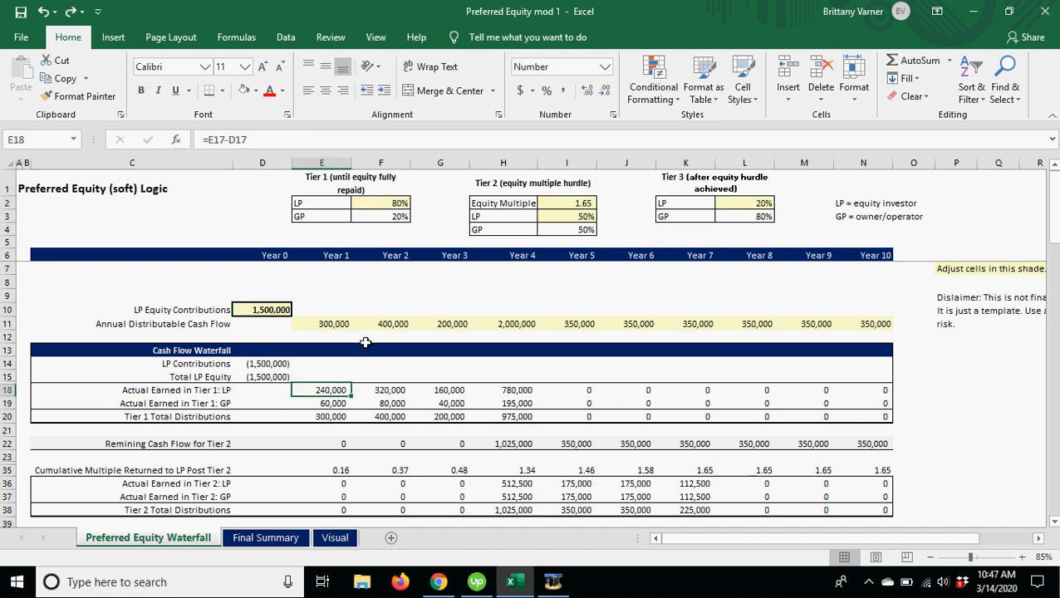
click(322, 403)
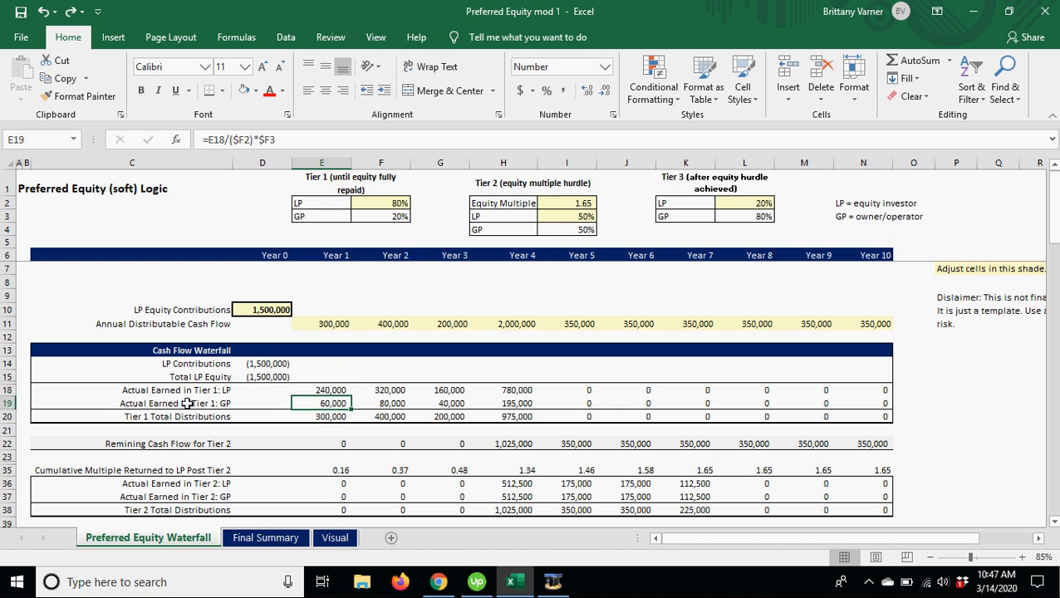
click(131, 403)
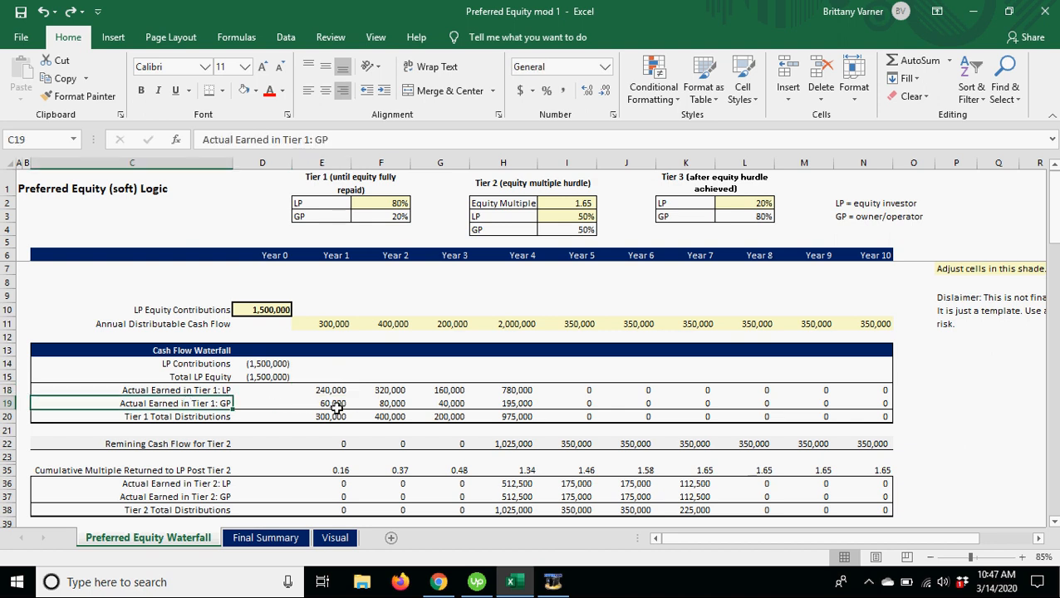
click(322, 416)
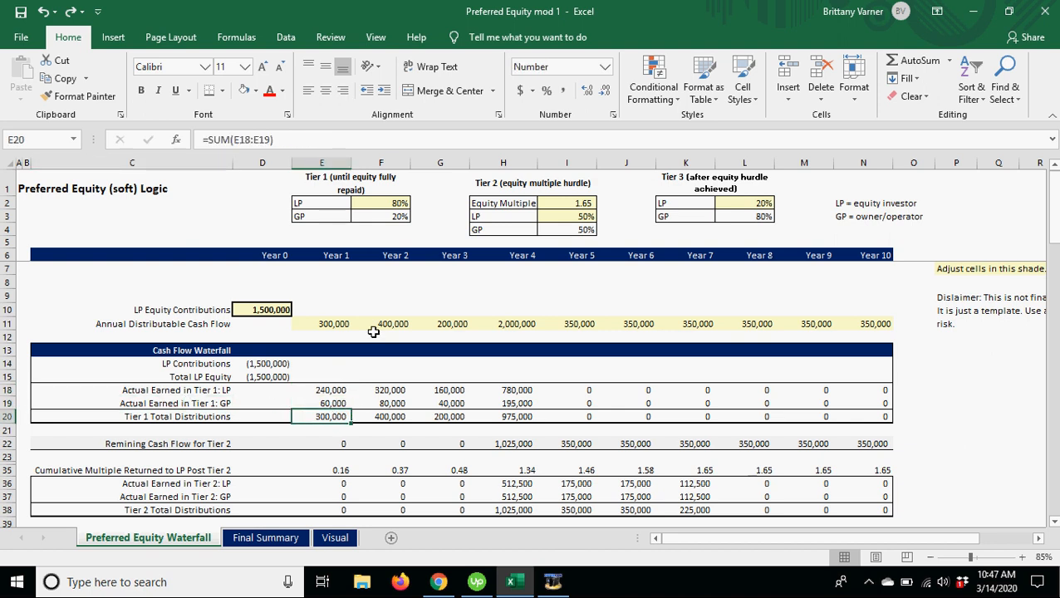
click(320, 324)
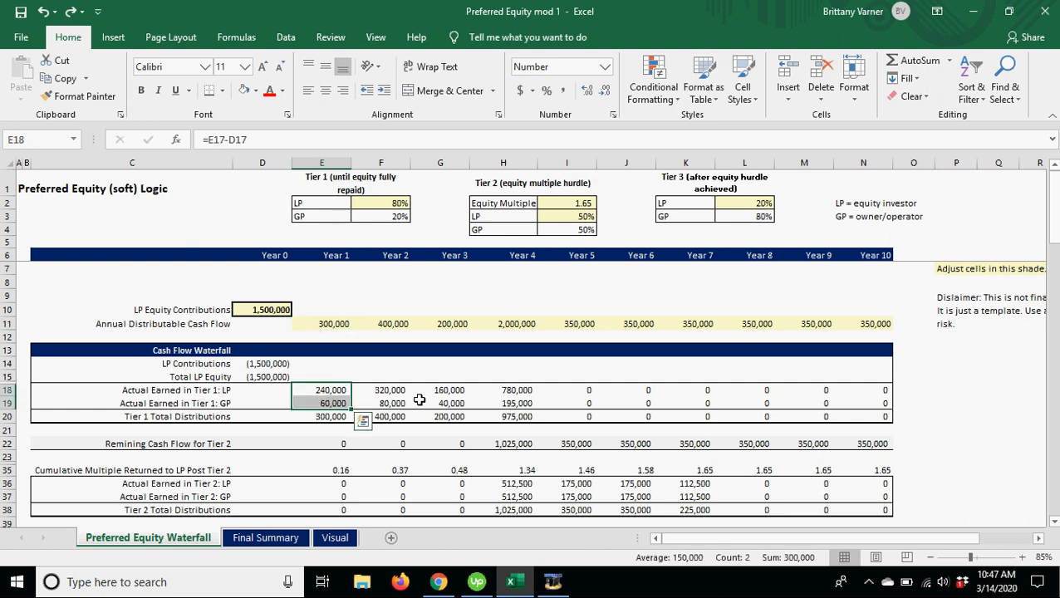
click(380, 323)
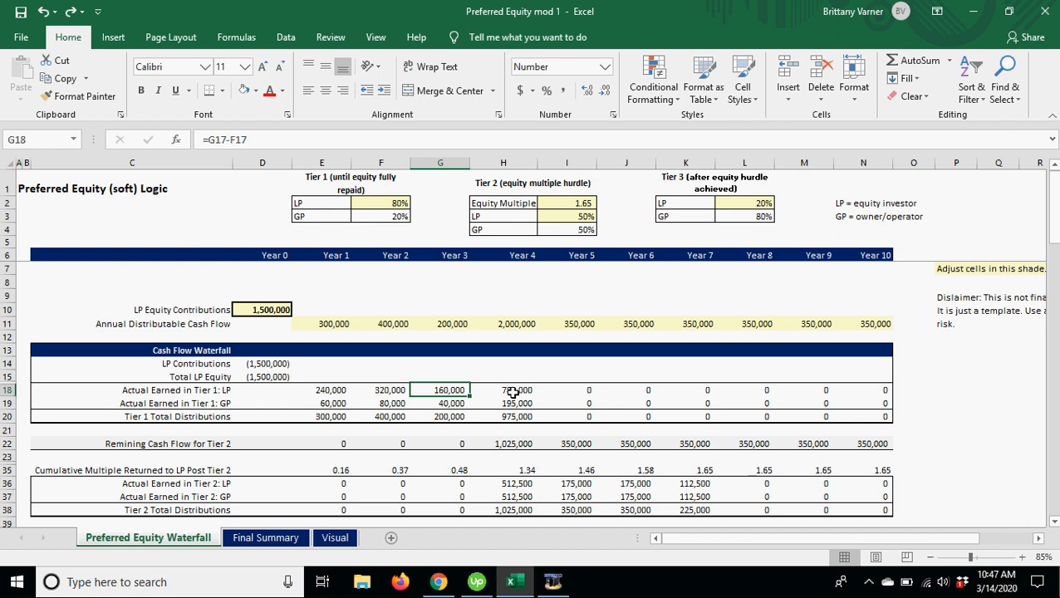
mouse_move(529, 320)
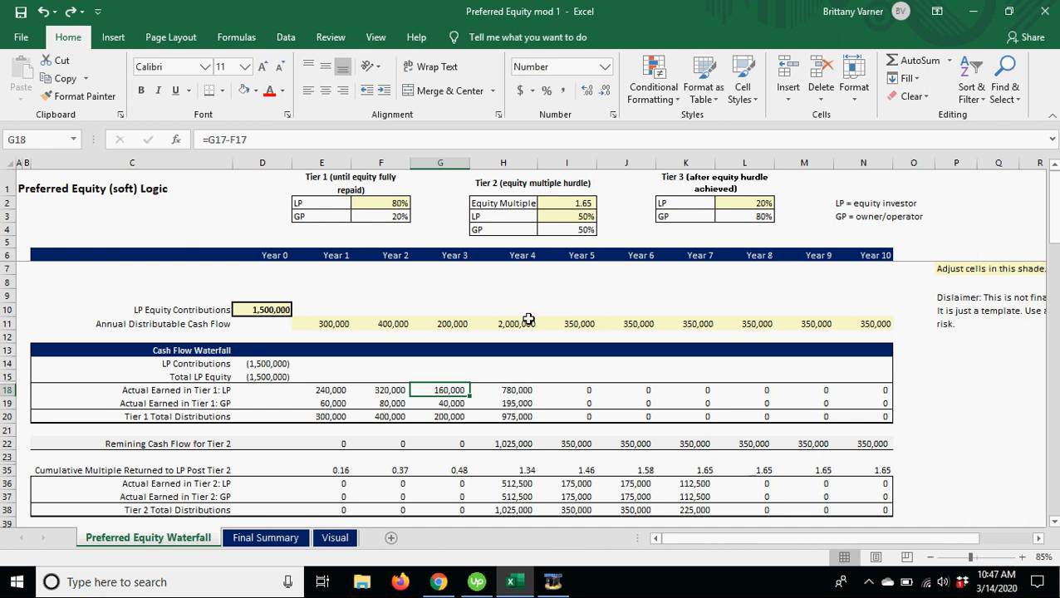
click(503, 323)
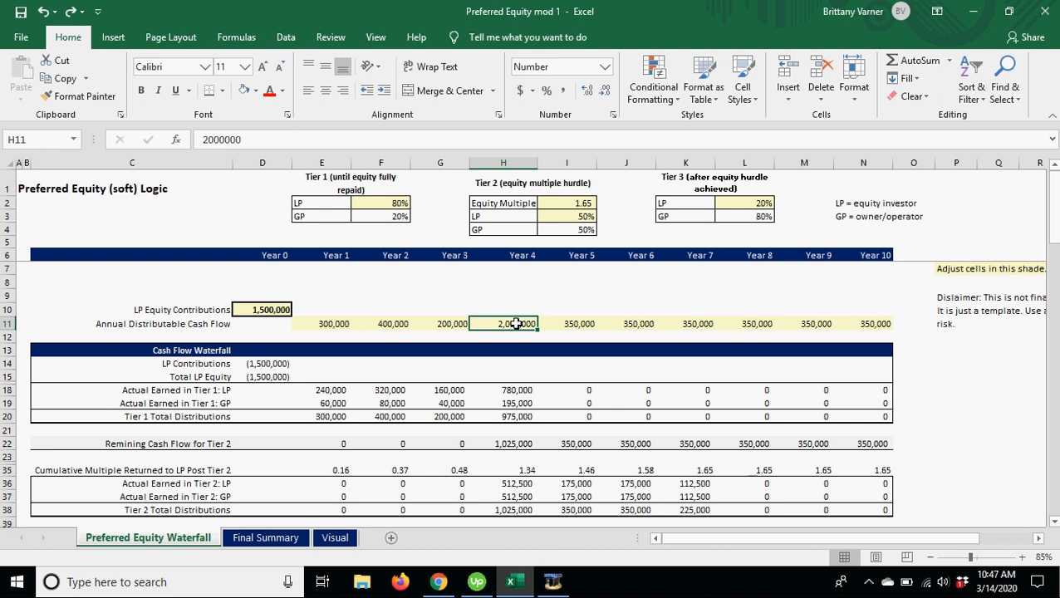
click(261, 309)
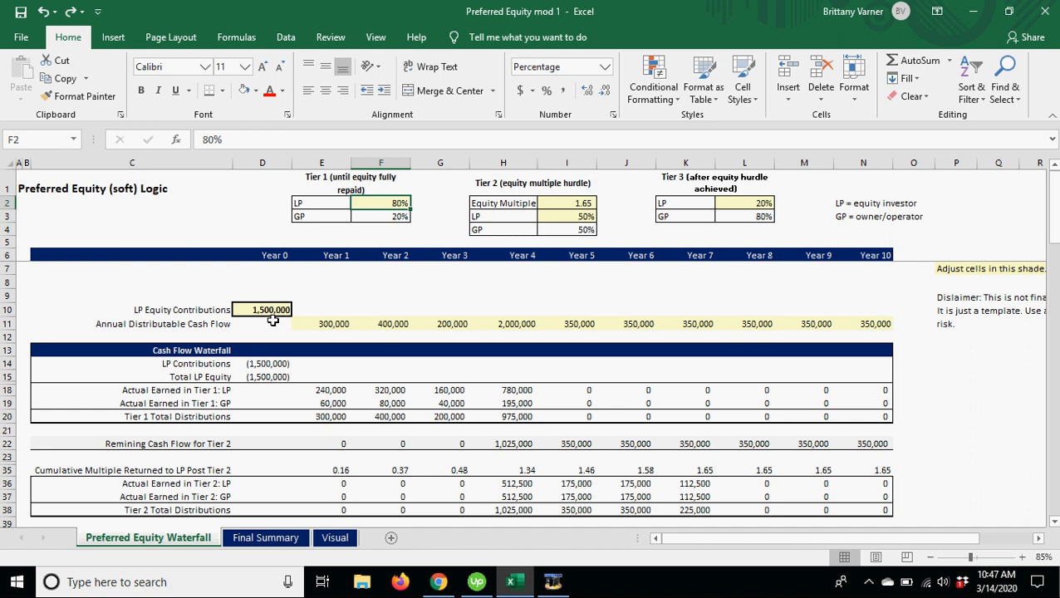
mouse_move(511, 388)
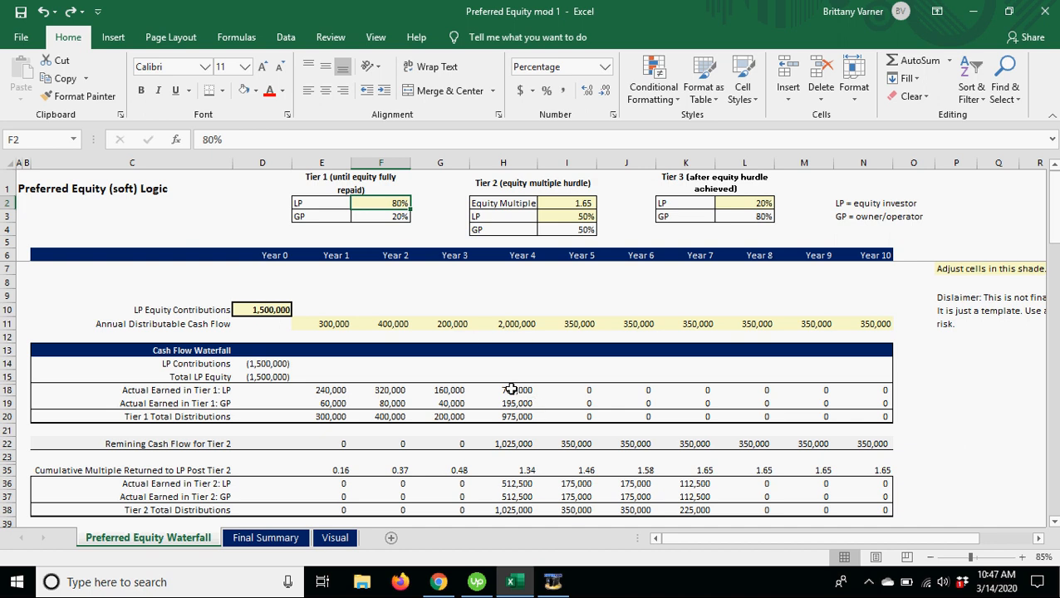
click(517, 323)
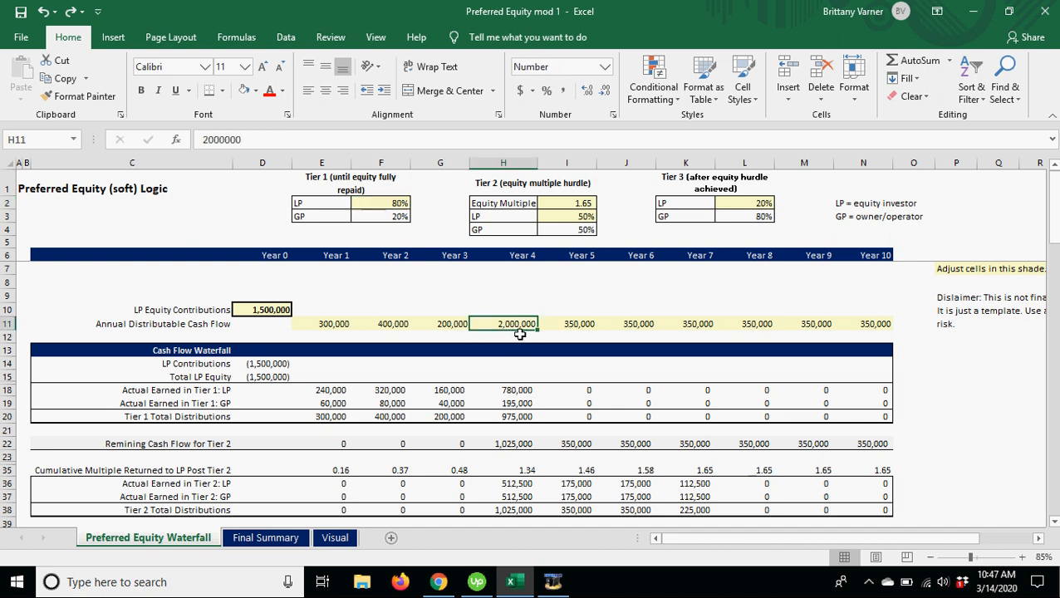
click(517, 403)
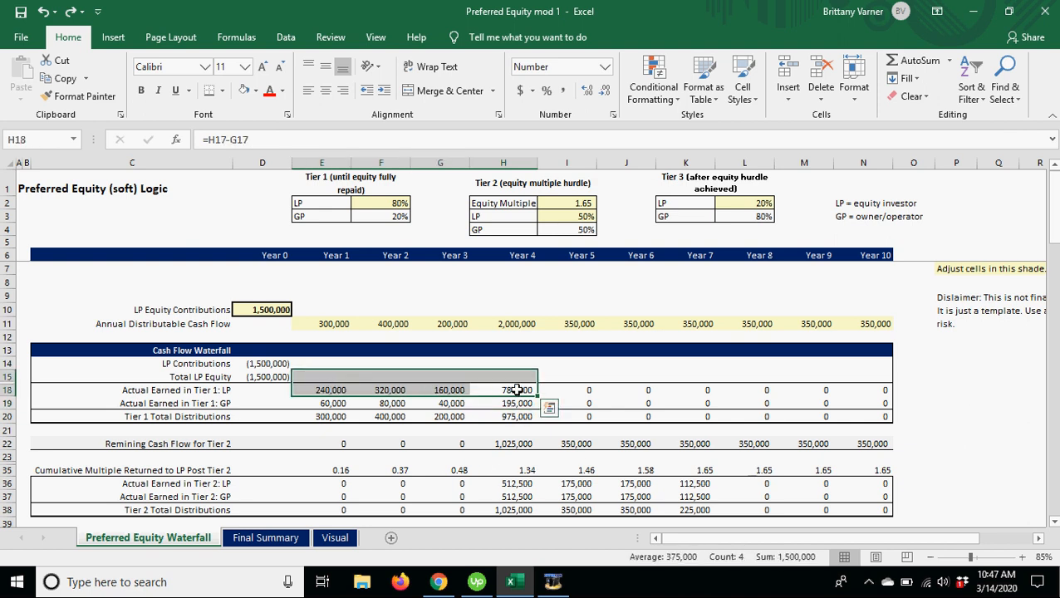
click(381, 389)
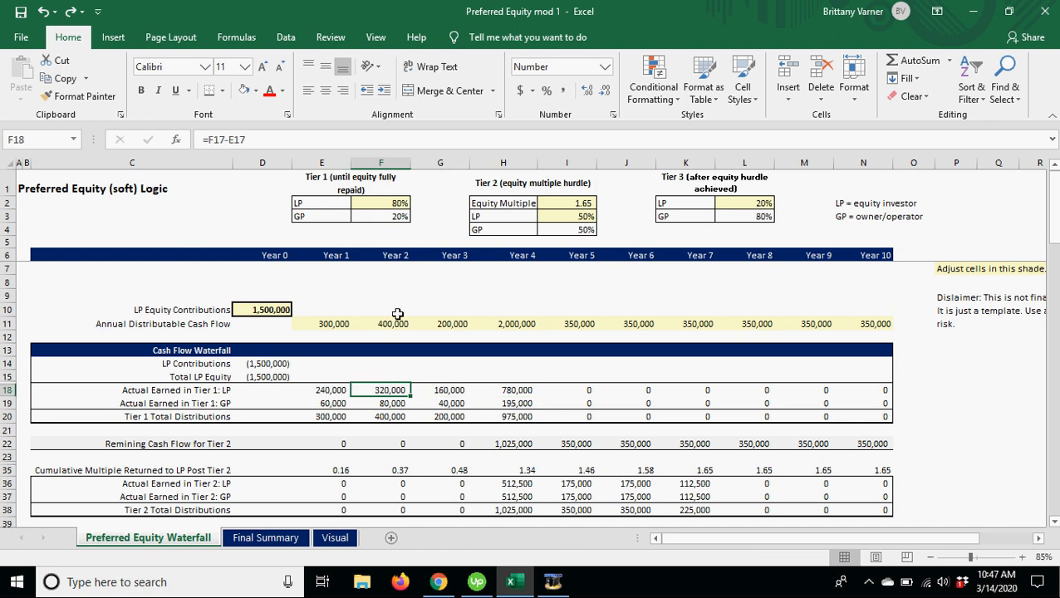
click(504, 390)
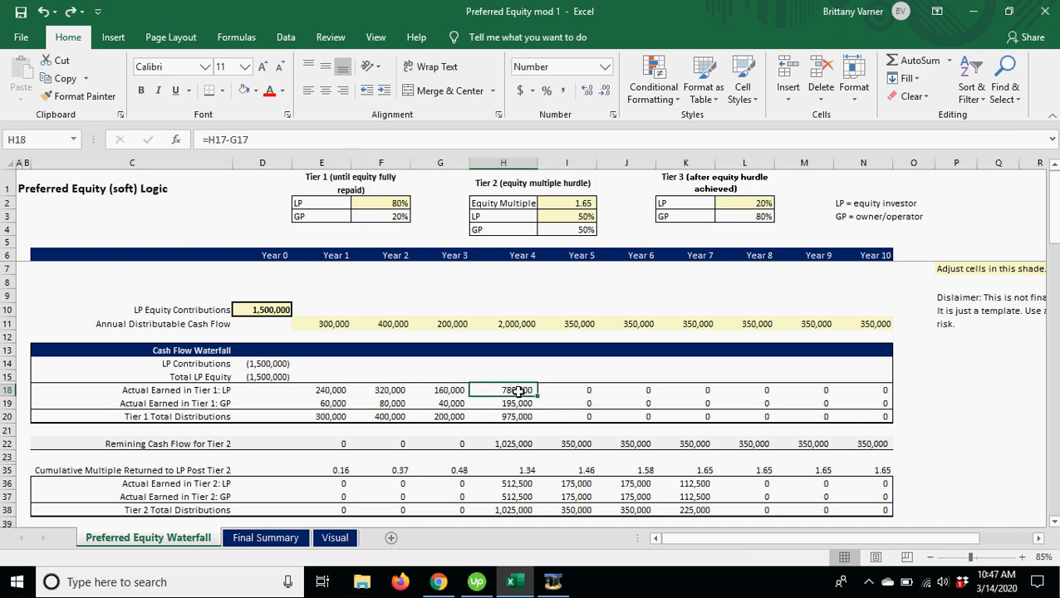
click(503, 442)
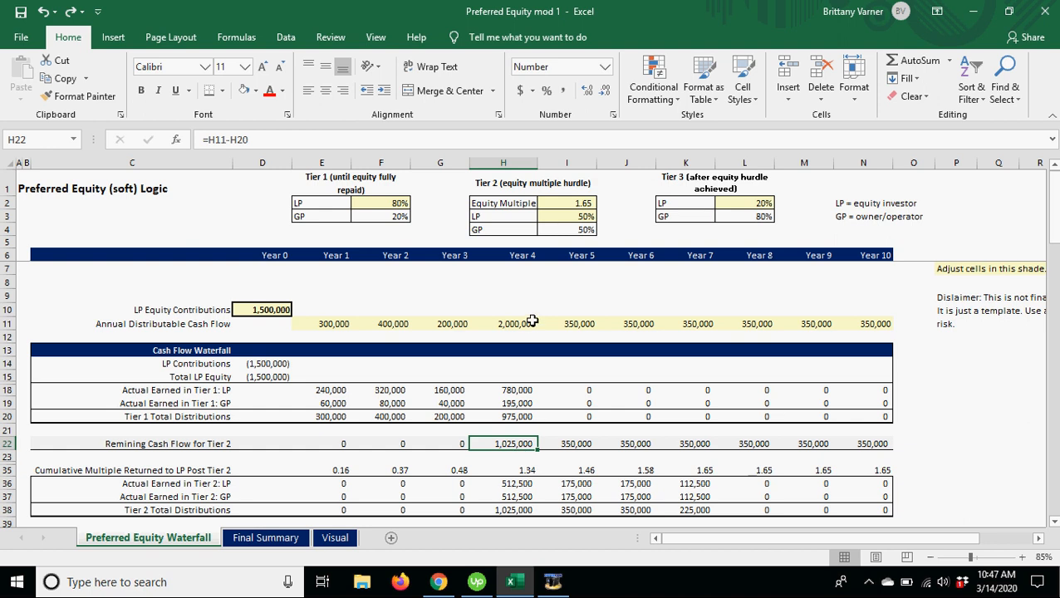
mouse_move(573, 242)
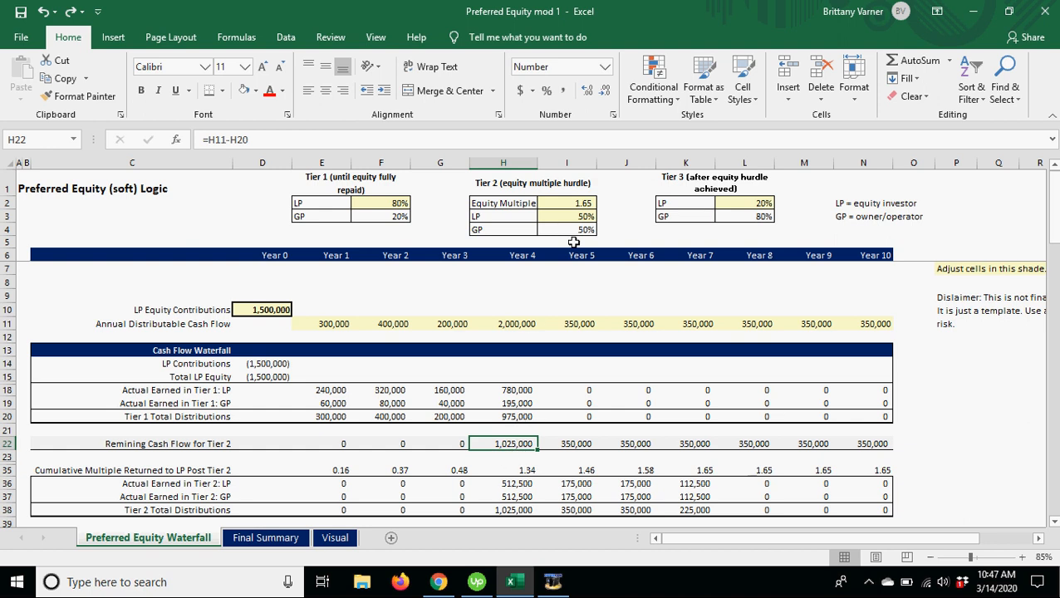
mouse_move(565, 202)
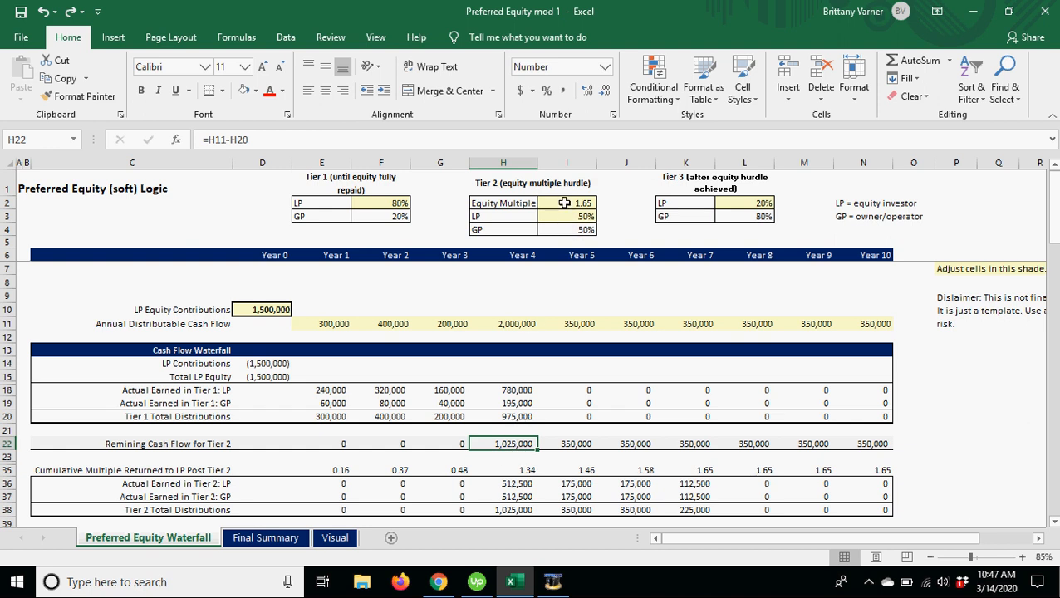
click(520, 469)
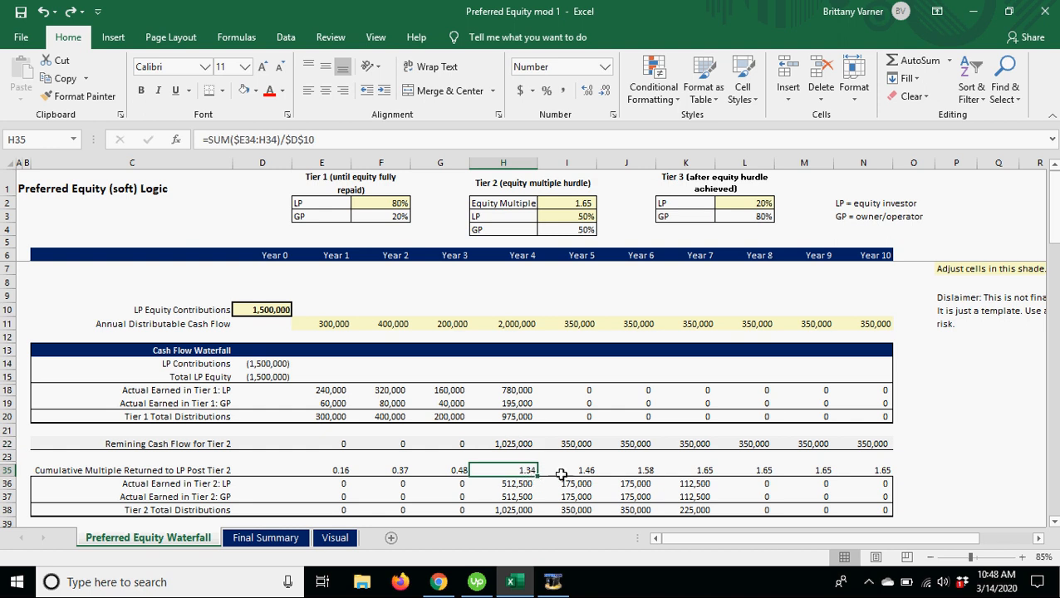
scroll(down, 3)
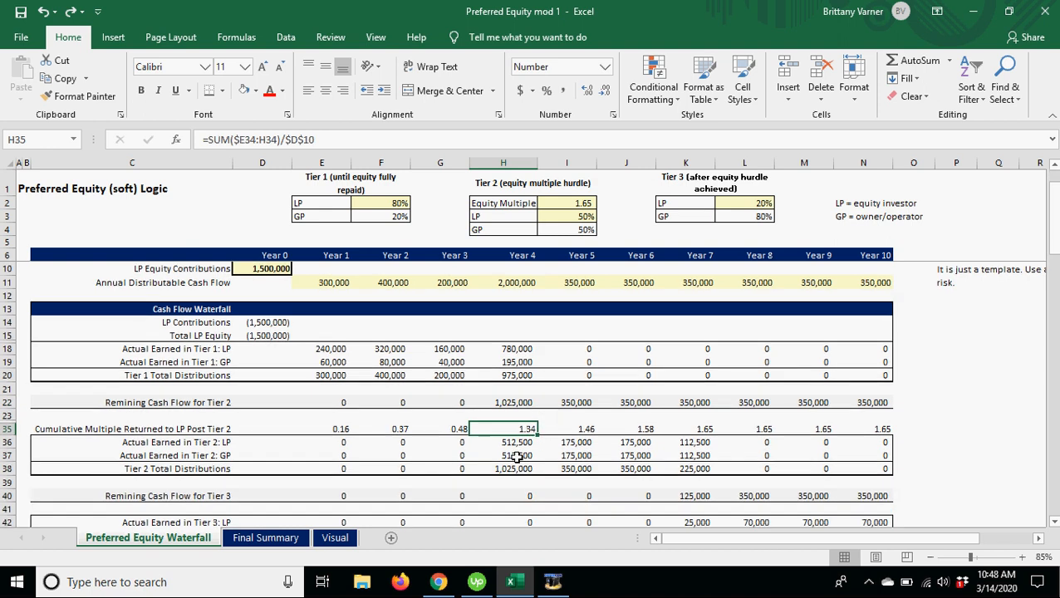
click(565, 455)
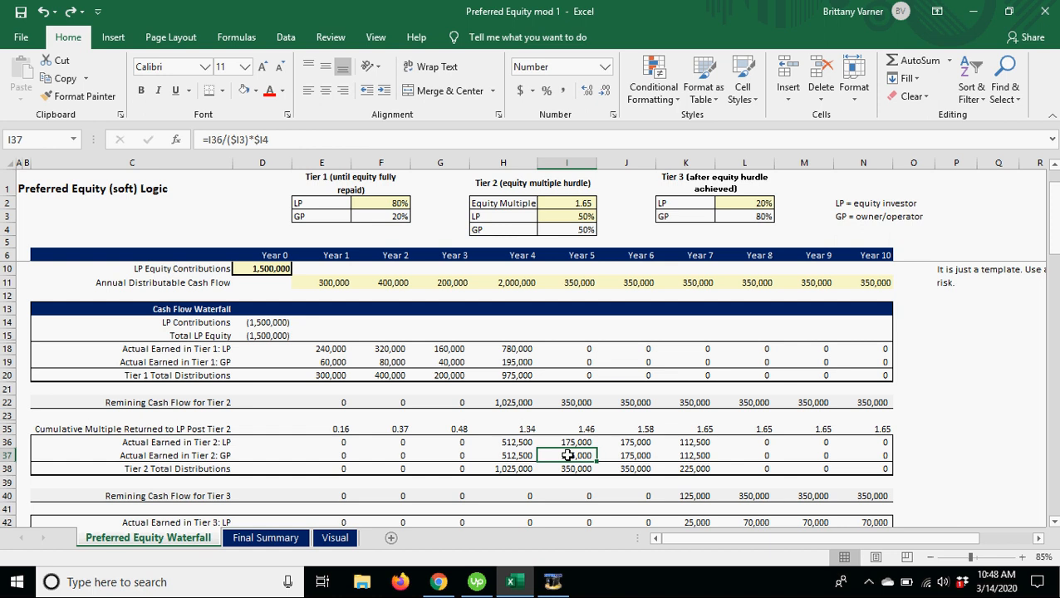
click(626, 442)
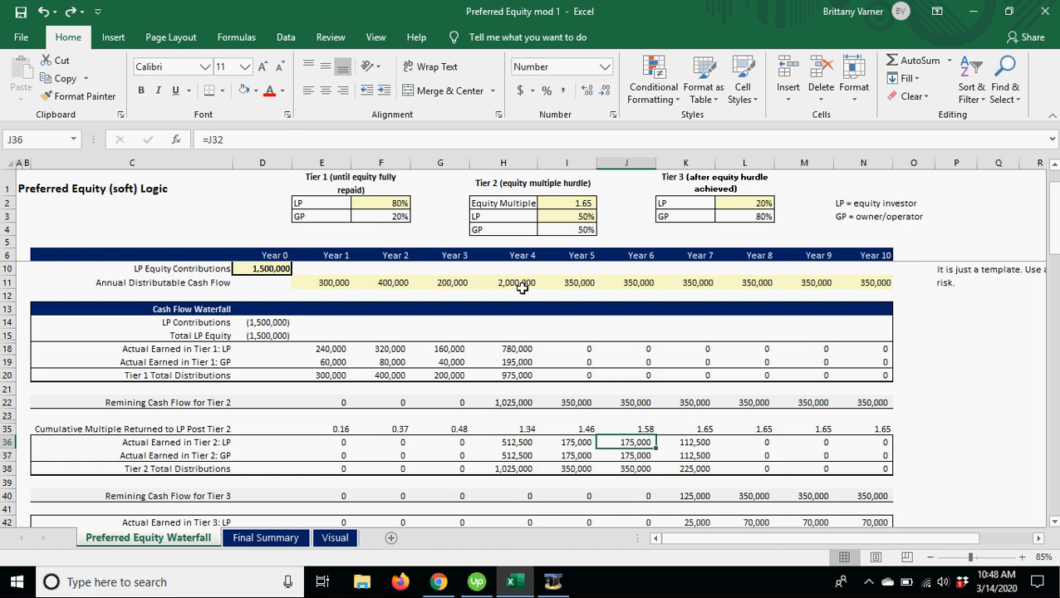
click(566, 283)
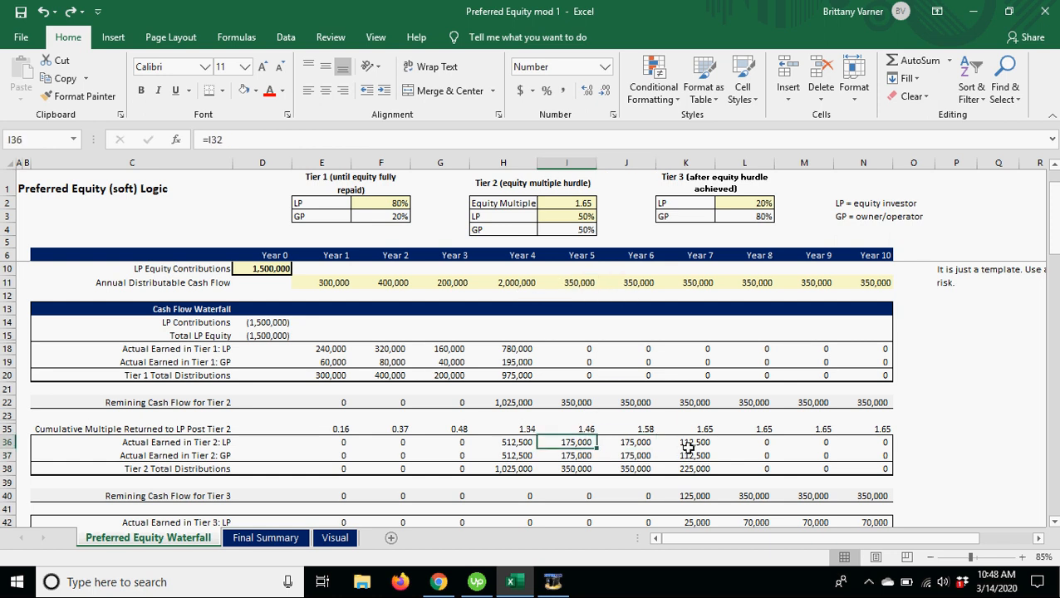
drag(321, 442, 687, 442)
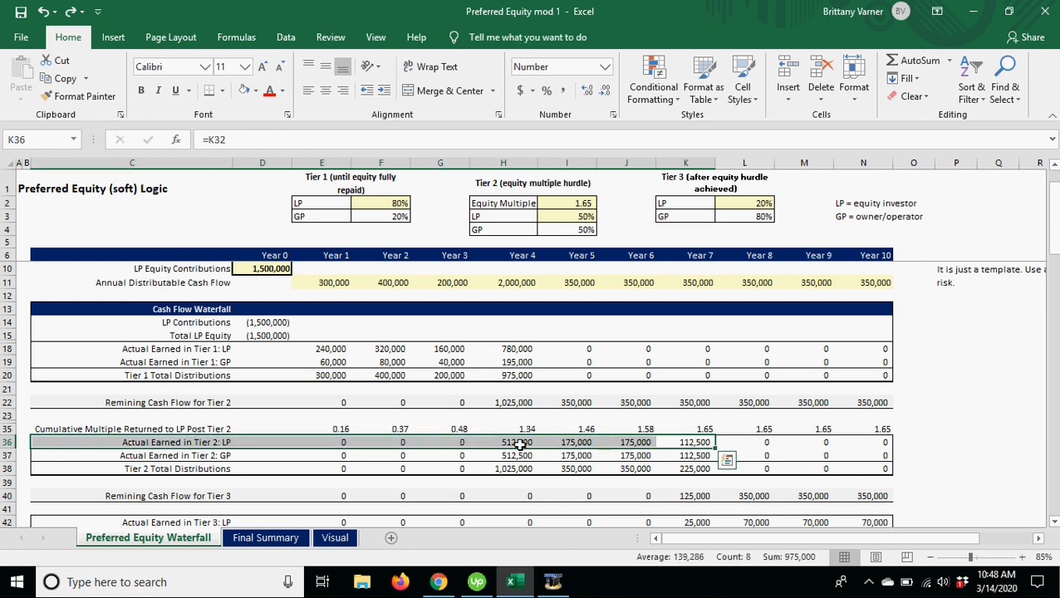
click(625, 429)
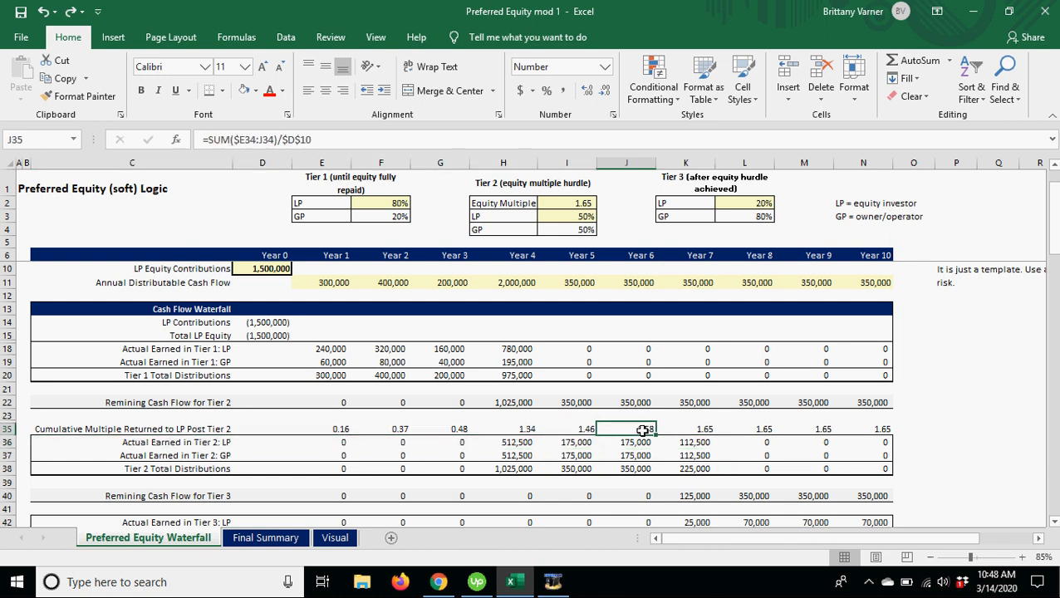
click(745, 429)
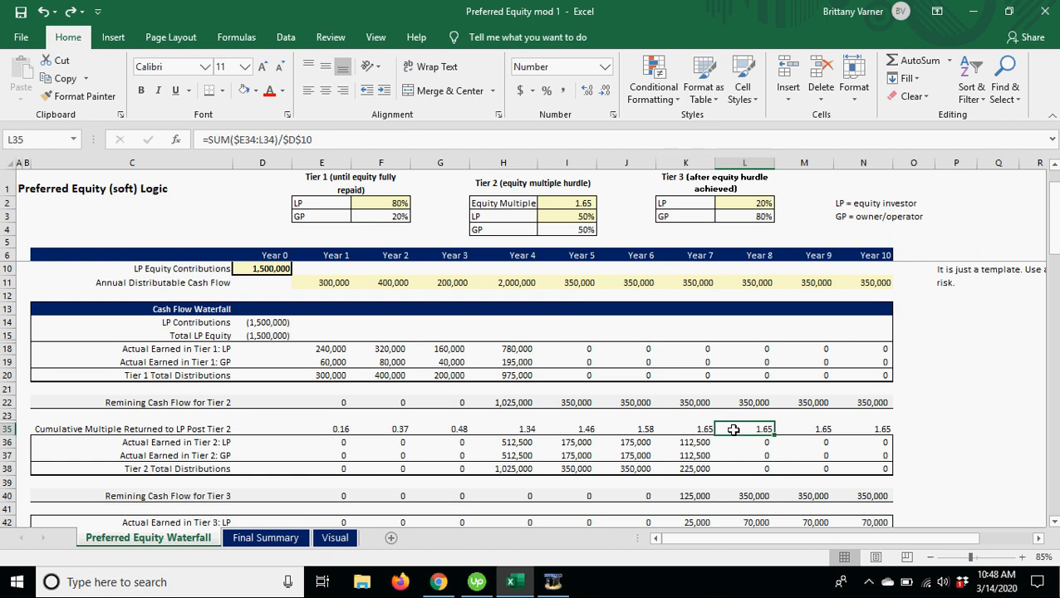
click(685, 429)
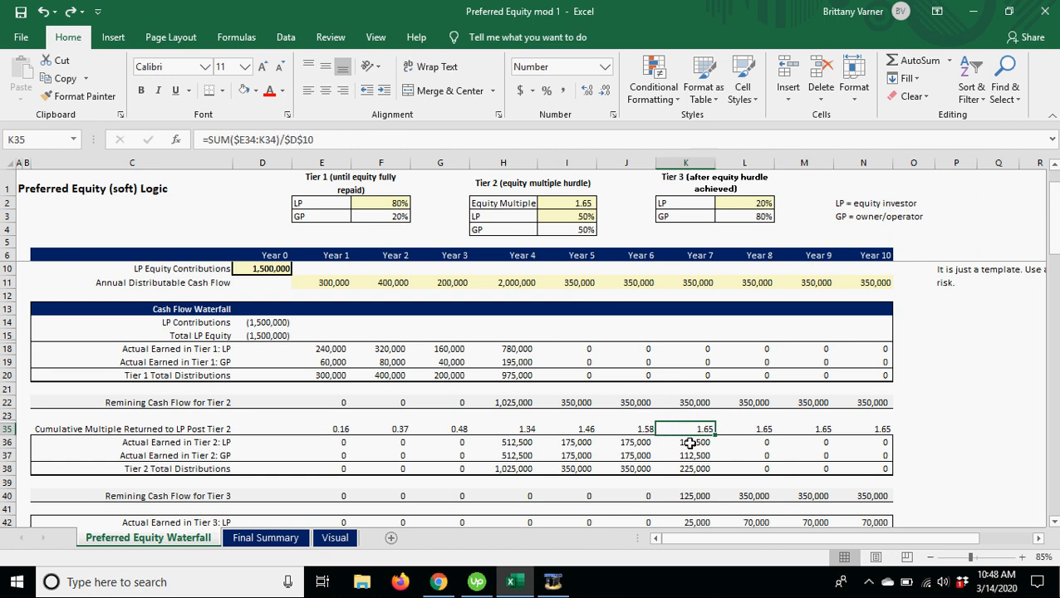
click(566, 203)
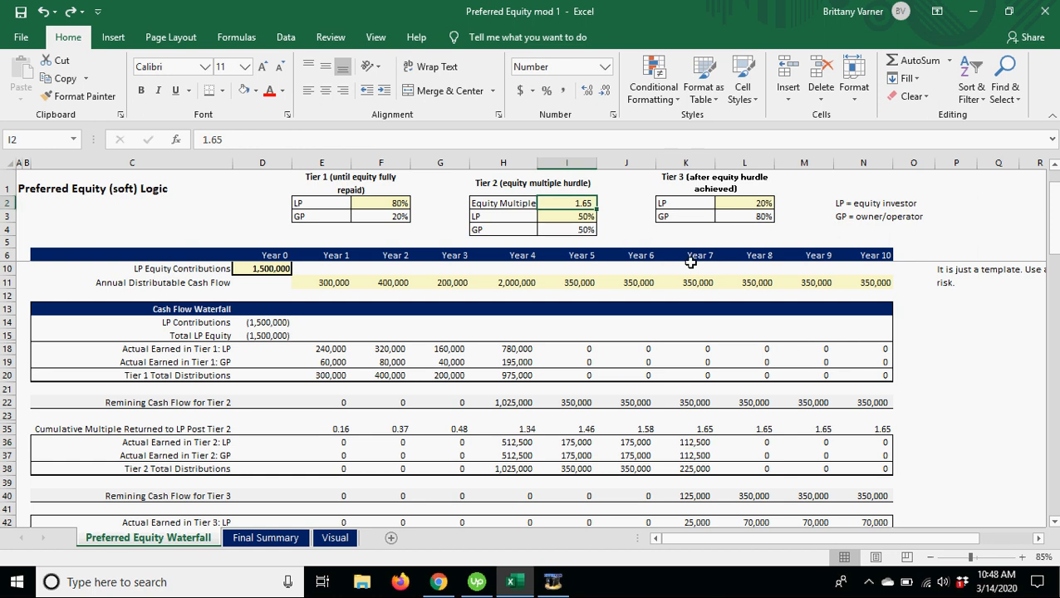
Set the equity multiple hurdle in I2 to 1.75
text(1.8)
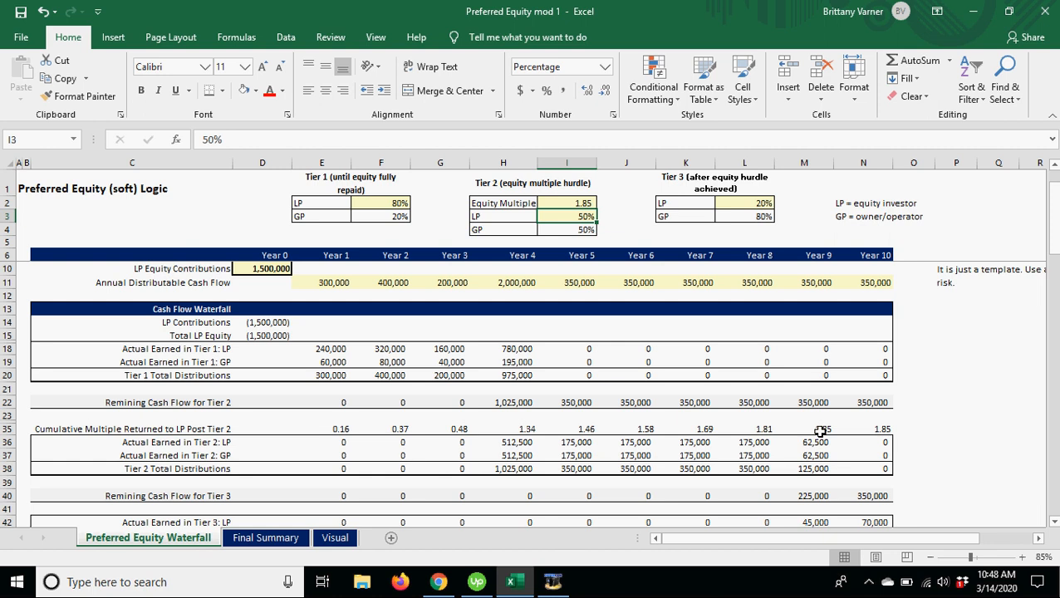
click(803, 428)
text(1.25)
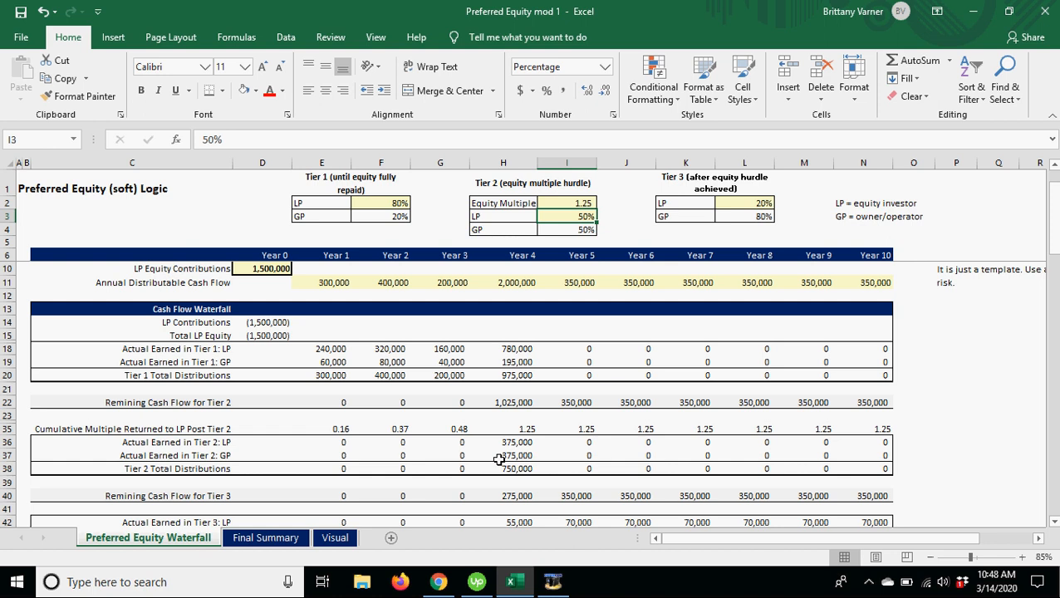
mouse_move(523, 337)
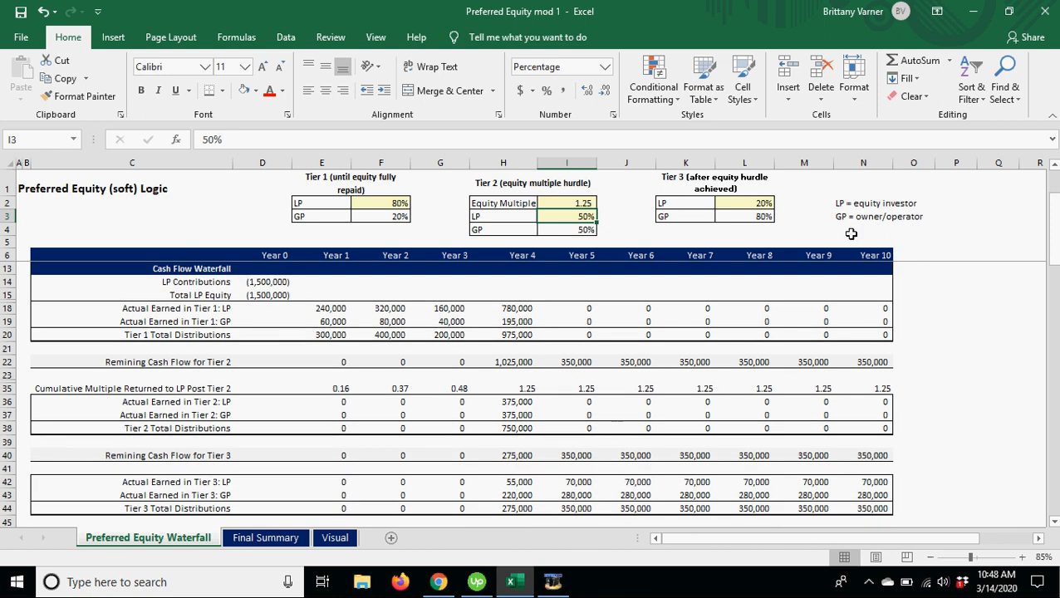
mouse_move(755, 226)
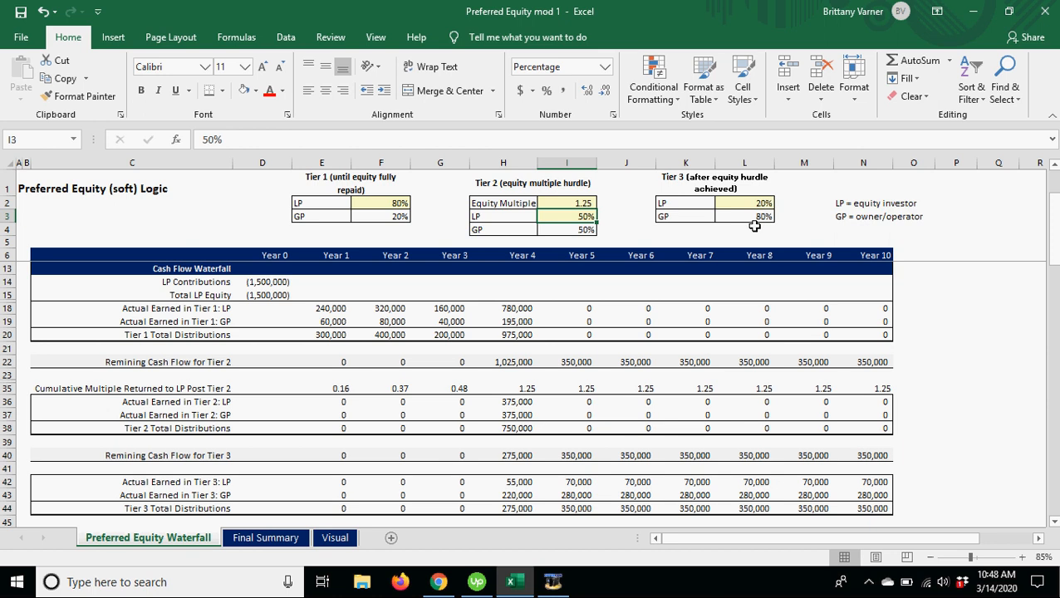
mouse_move(521, 455)
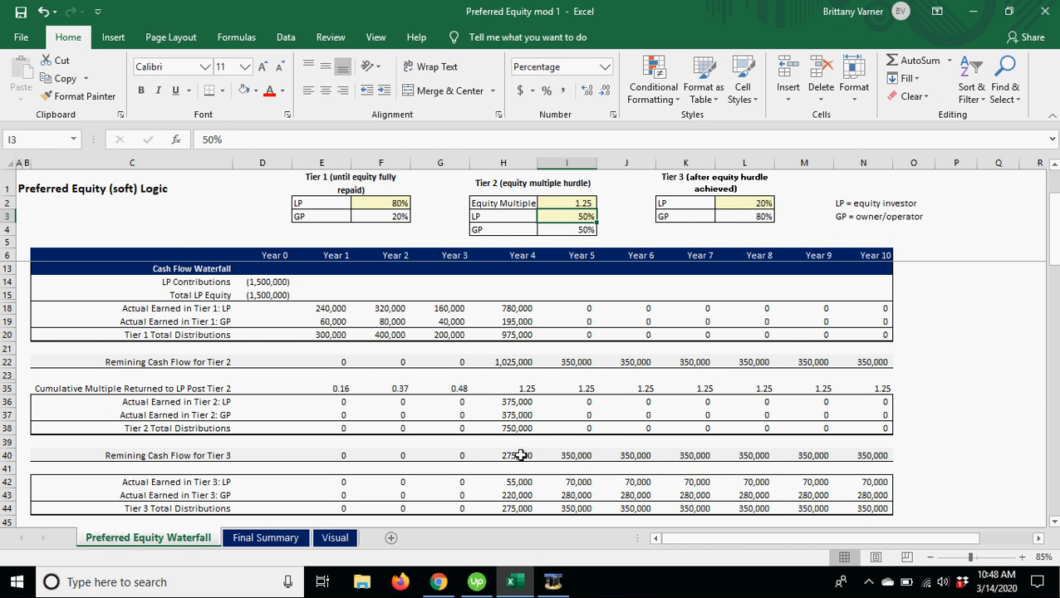
click(502, 442)
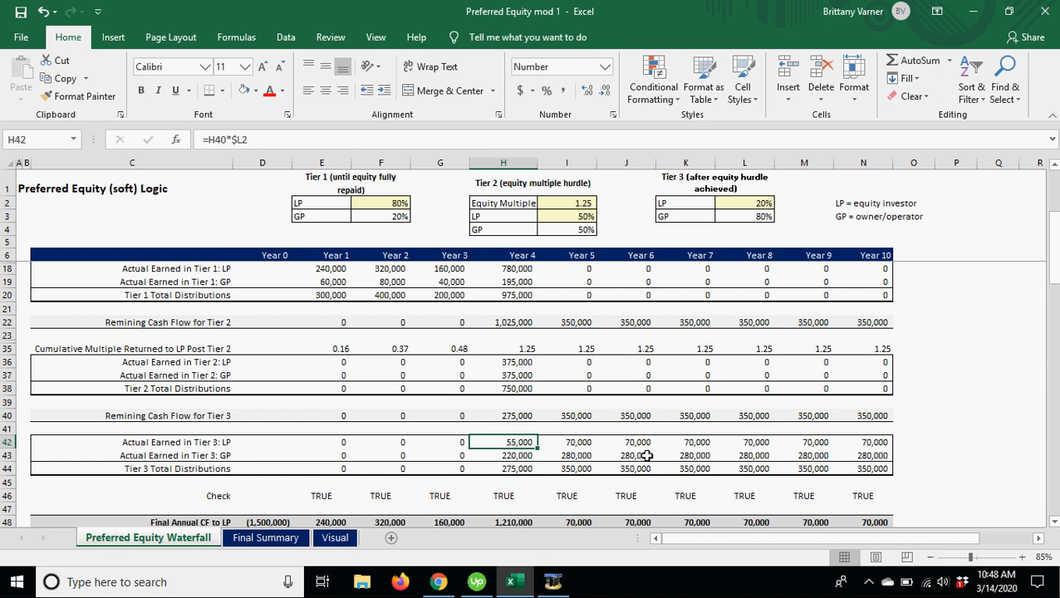
scroll(up, 3)
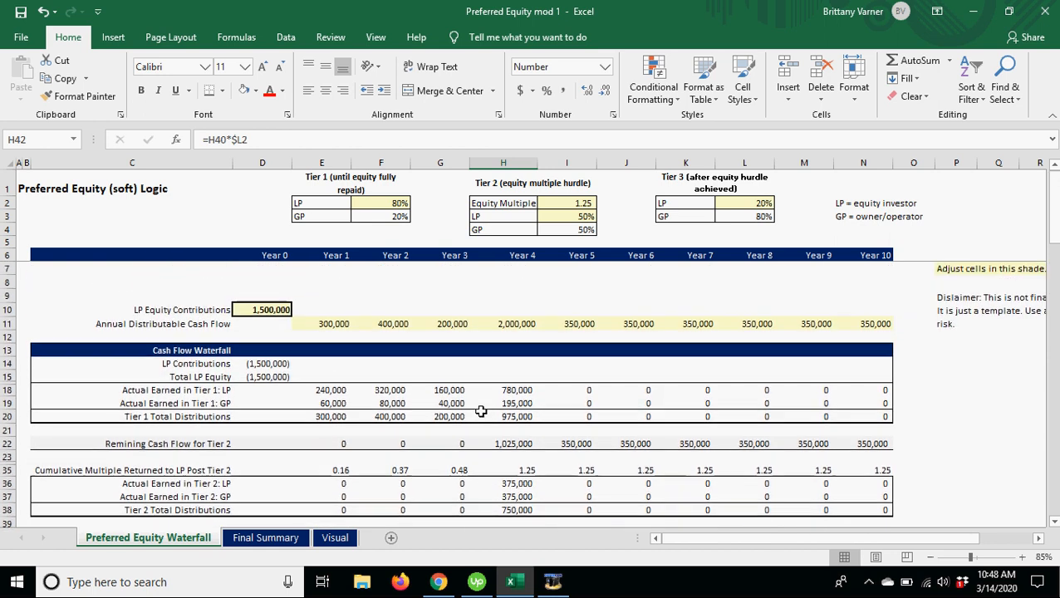
scroll(down, 3)
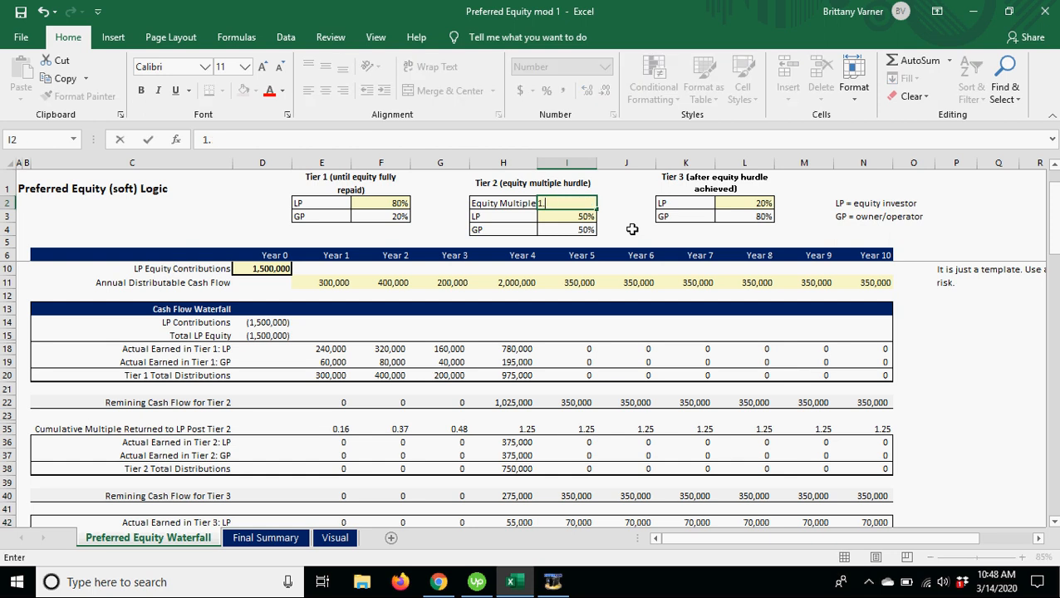
text(1.75)
click(381, 203)
text(70)
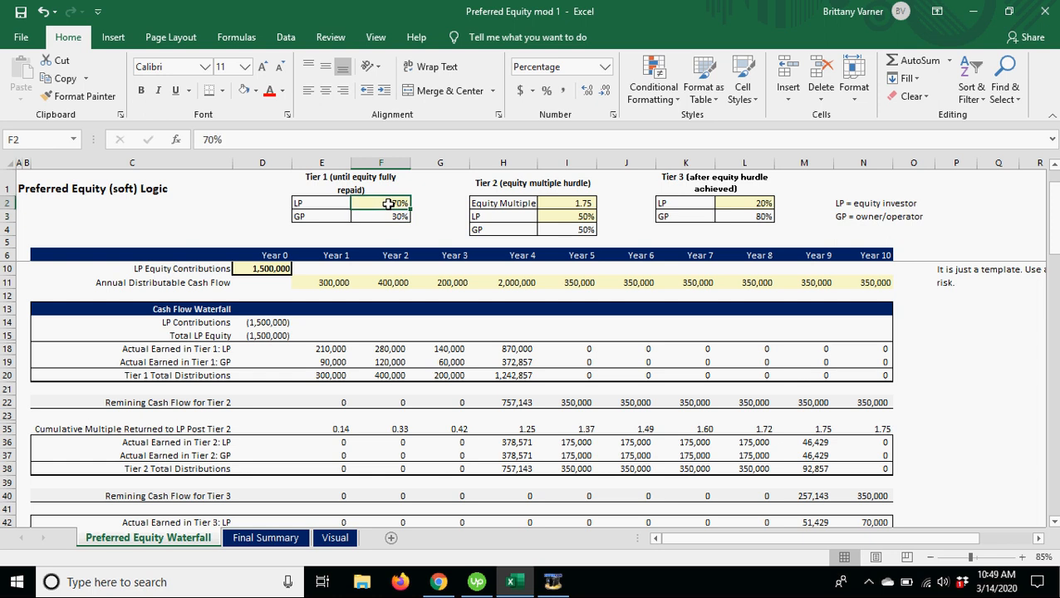
Enter the 65% Tier 1 LP share and select the Year 2 distributable cash flow
text(6%)
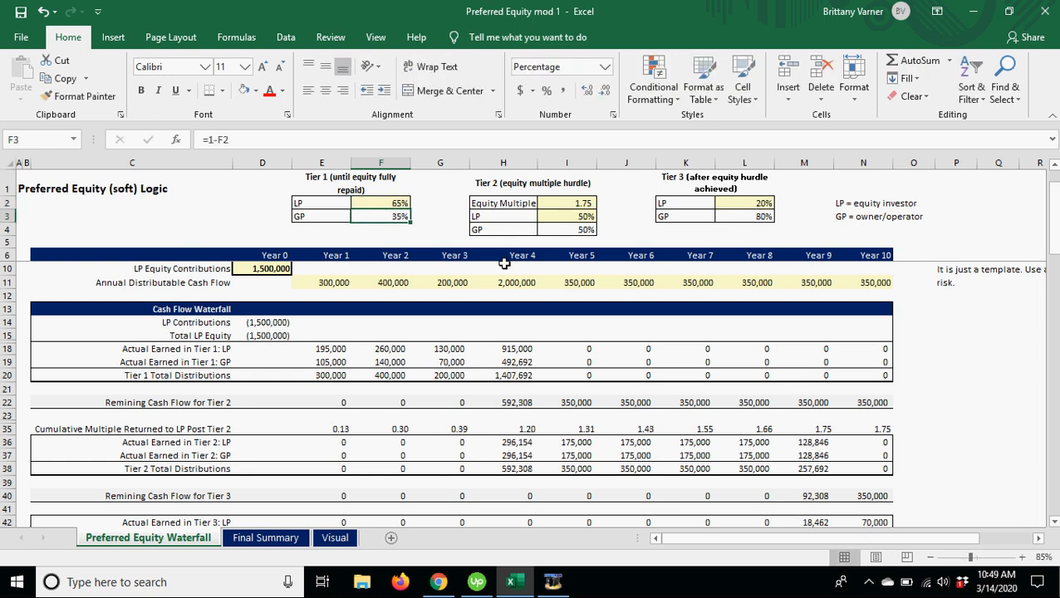
click(321, 283)
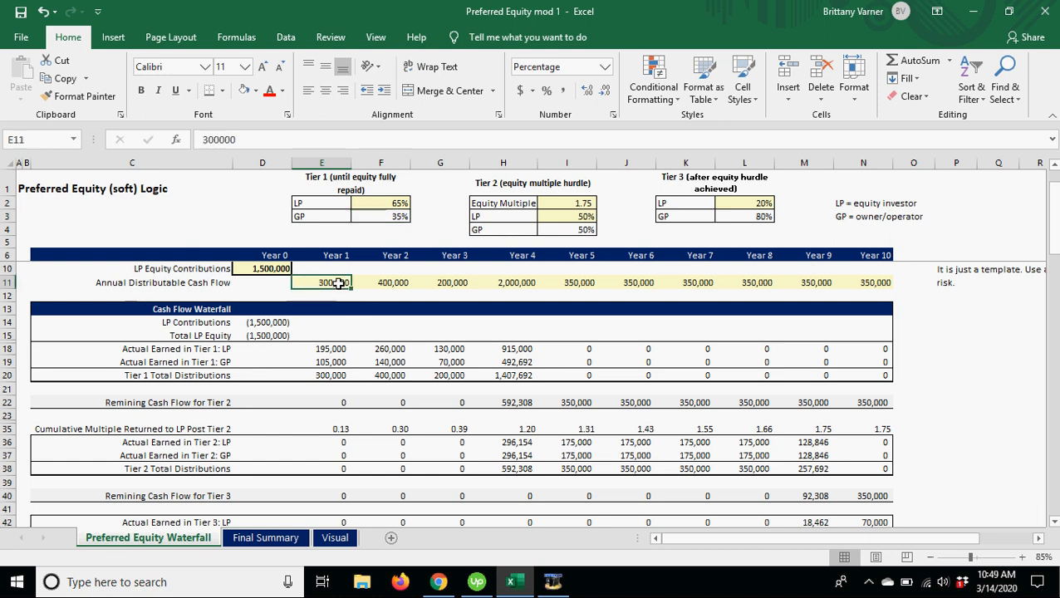
click(381, 283)
text(800000)
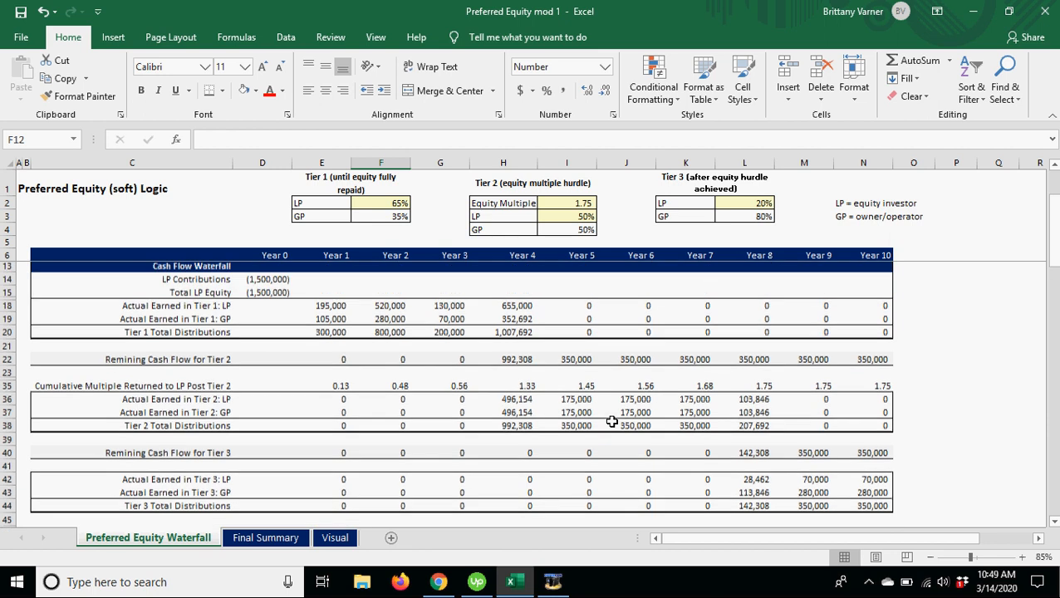
drag(321, 322, 826, 334)
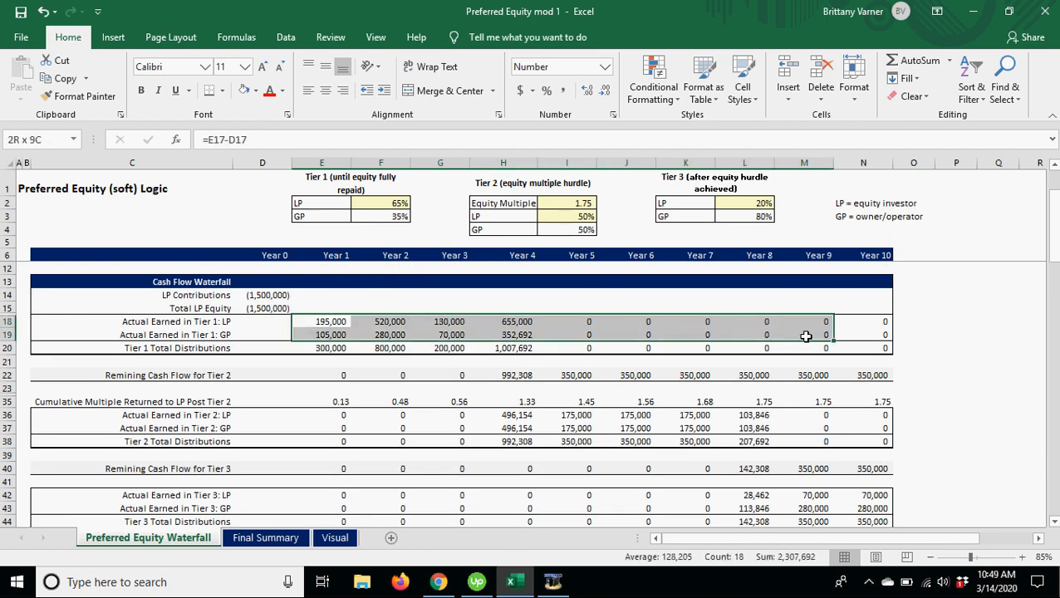
click(321, 322)
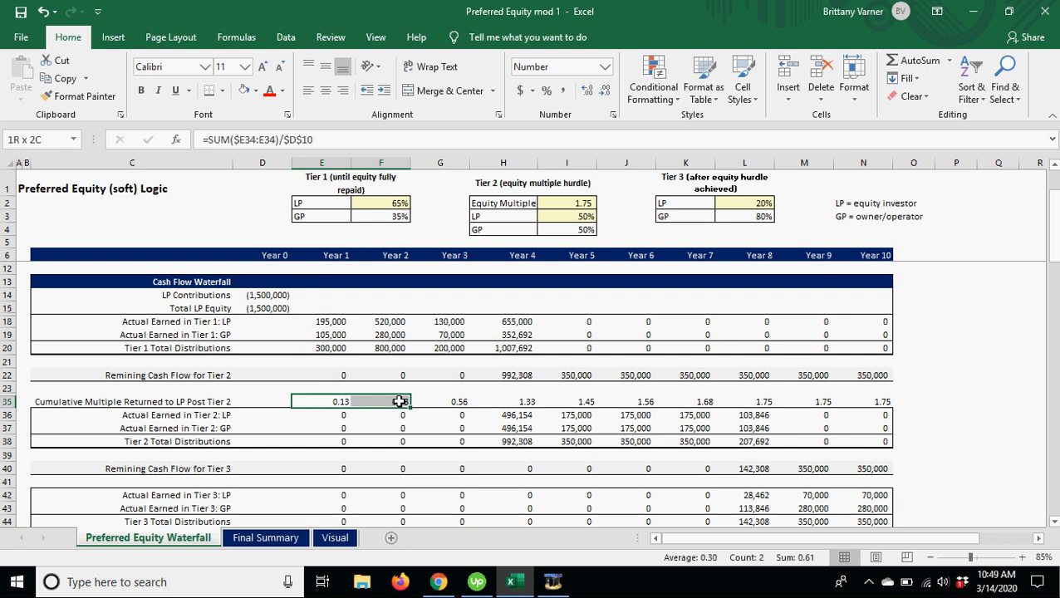
drag(381, 402, 744, 441)
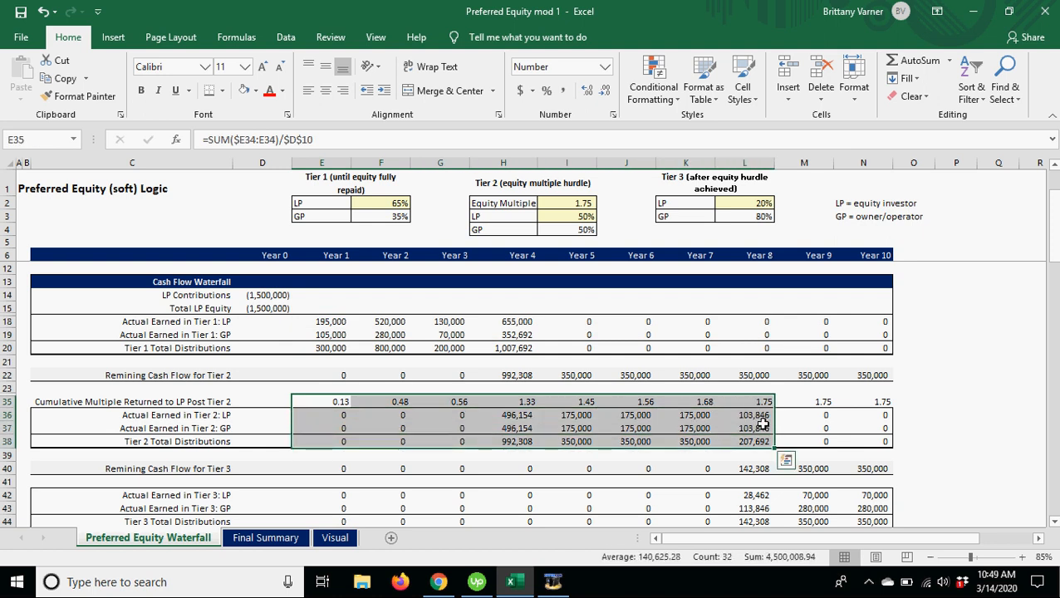
scroll(down, 3)
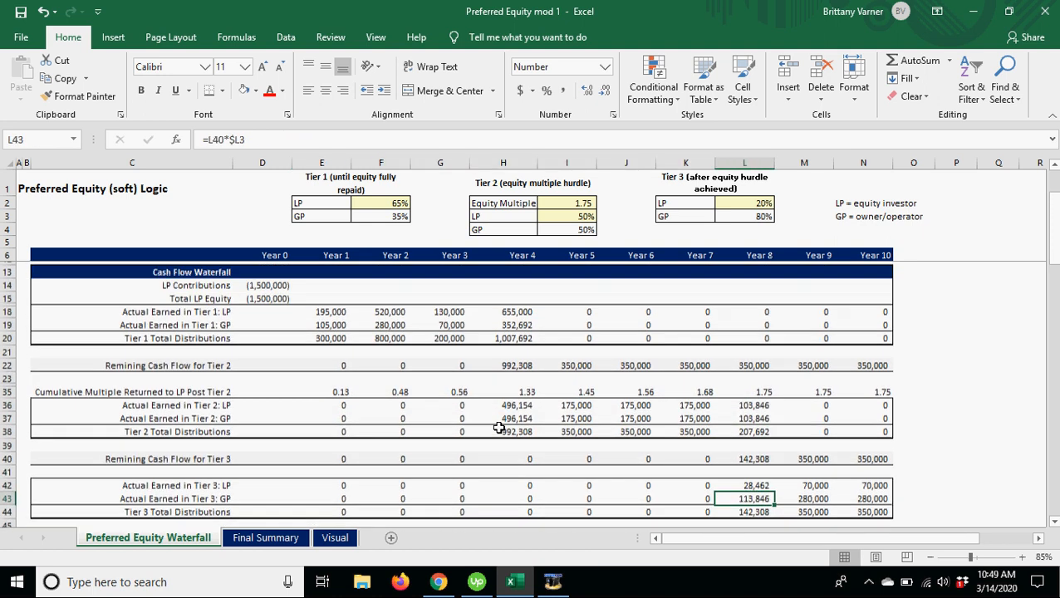
scroll(down, 3)
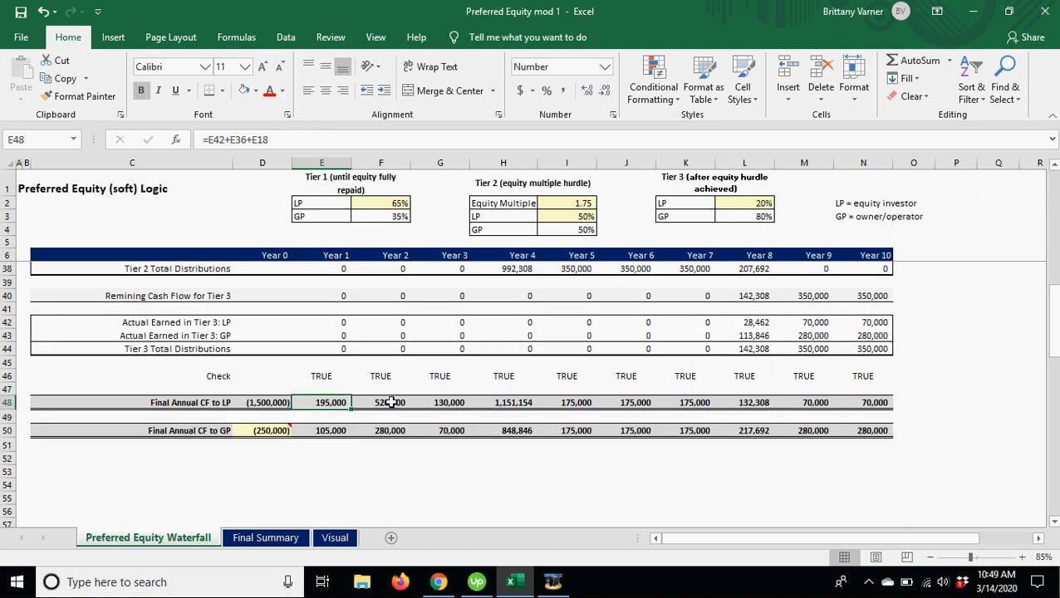
click(440, 429)
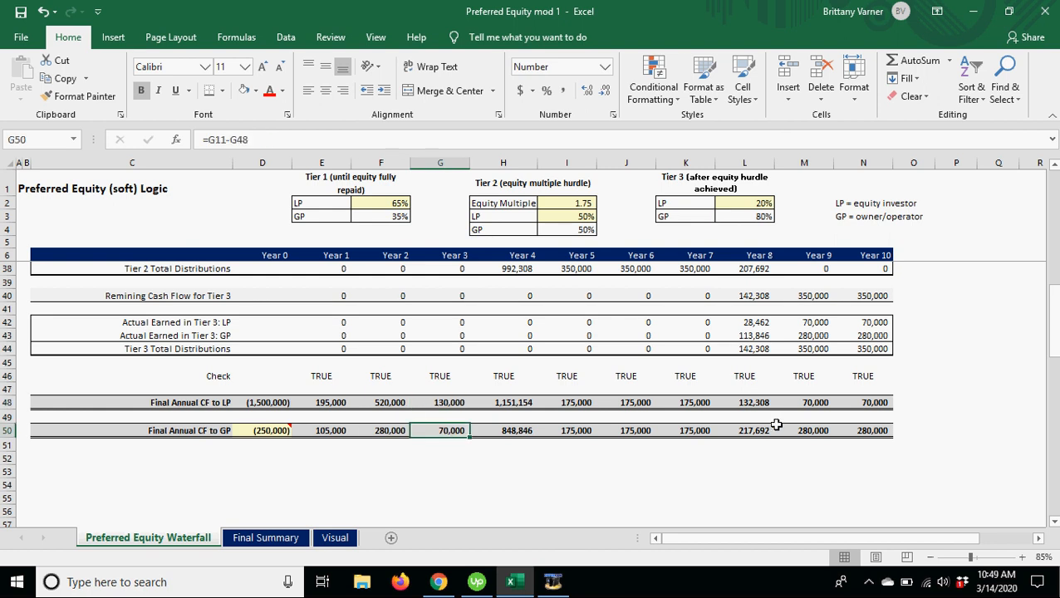
drag(322, 402, 874, 430)
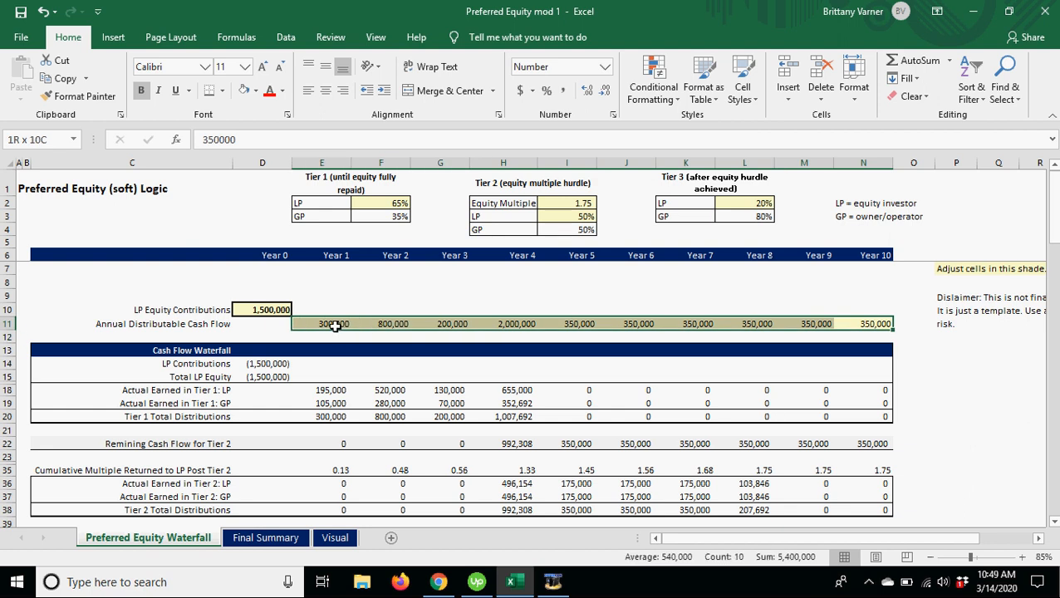
click(321, 297)
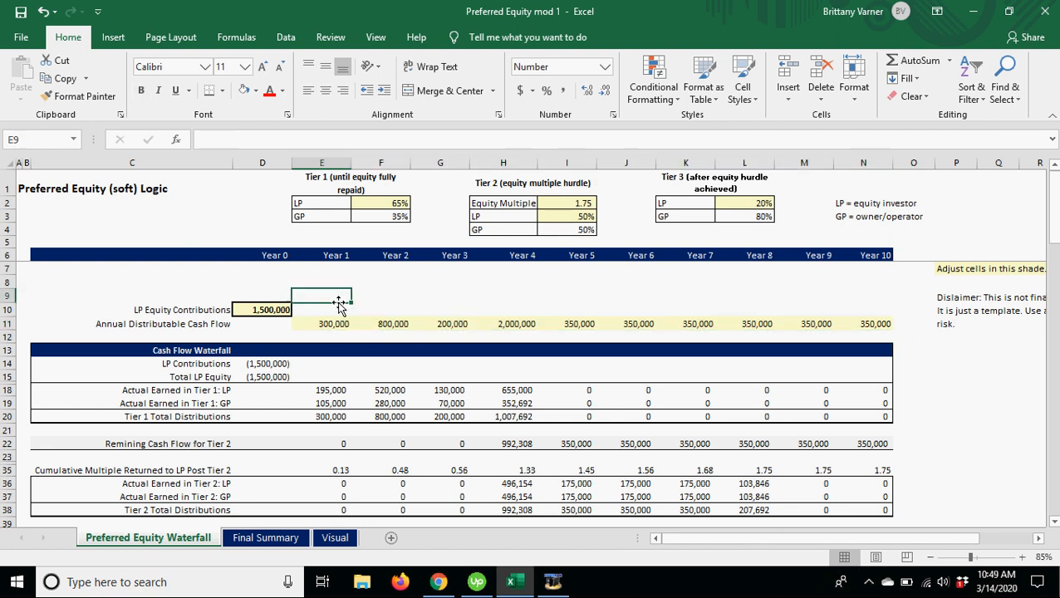
scroll(down, 3)
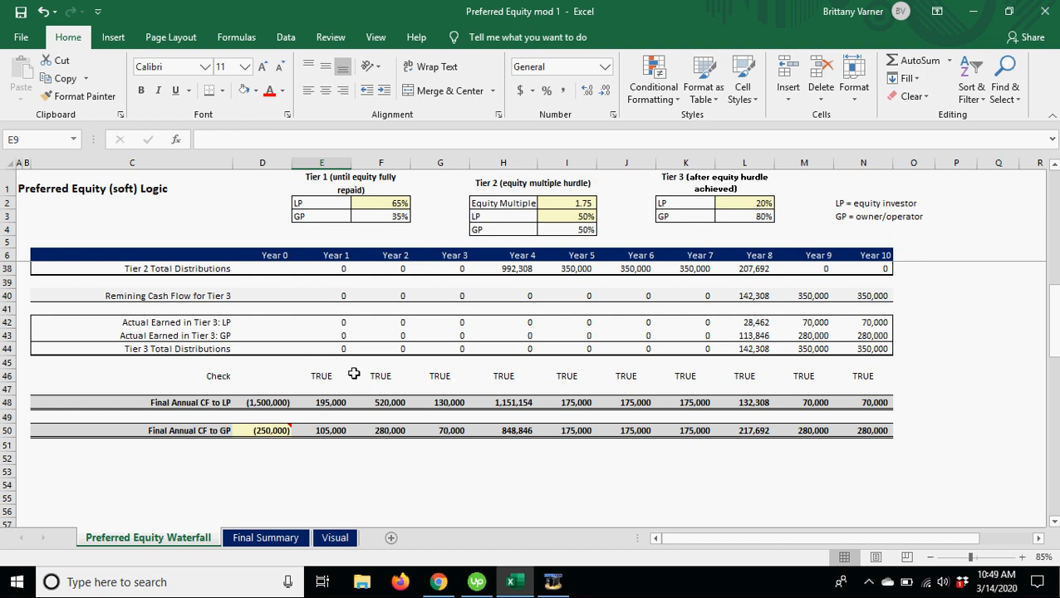
click(744, 375)
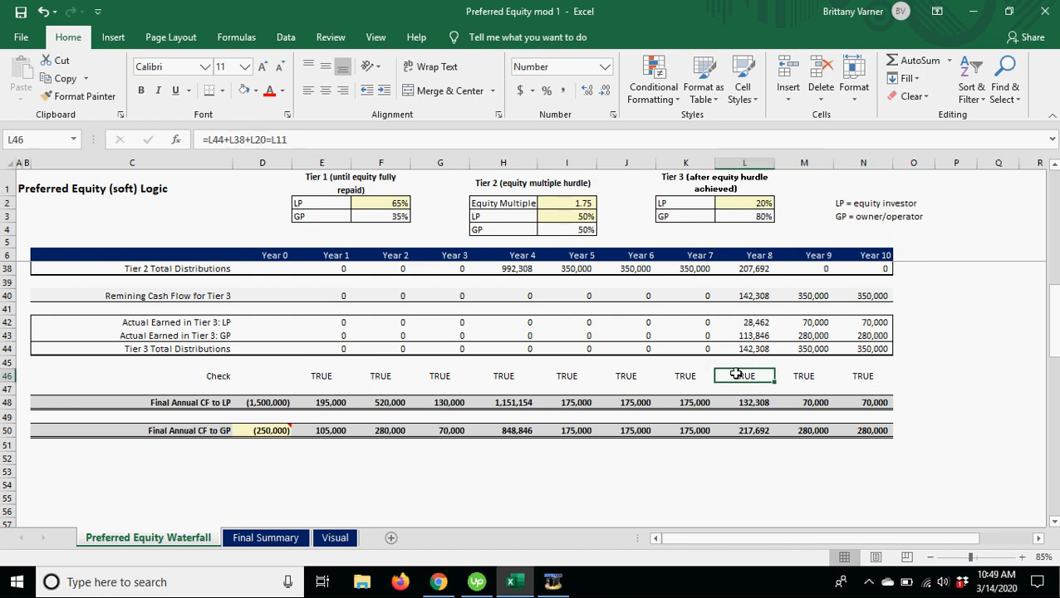
click(686, 376)
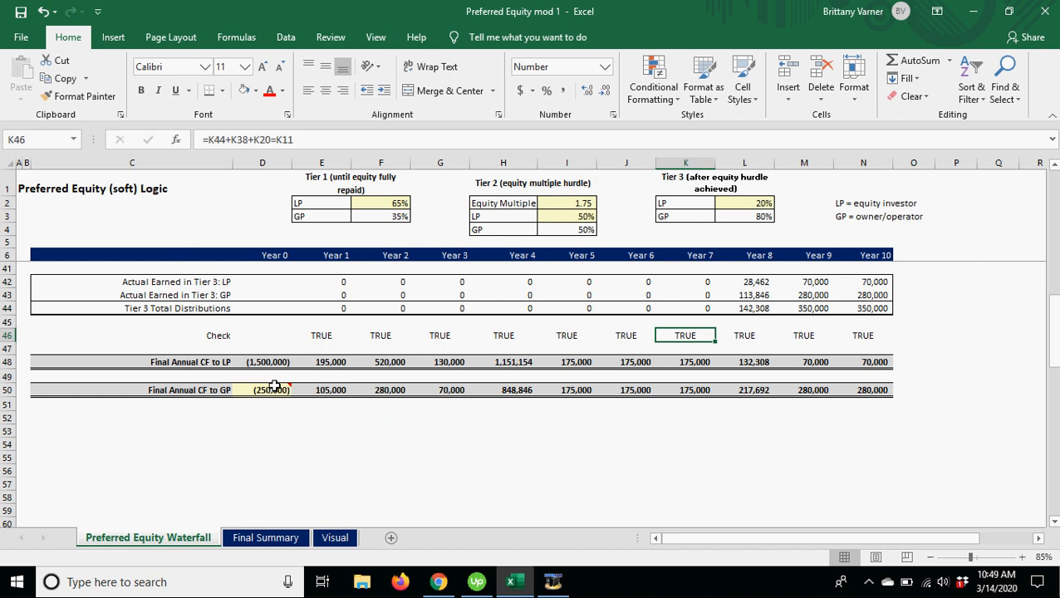
click(261, 390)
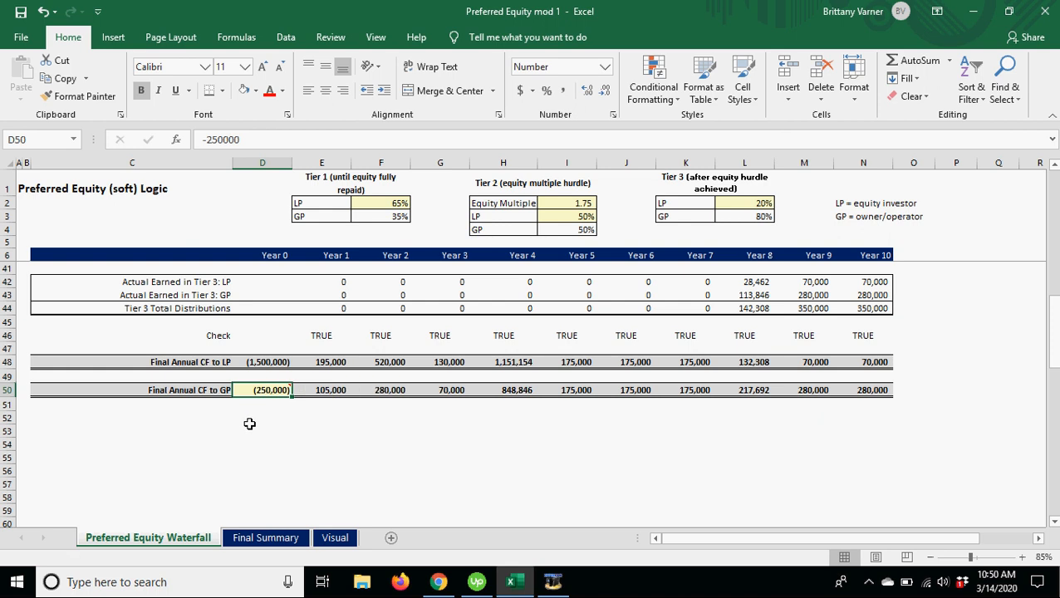
mouse_move(269, 450)
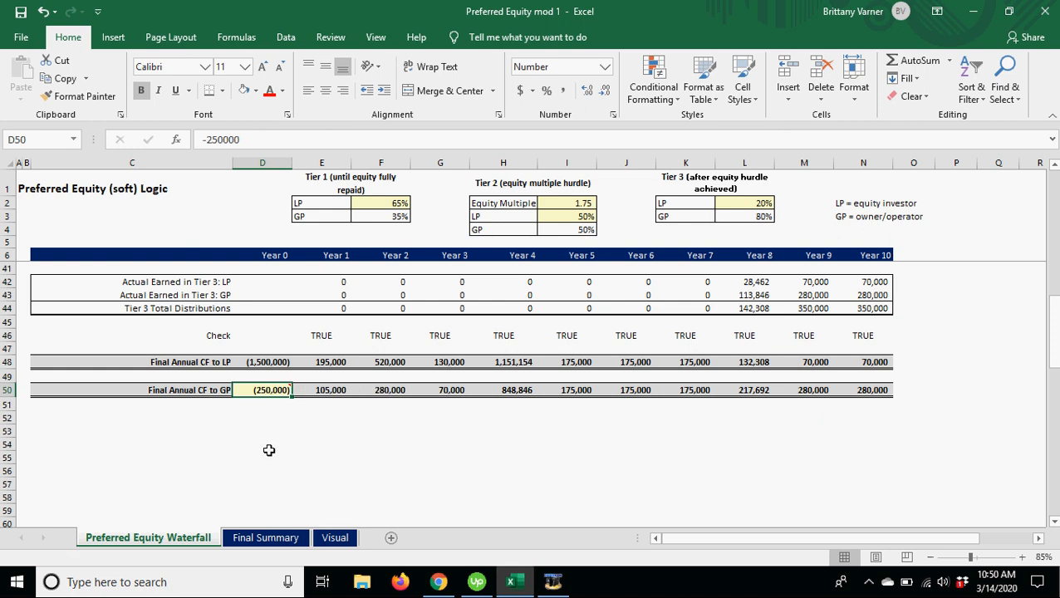
mouse_move(278, 479)
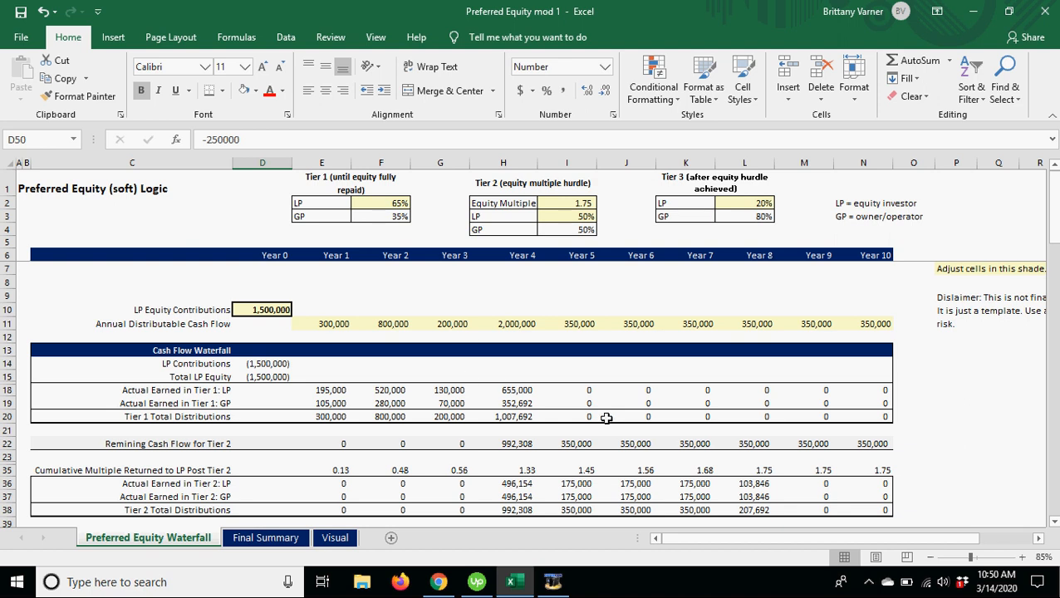
Set the Tier 1 LP share in F2 to 80%, review the waterfall, and open Final Summary
click(380, 204)
text(80)
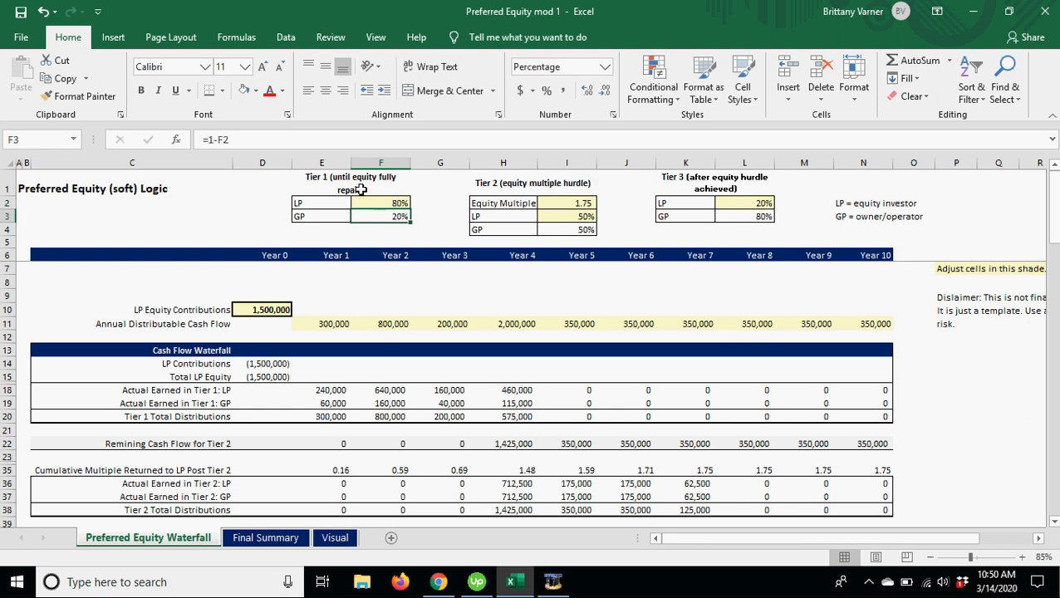
mouse_move(567, 224)
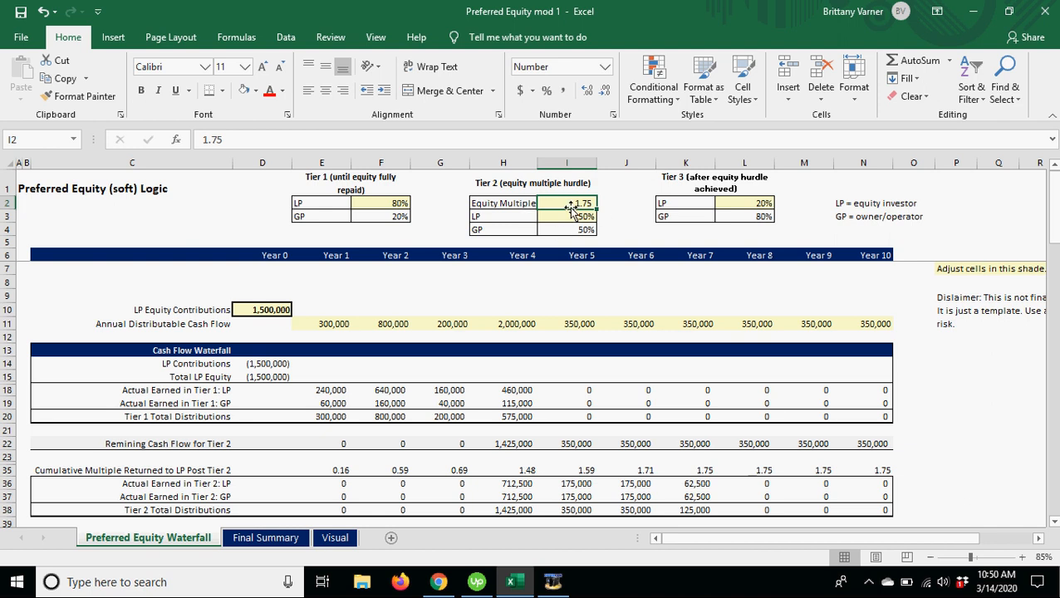
click(745, 203)
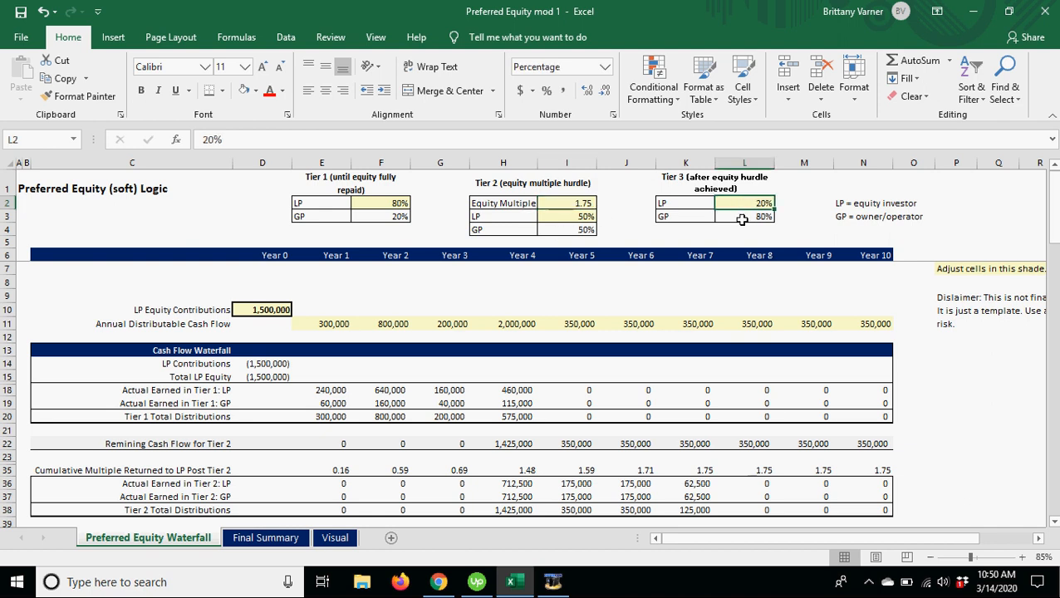
scroll(down, 3)
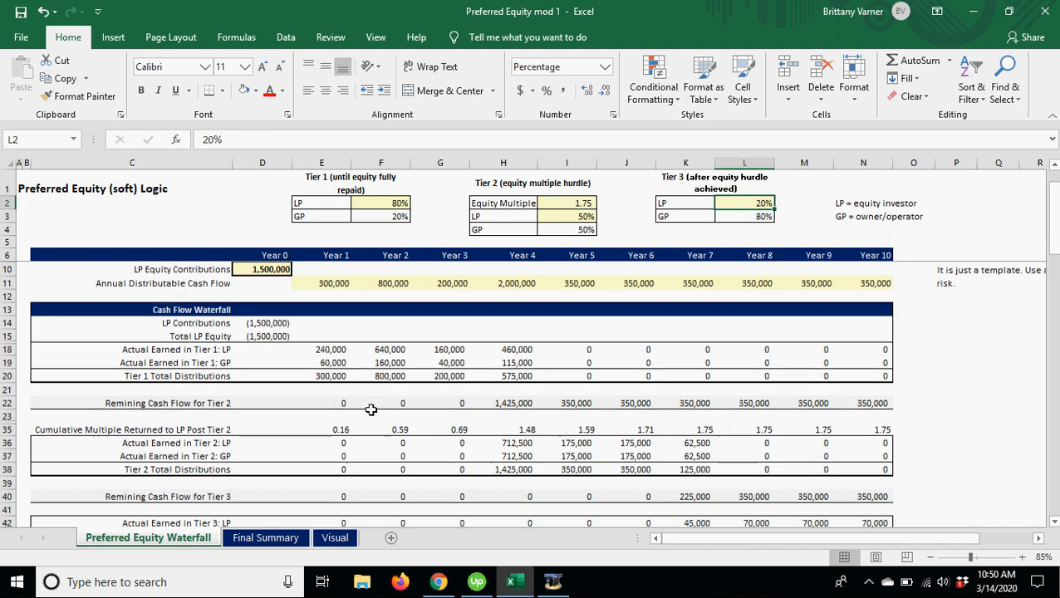
mouse_move(510, 420)
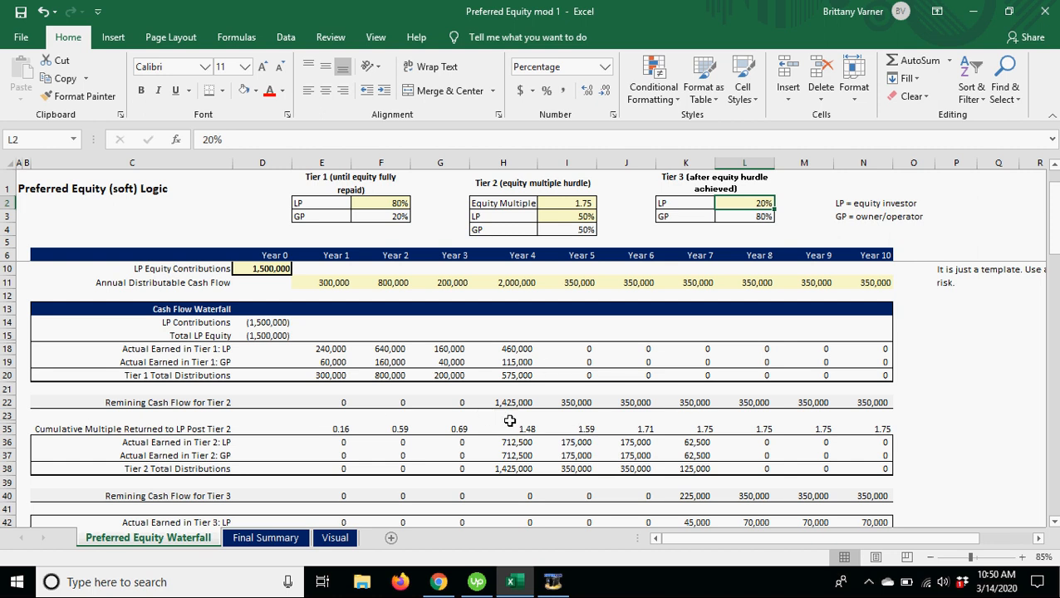
mouse_move(501, 349)
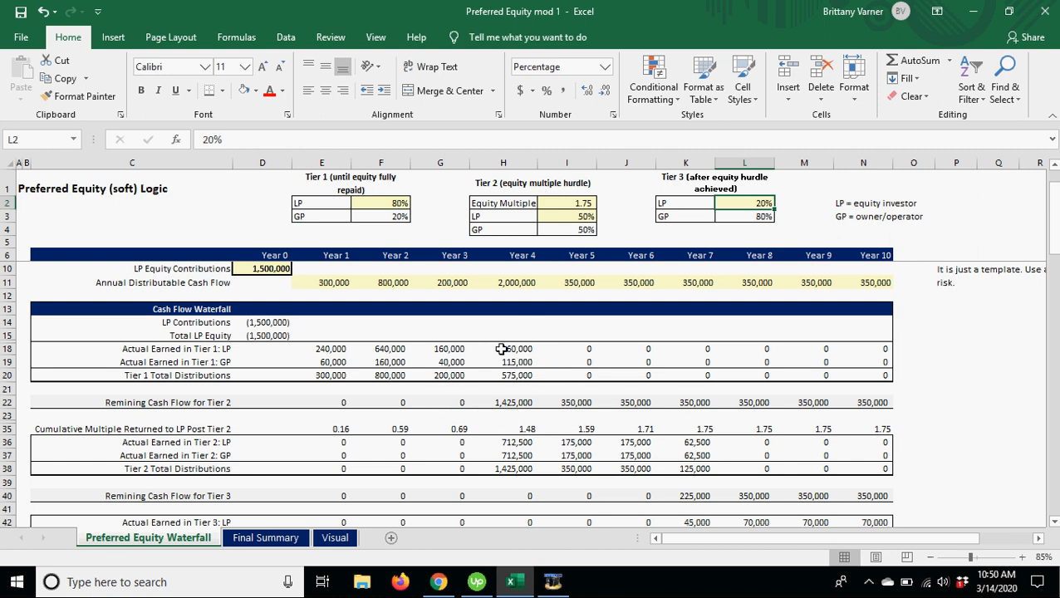
scroll(down, 3)
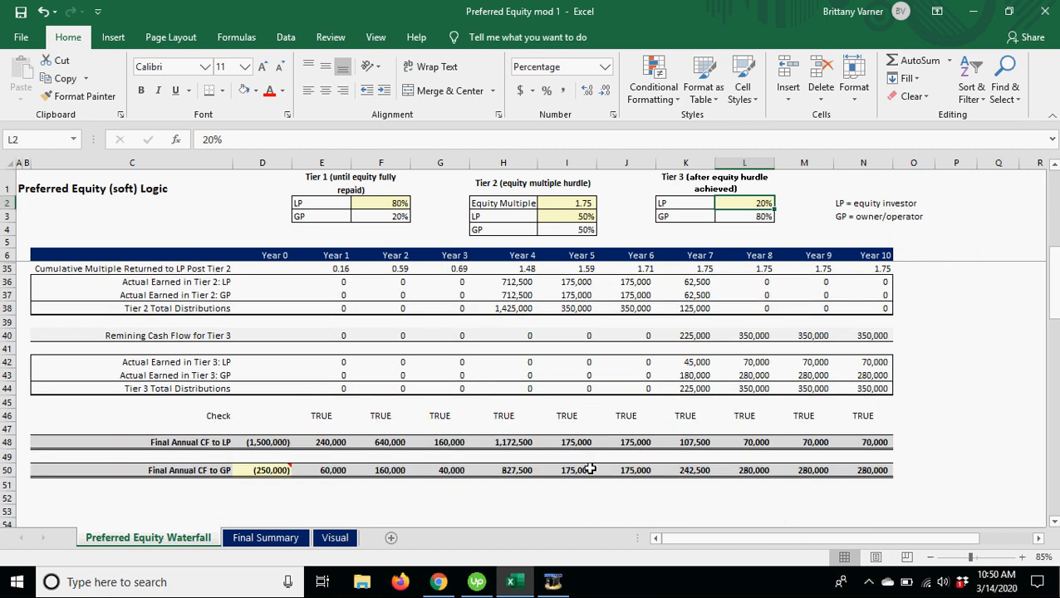
scroll(up, 3)
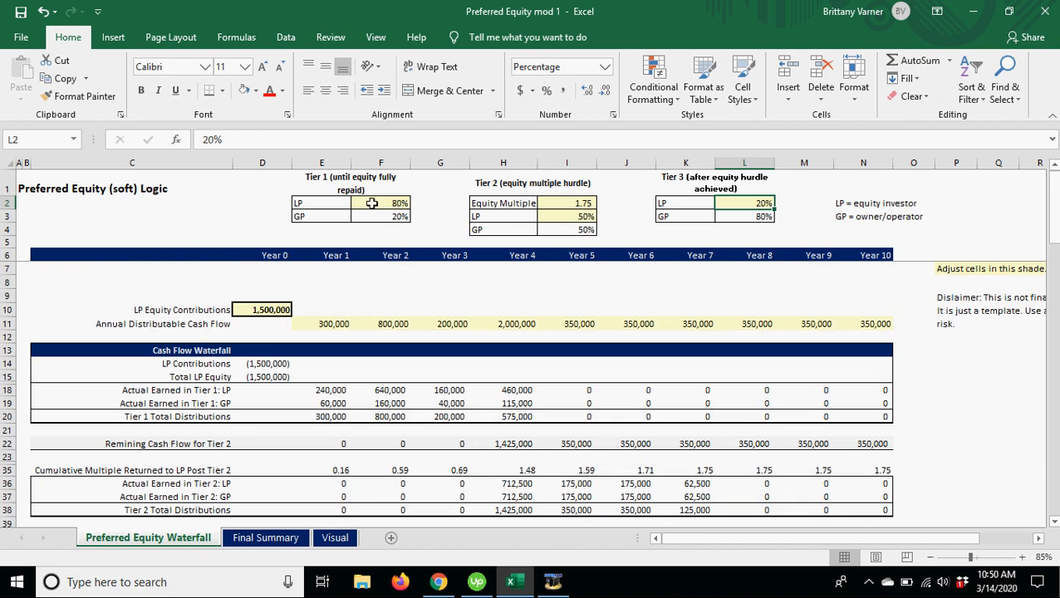
click(380, 203)
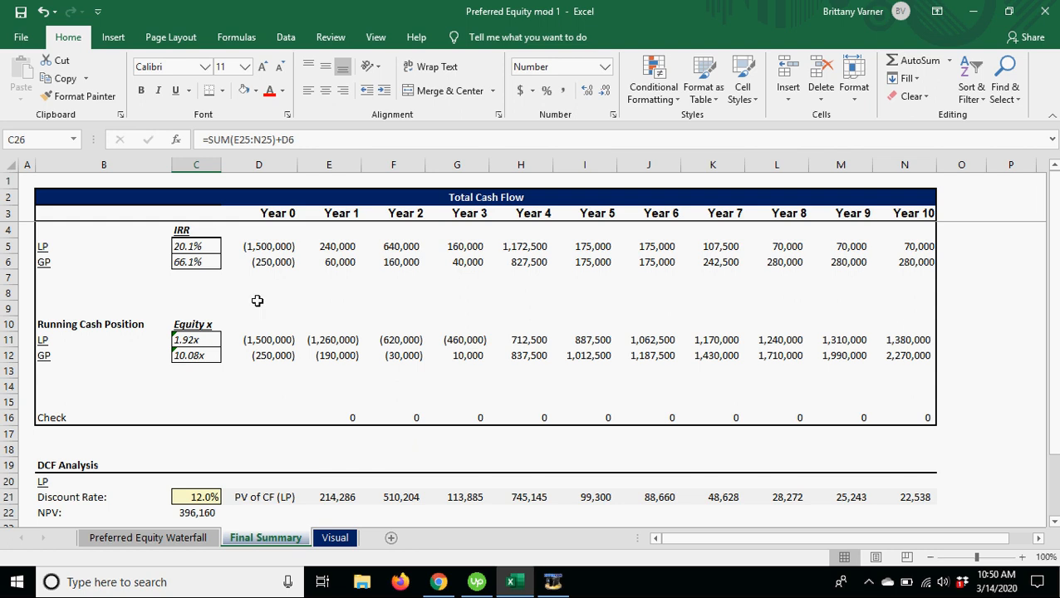
Inspect the total cash flows, GP IRR, LP/GP equity multiple and present value formulas
click(258, 246)
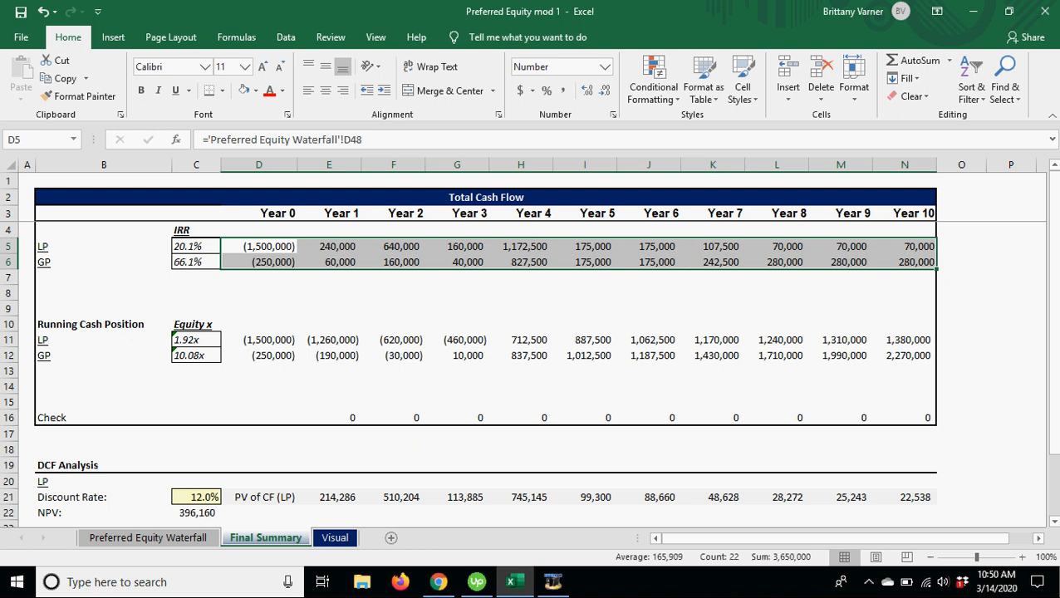
click(196, 246)
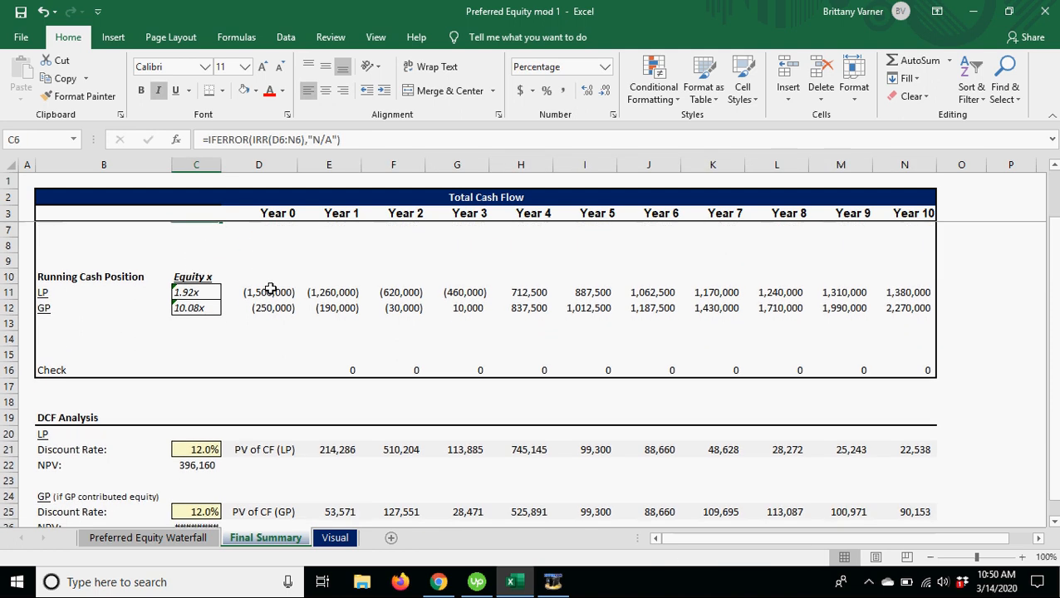
mouse_move(616, 316)
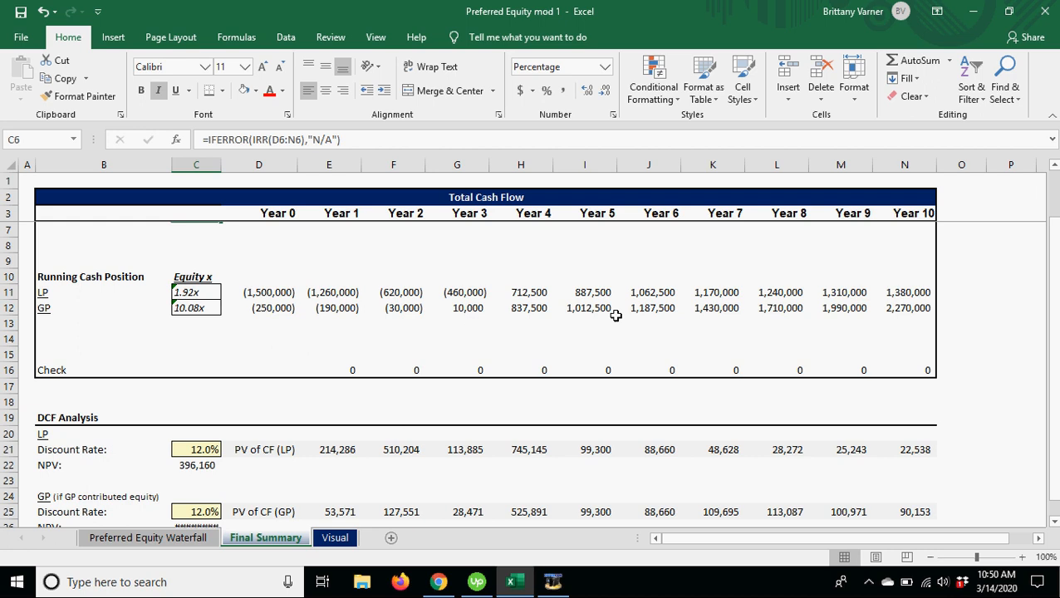
mouse_move(497, 311)
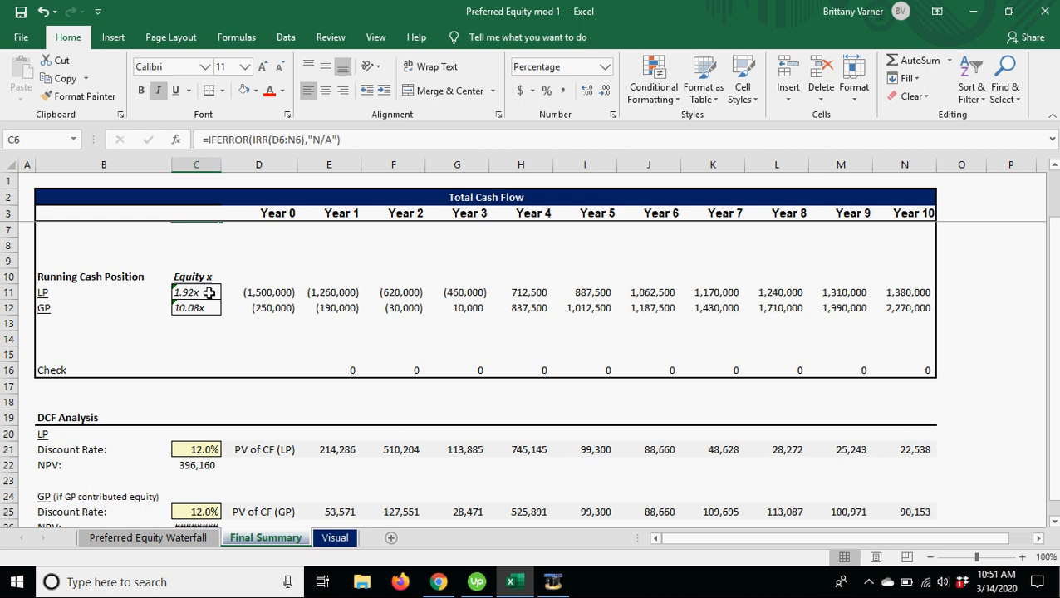
click(196, 291)
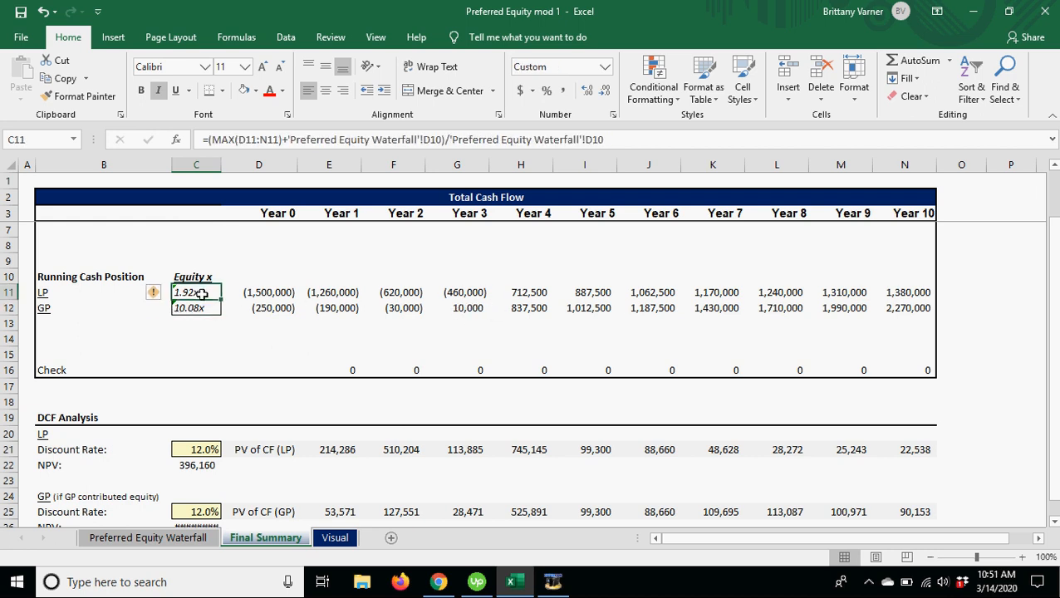
click(196, 307)
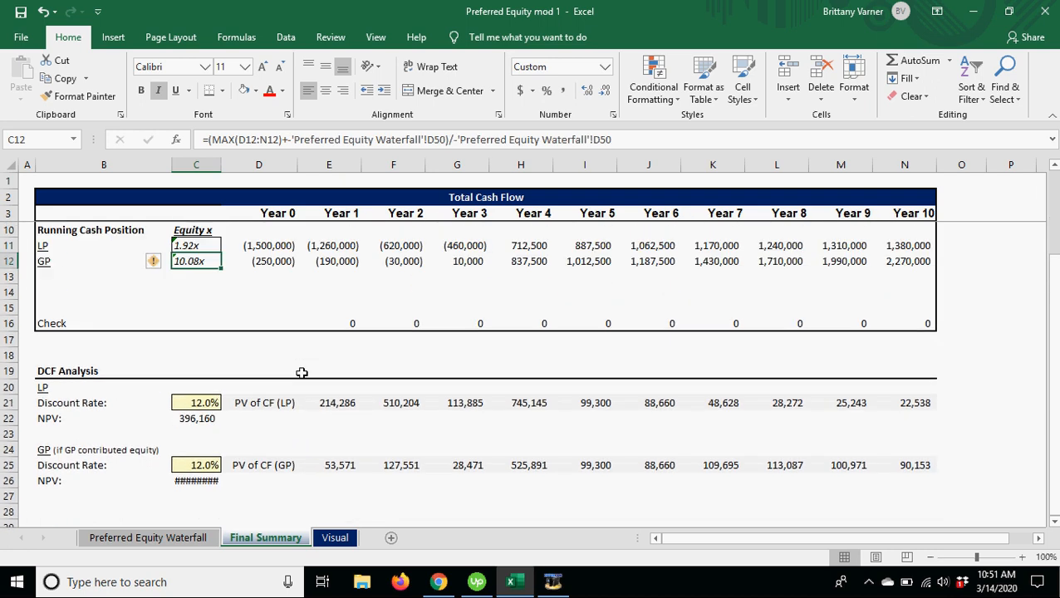
click(393, 403)
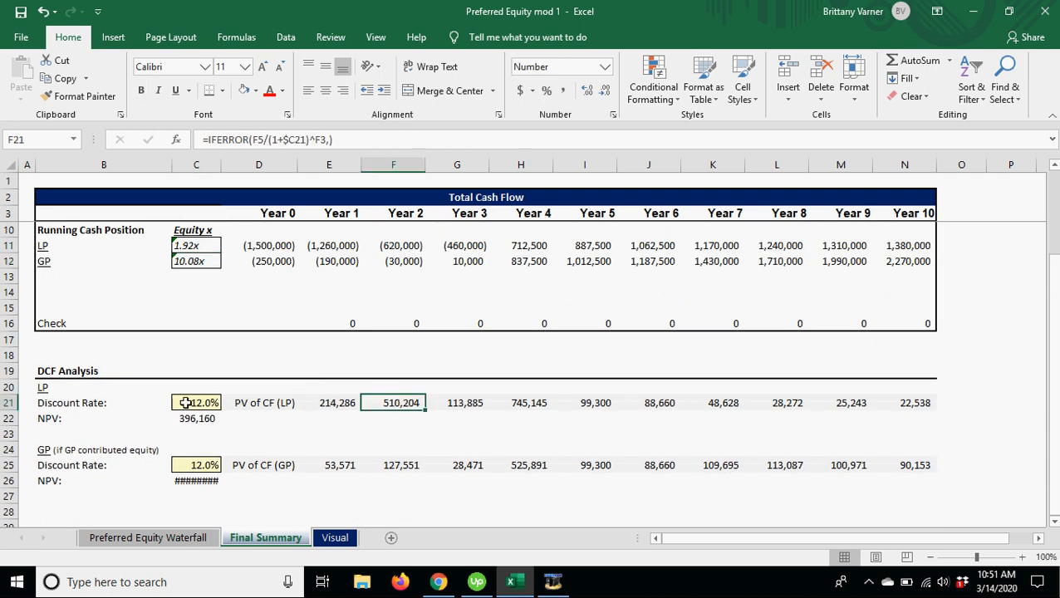
Widen column C so the GP NPV shows 1,087,350, then check the 12% discount rate
drag(221, 164, 221, 164)
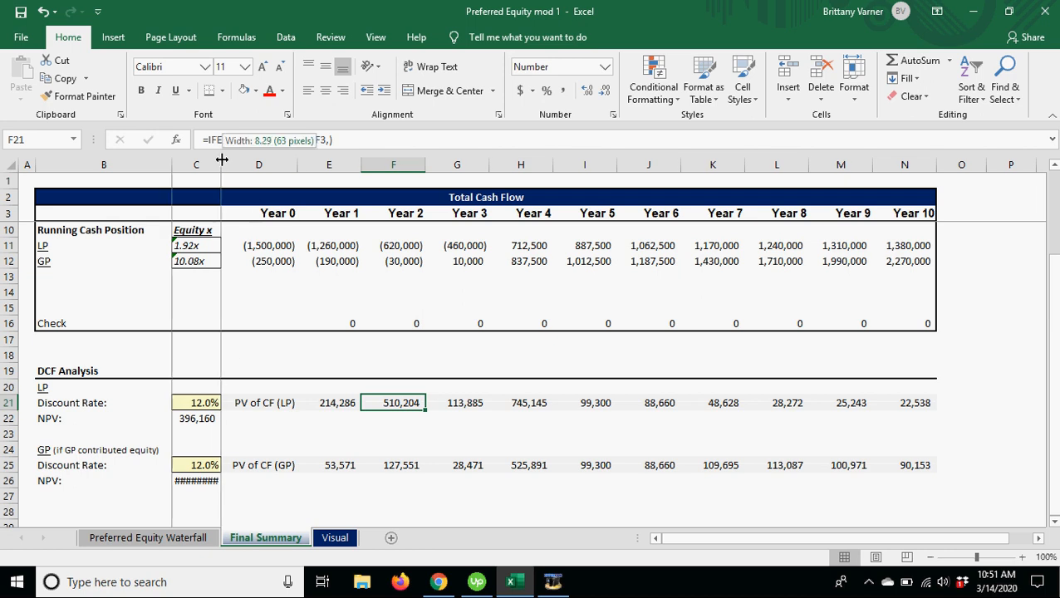
drag(219, 163, 198, 164)
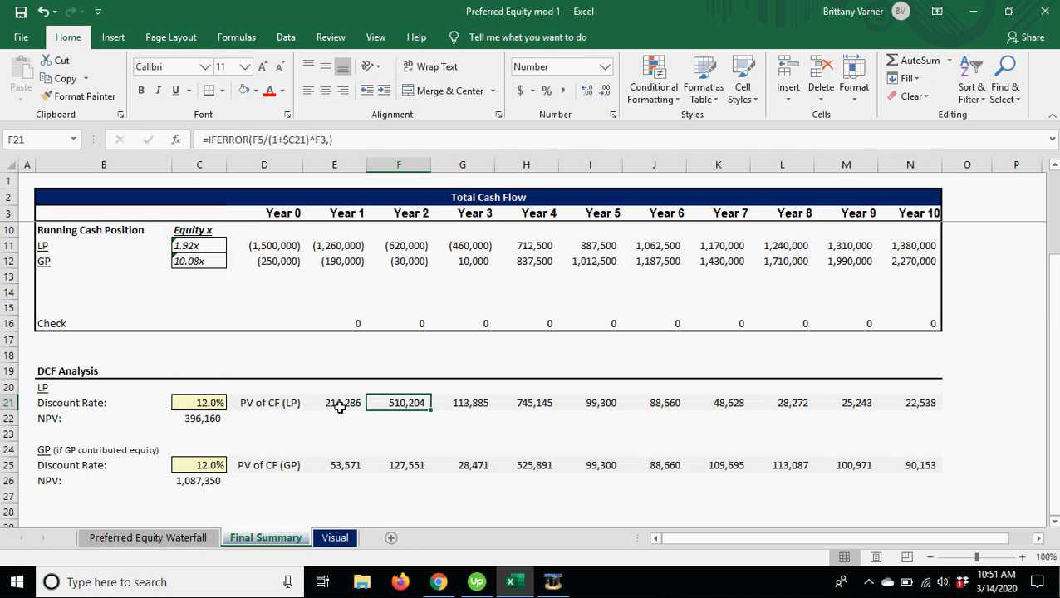
click(334, 403)
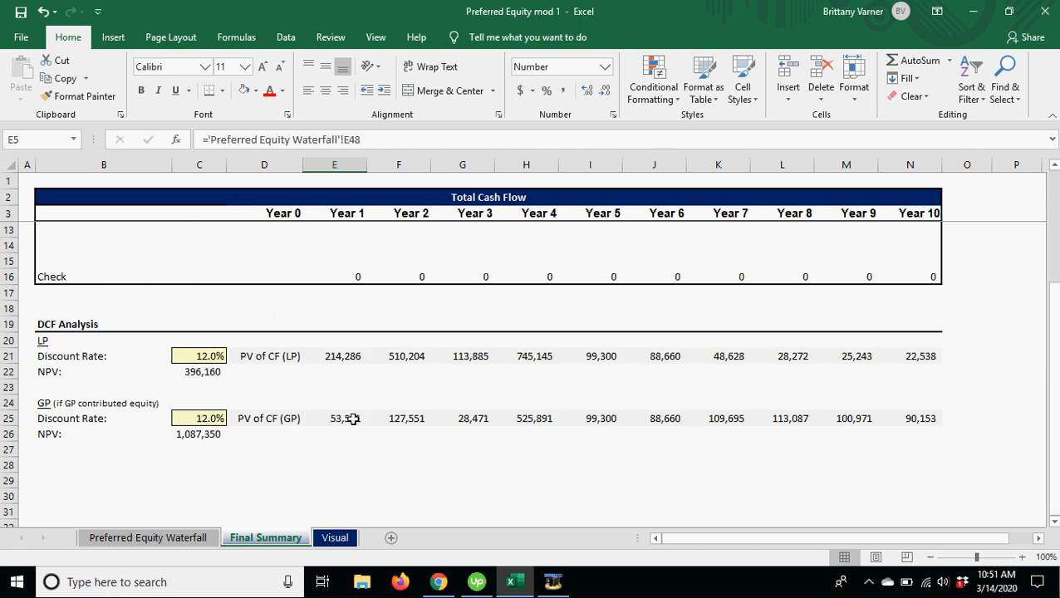
click(199, 356)
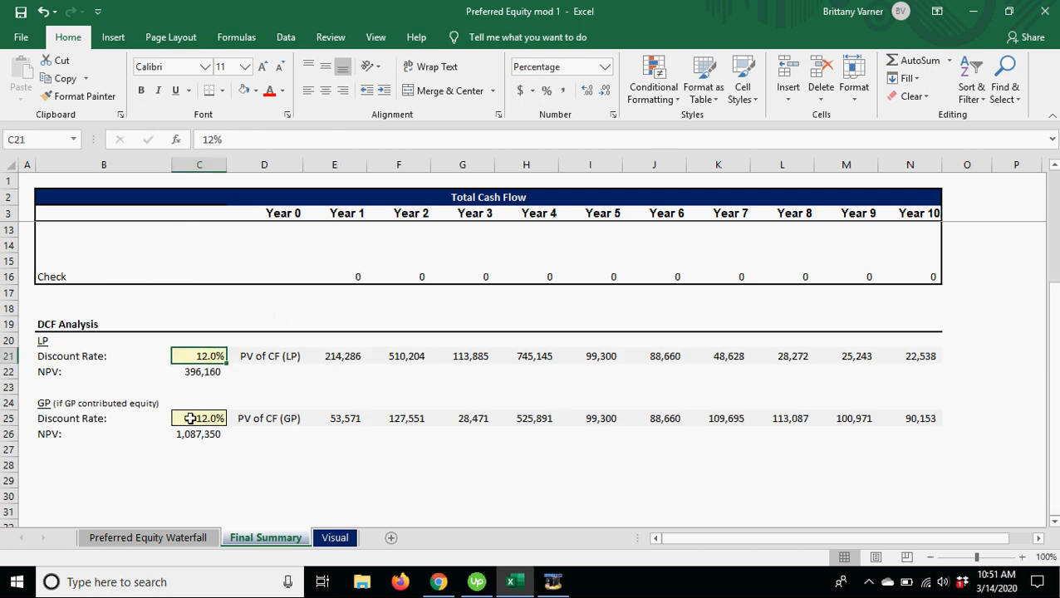
click(200, 371)
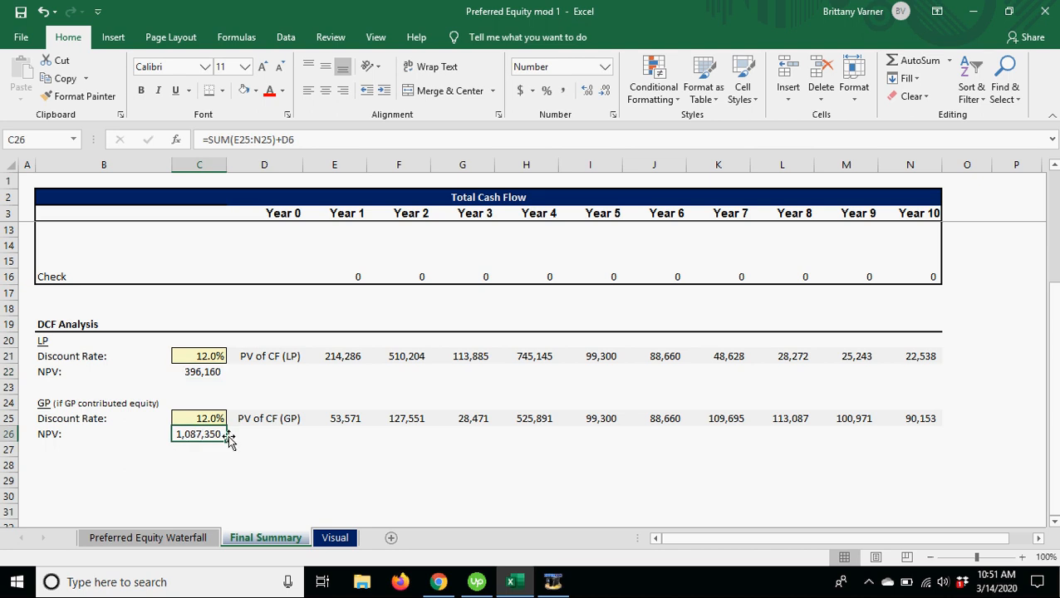
mouse_move(546, 411)
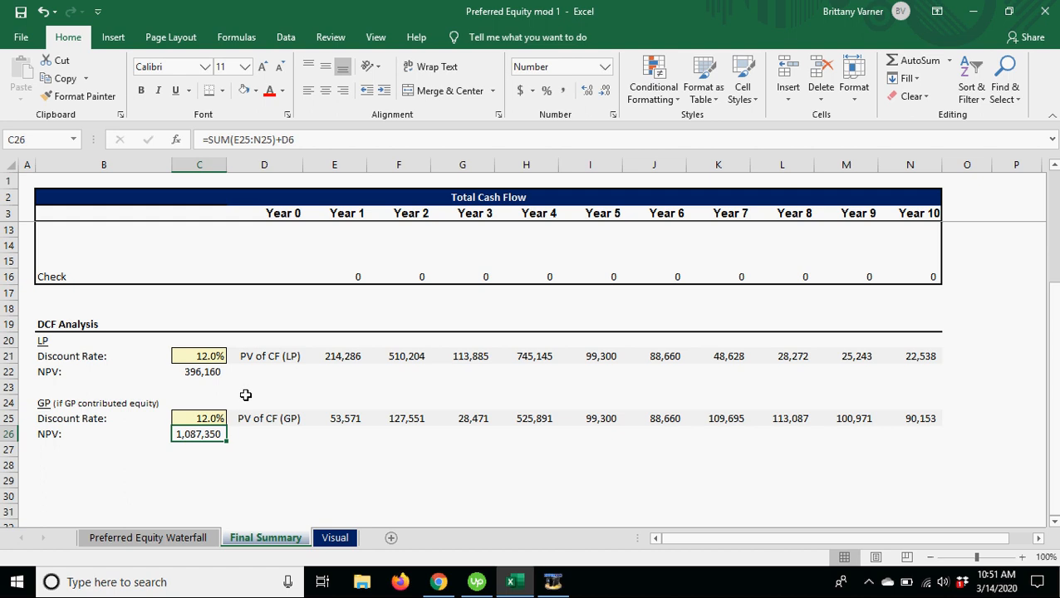
scroll(up, 3)
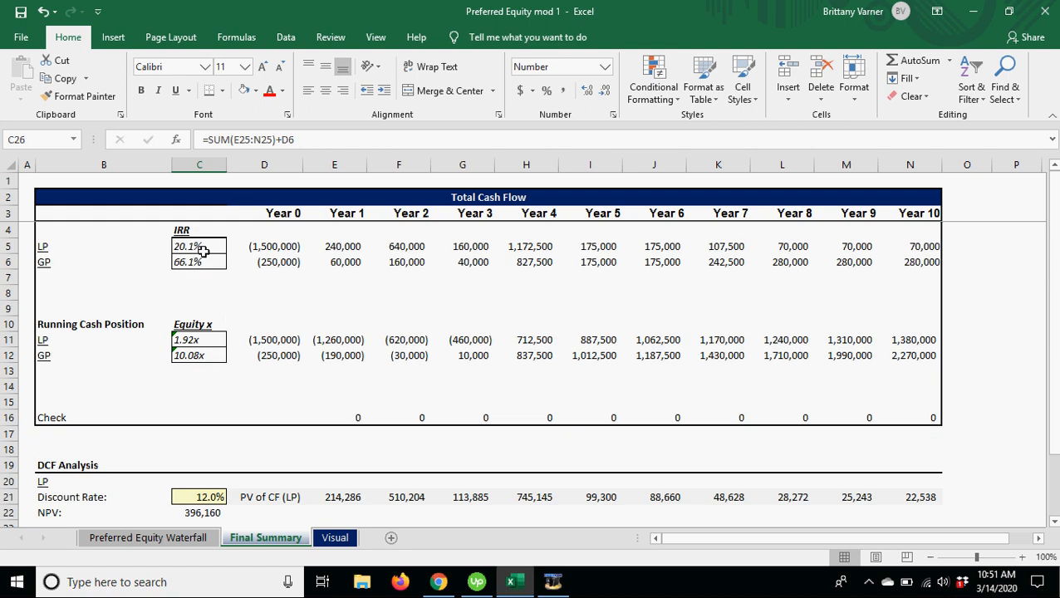
click(198, 246)
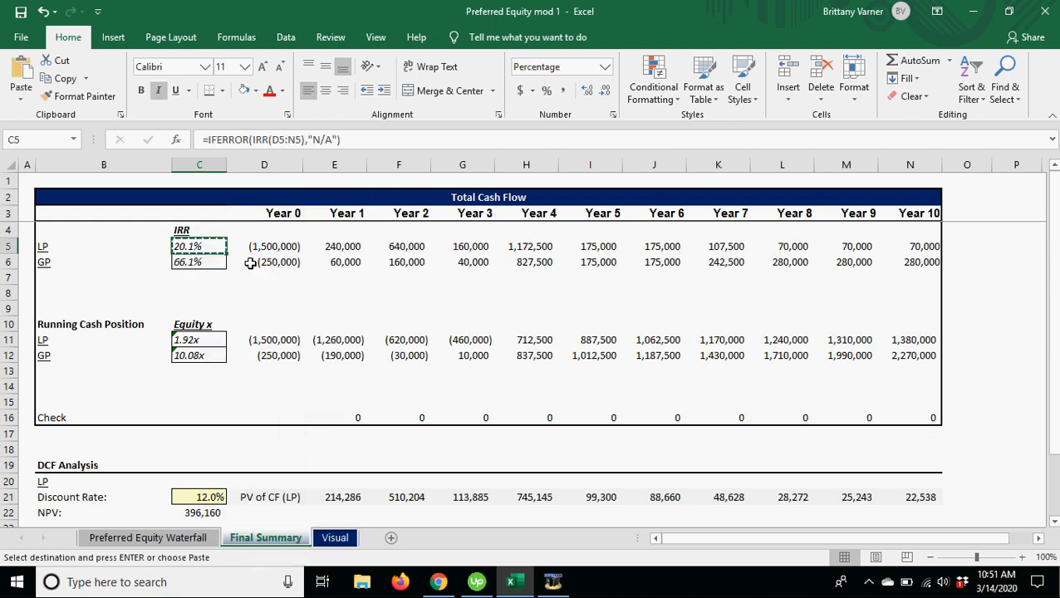
mouse_move(356, 384)
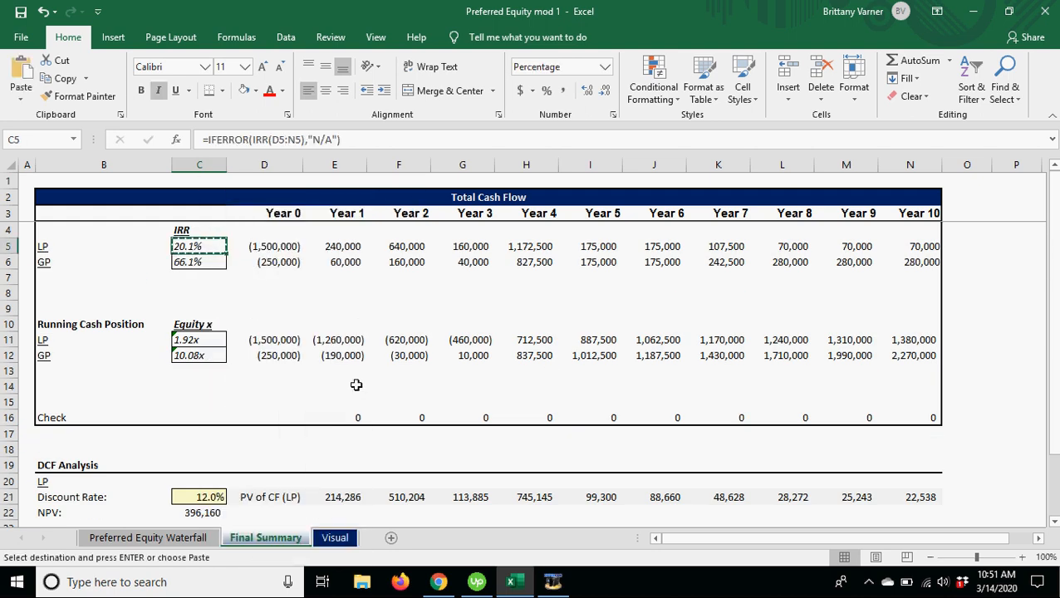
mouse_move(208, 411)
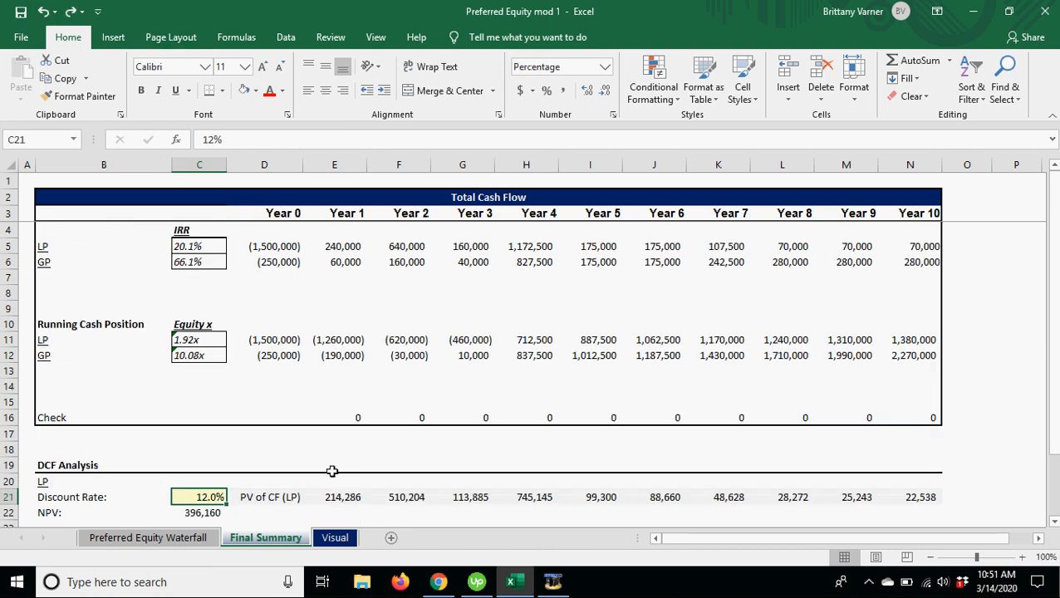
Open the Visual sheet and view the Total Cash Flow per Partner and Cash Position charts
click(334, 537)
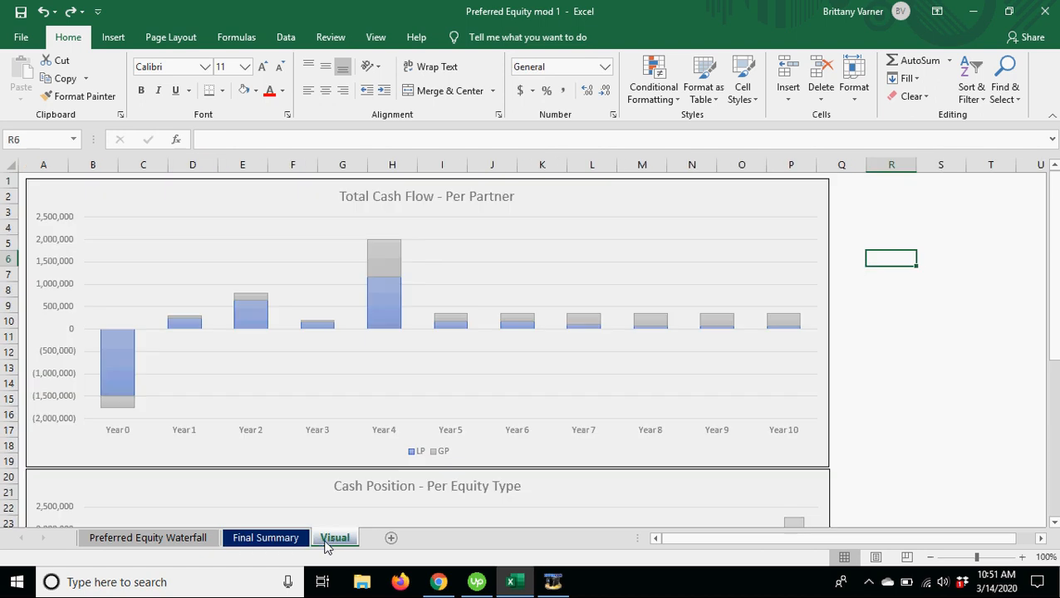
mouse_move(119, 401)
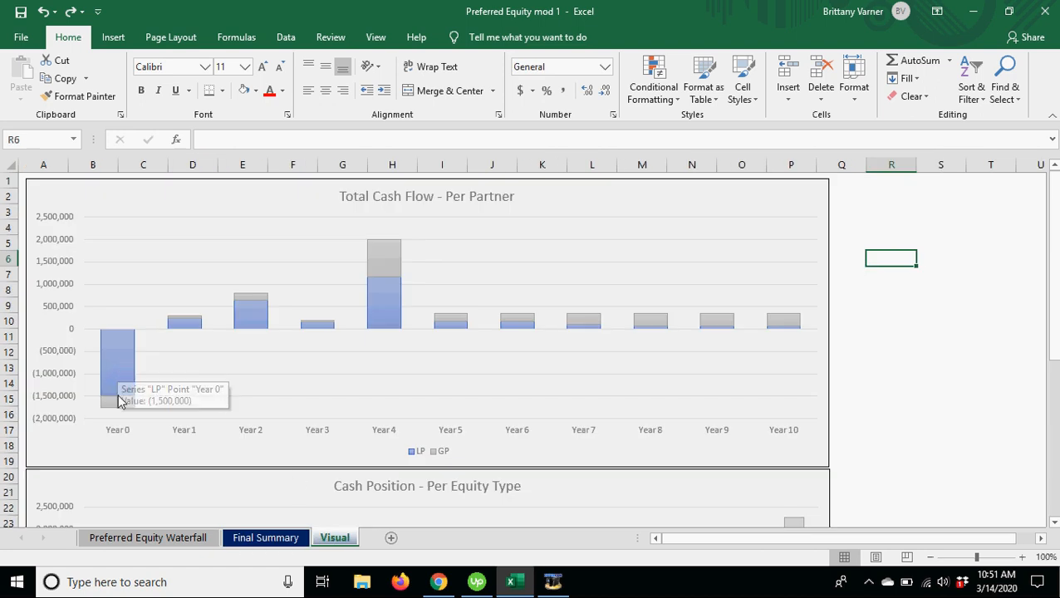
mouse_move(259, 416)
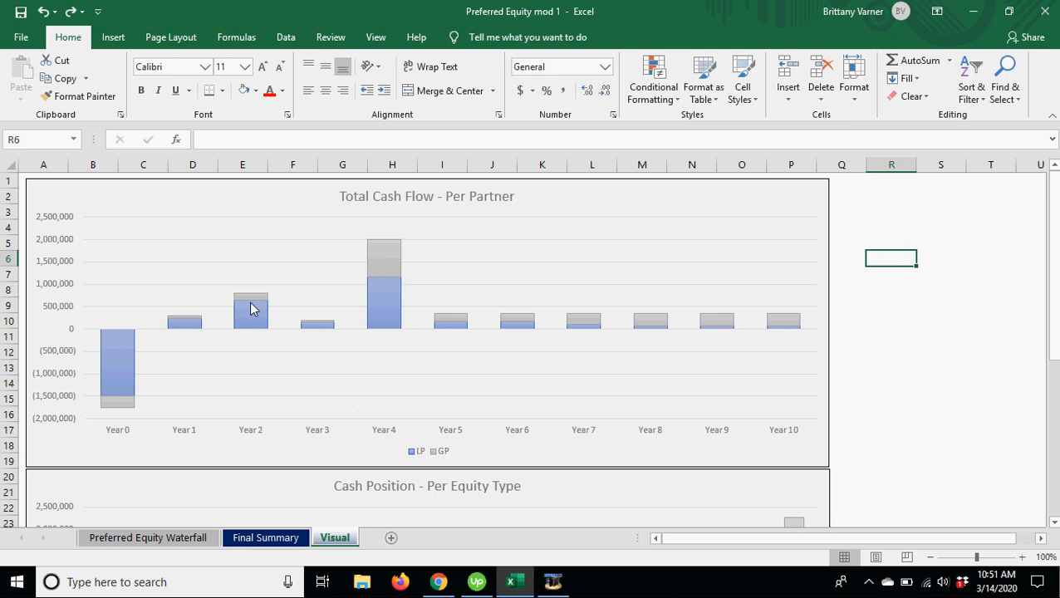
mouse_move(140, 371)
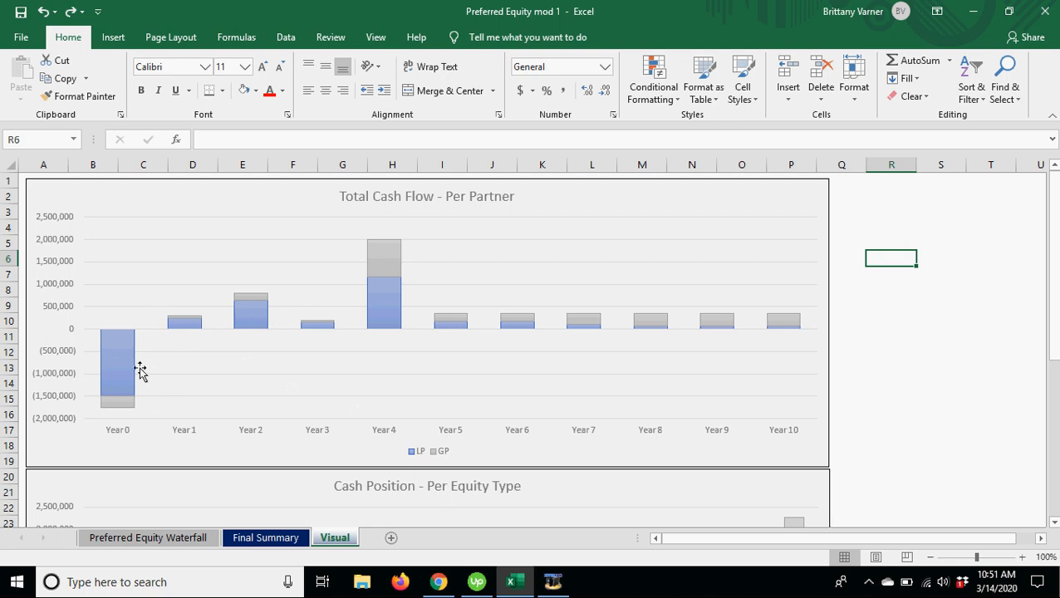
scroll(down, 3)
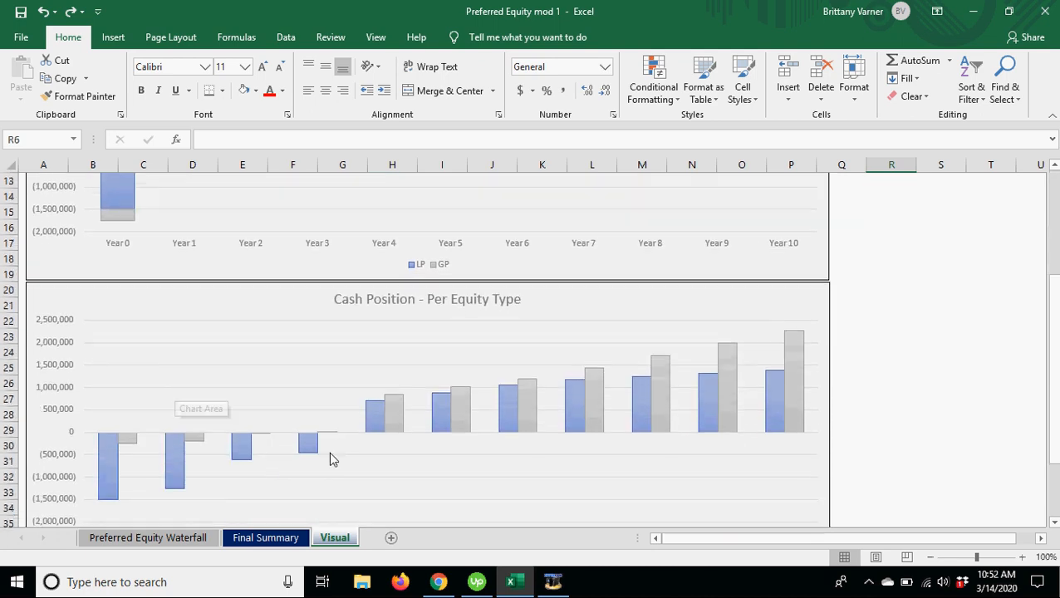
scroll(up, 3)
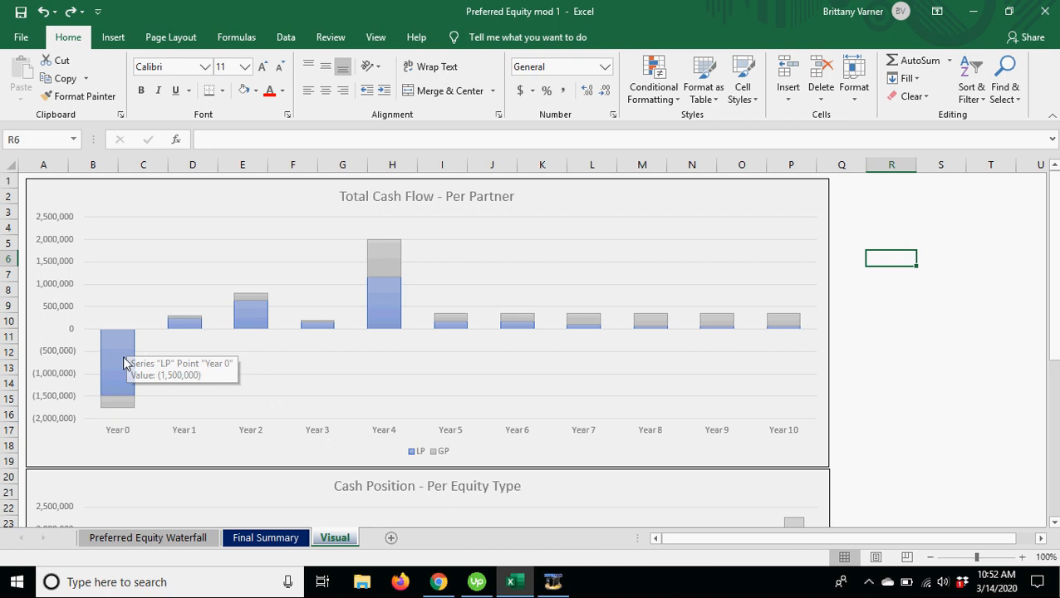
mouse_move(122, 382)
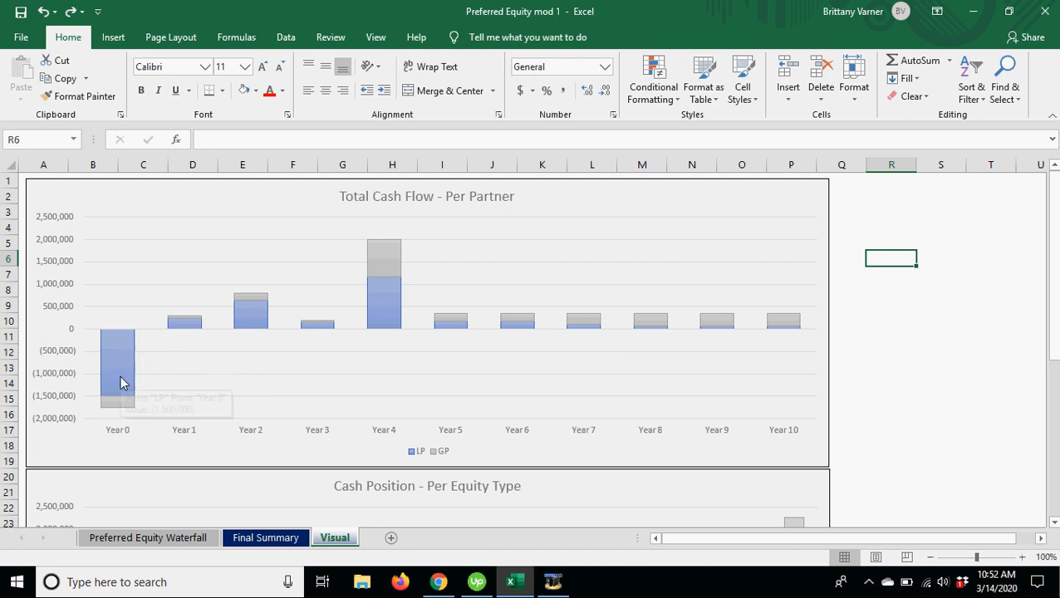
mouse_move(256, 310)
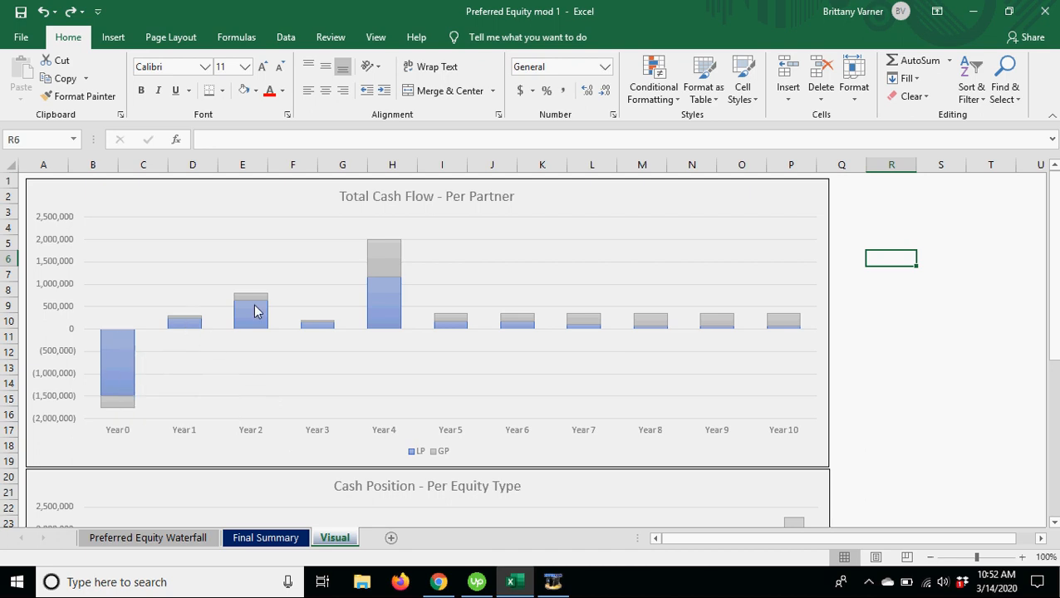
mouse_move(382, 303)
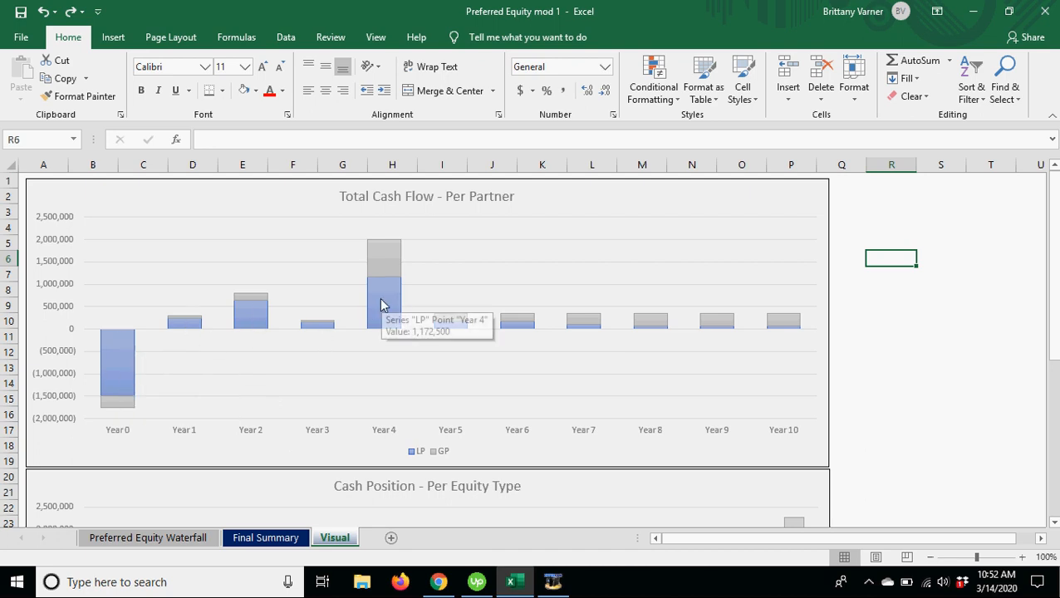
mouse_move(488, 322)
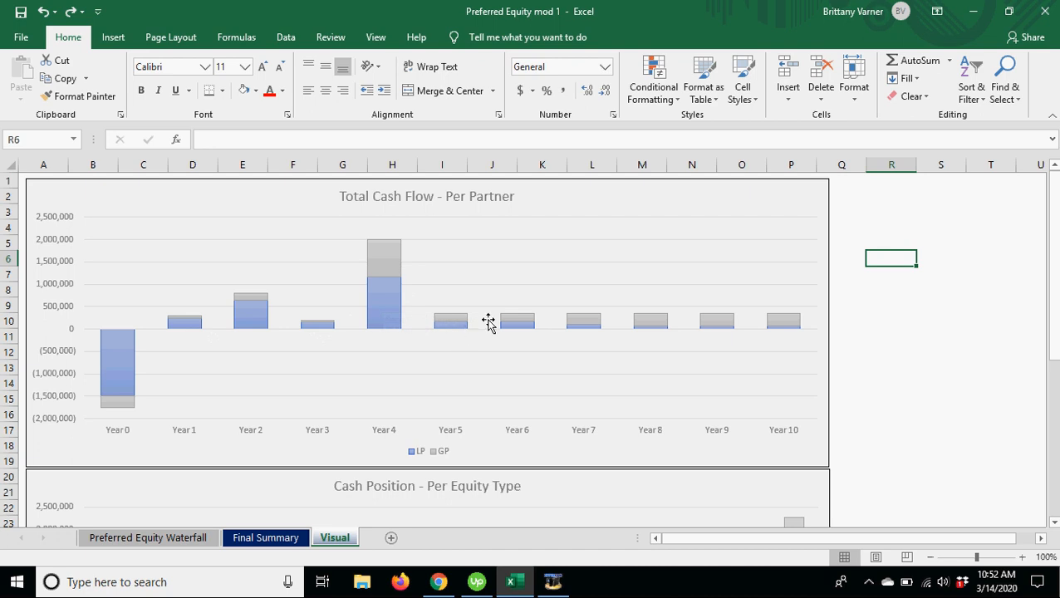
mouse_move(503, 318)
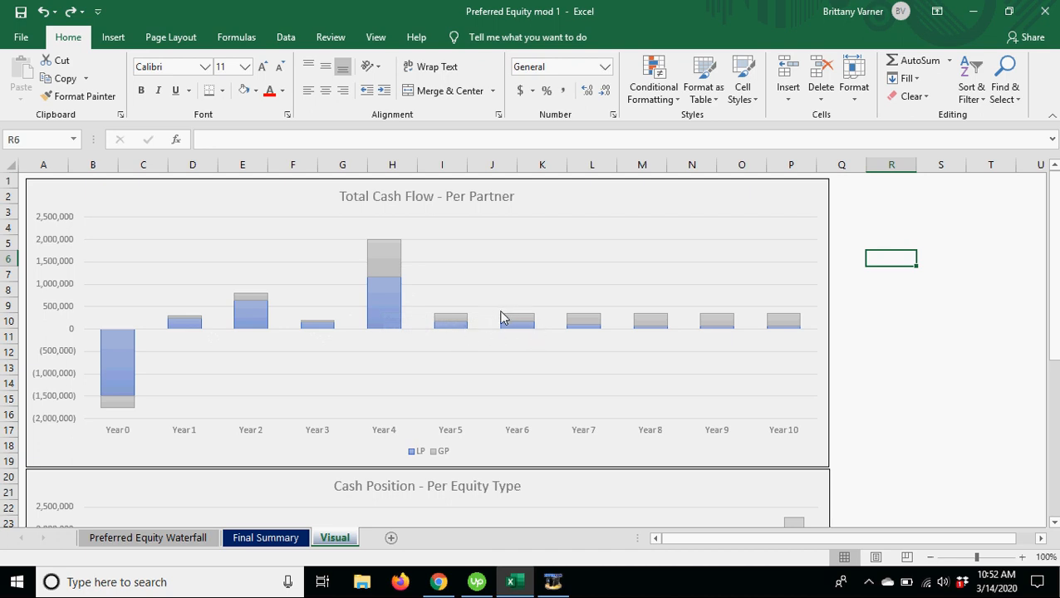
mouse_move(594, 336)
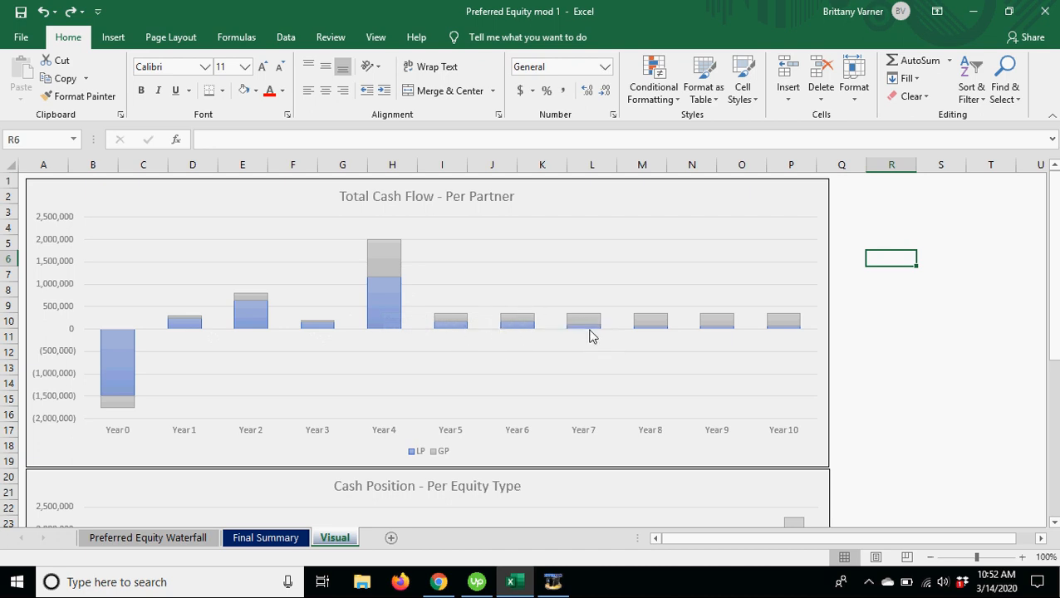
mouse_move(598, 326)
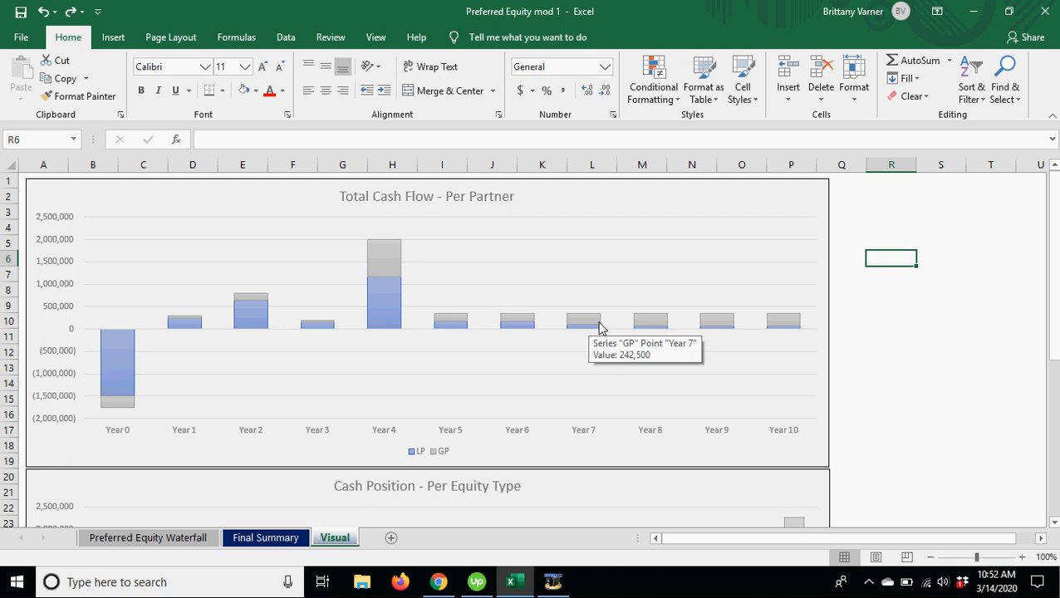
mouse_move(723, 334)
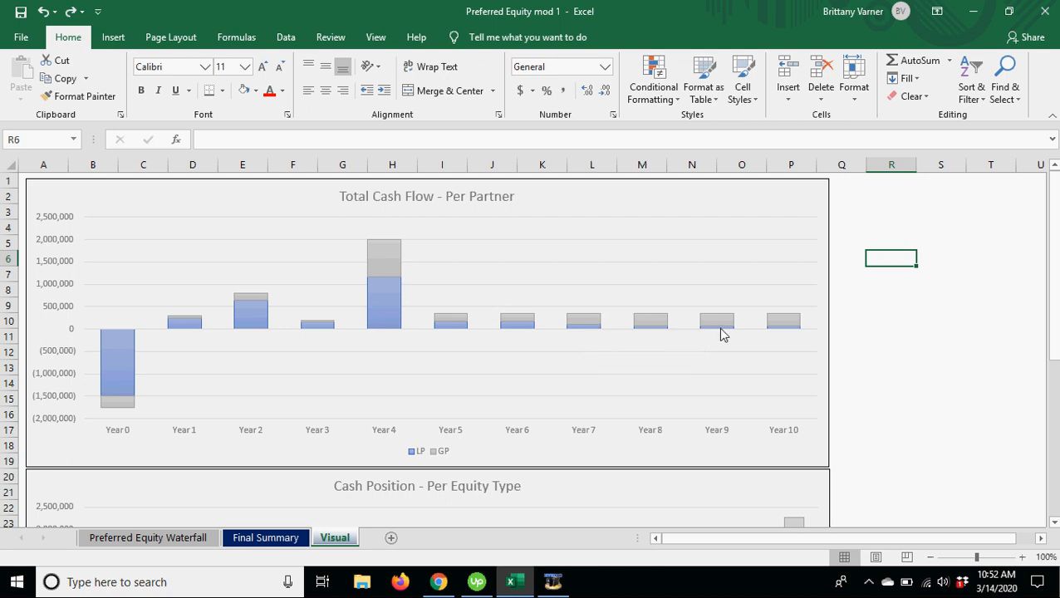
Back on the waterfall sheet, check the 20%, 50% and 80% LP splits and Year 3 cash flow
click(147, 537)
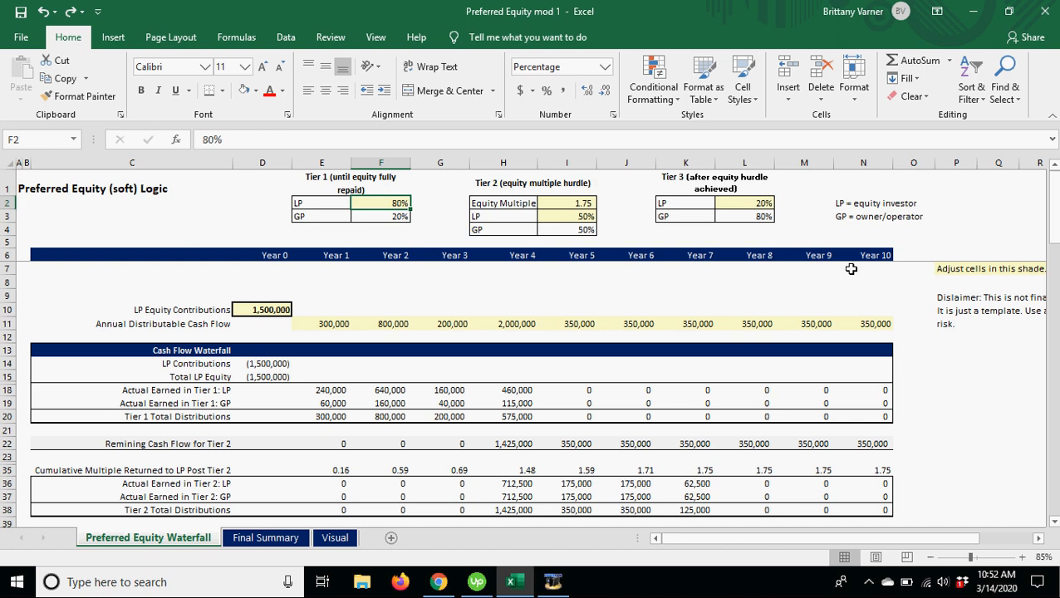
mouse_move(727, 269)
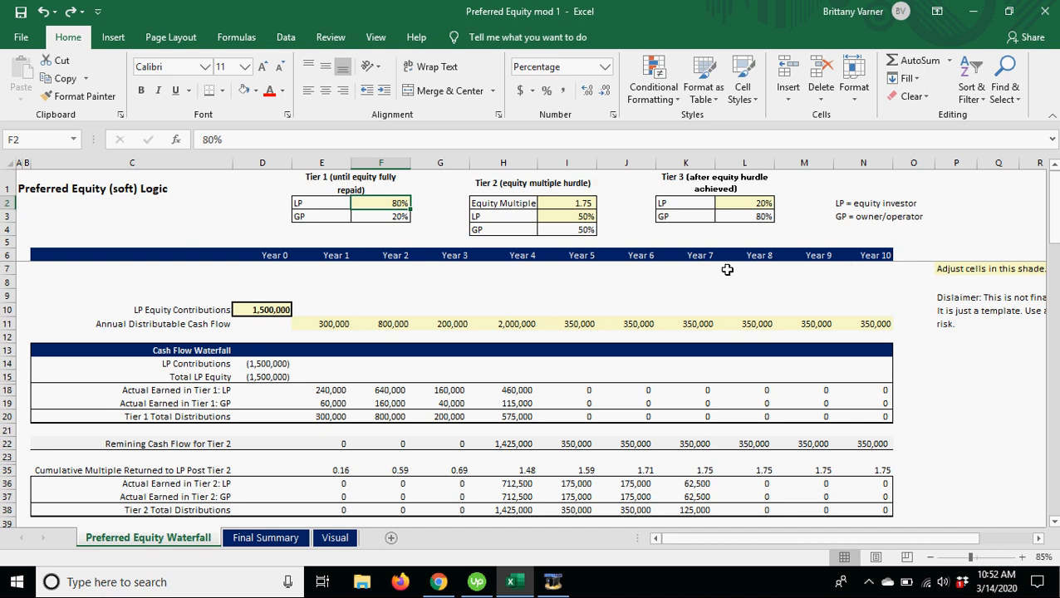
mouse_move(719, 260)
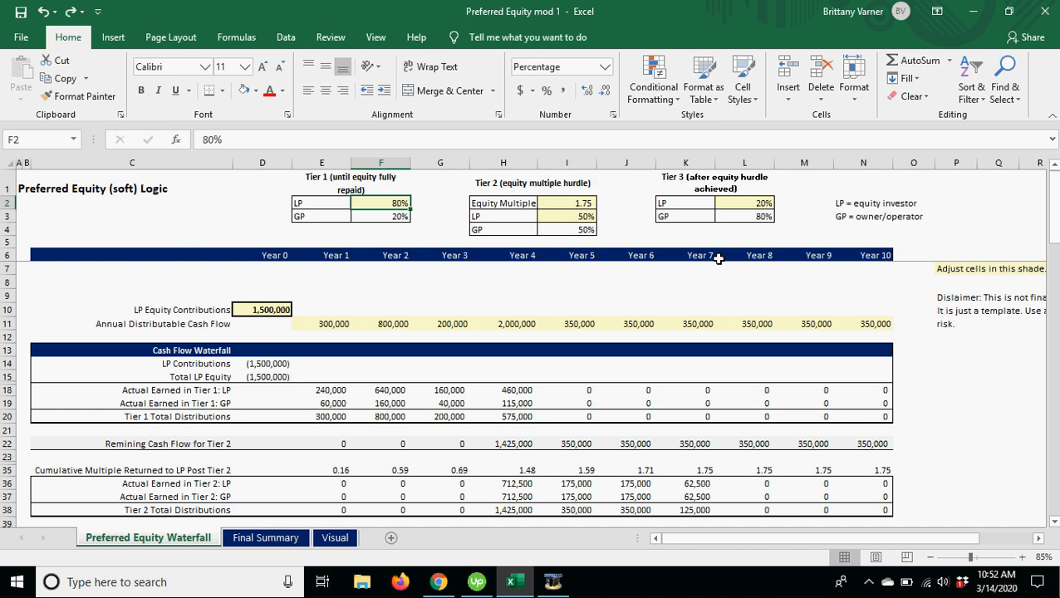
mouse_move(414, 247)
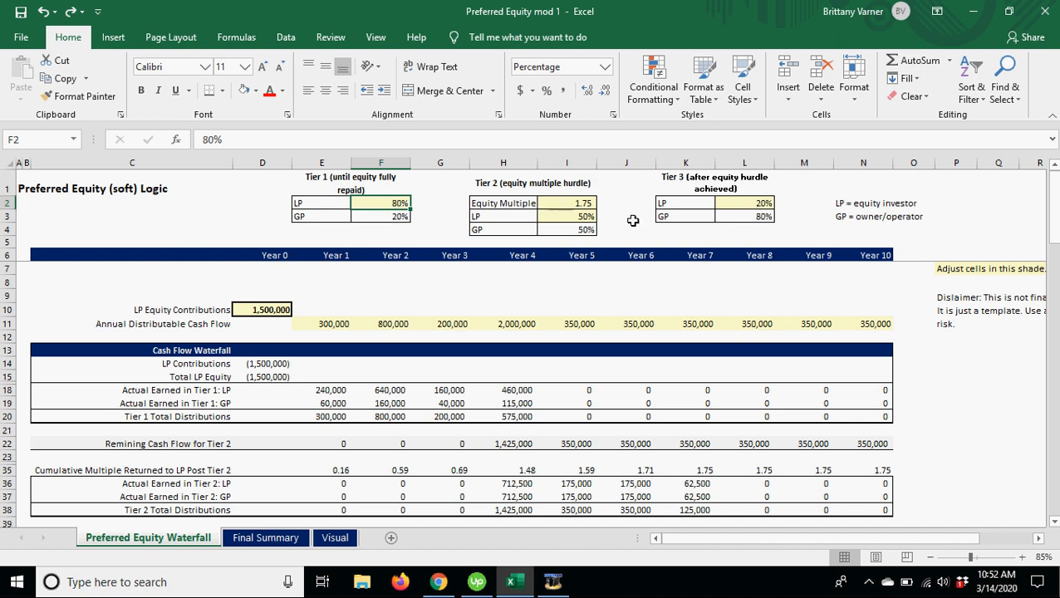
click(744, 203)
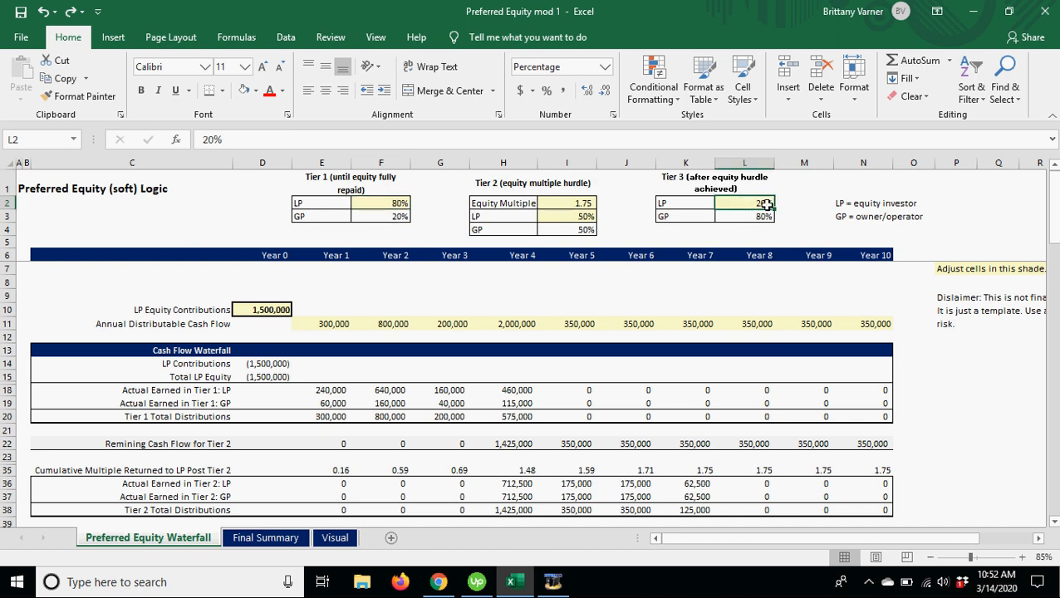
click(567, 216)
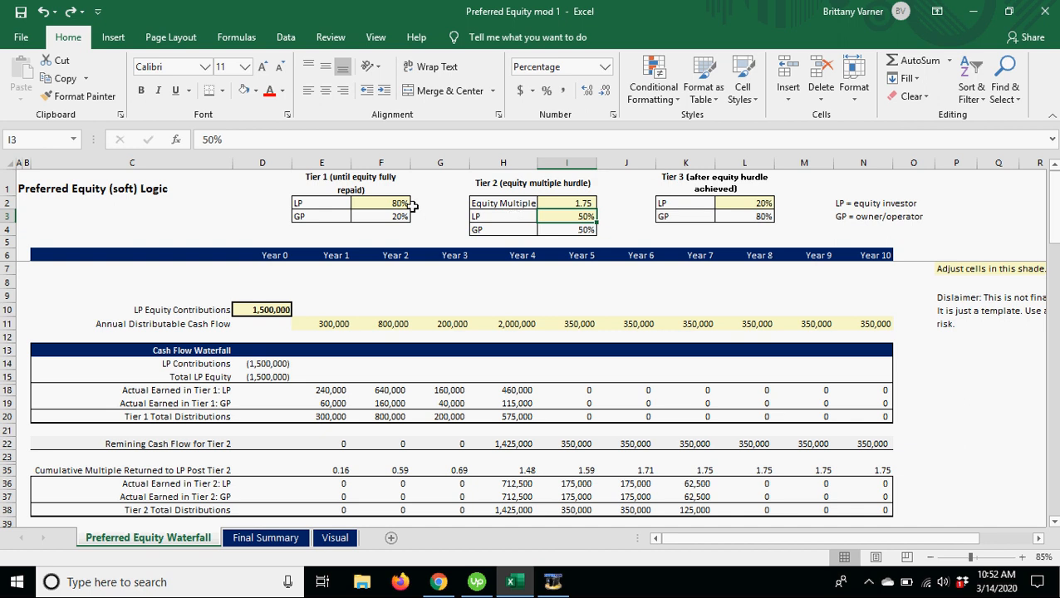
click(381, 204)
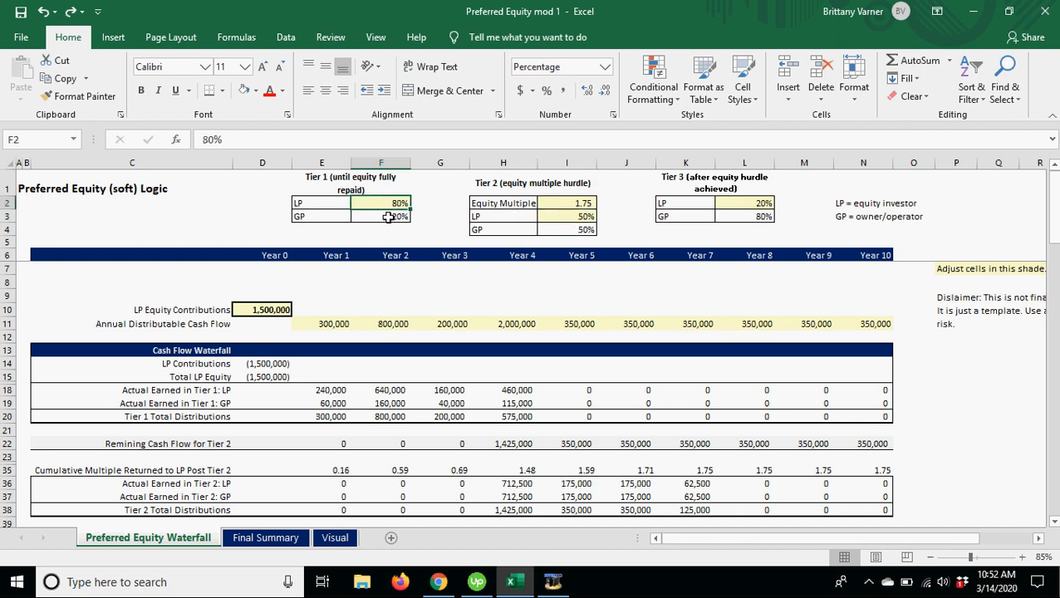
click(568, 203)
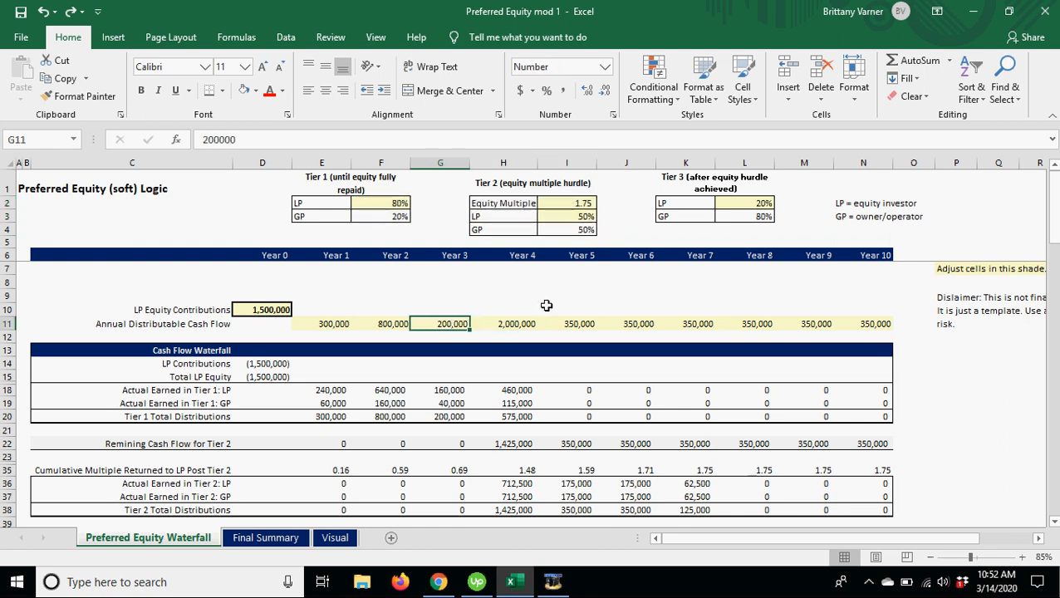
click(503, 281)
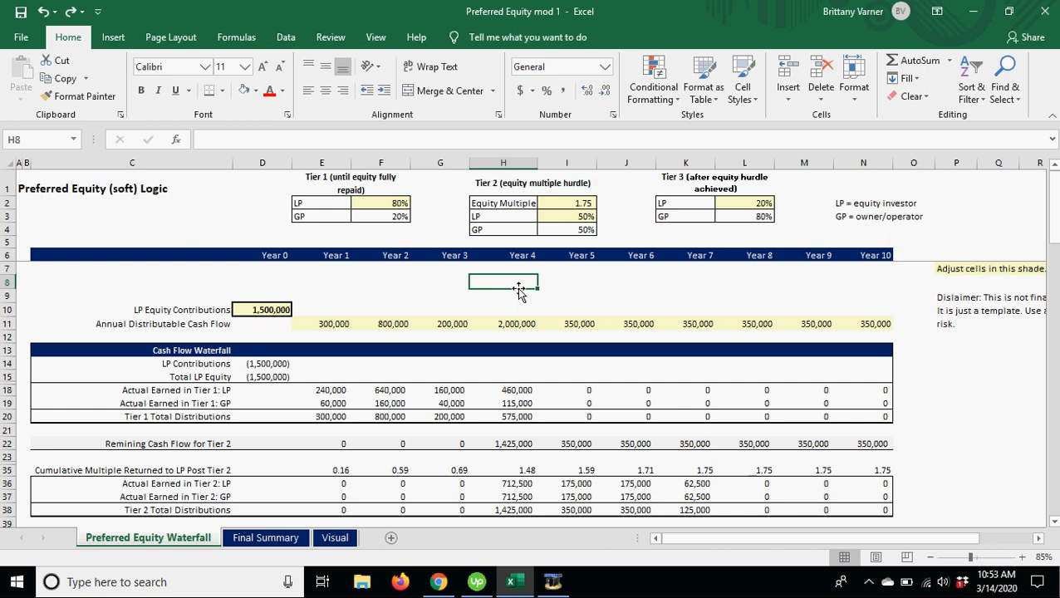
mouse_move(527, 295)
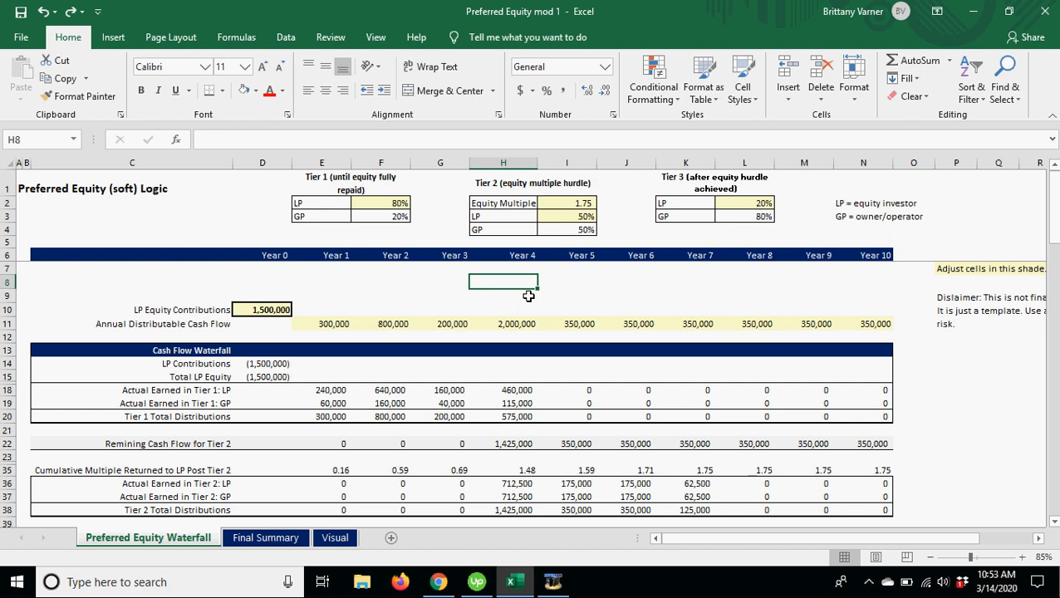
mouse_move(530, 295)
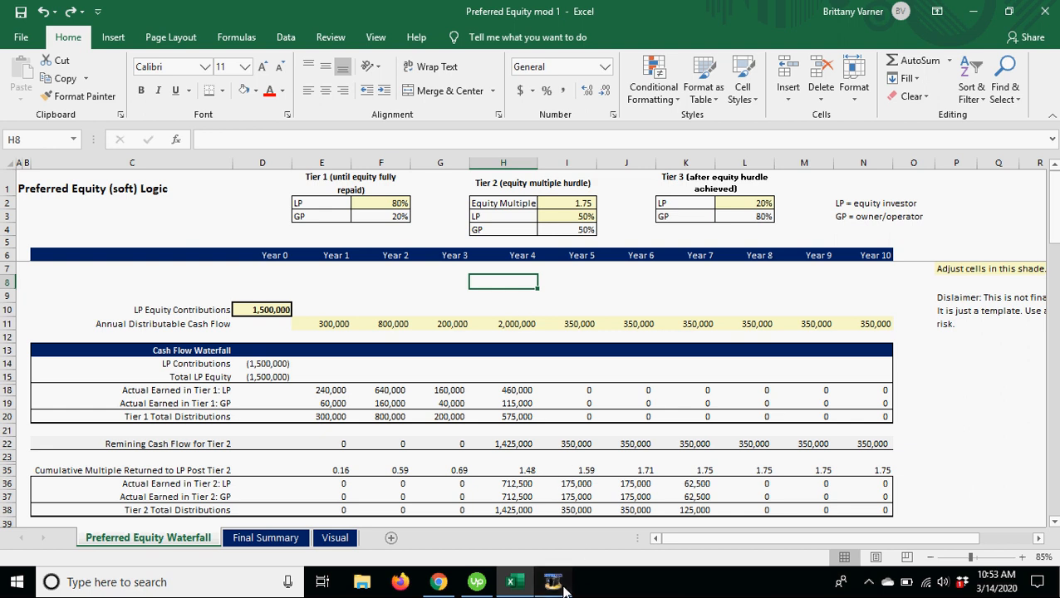
click(552, 580)
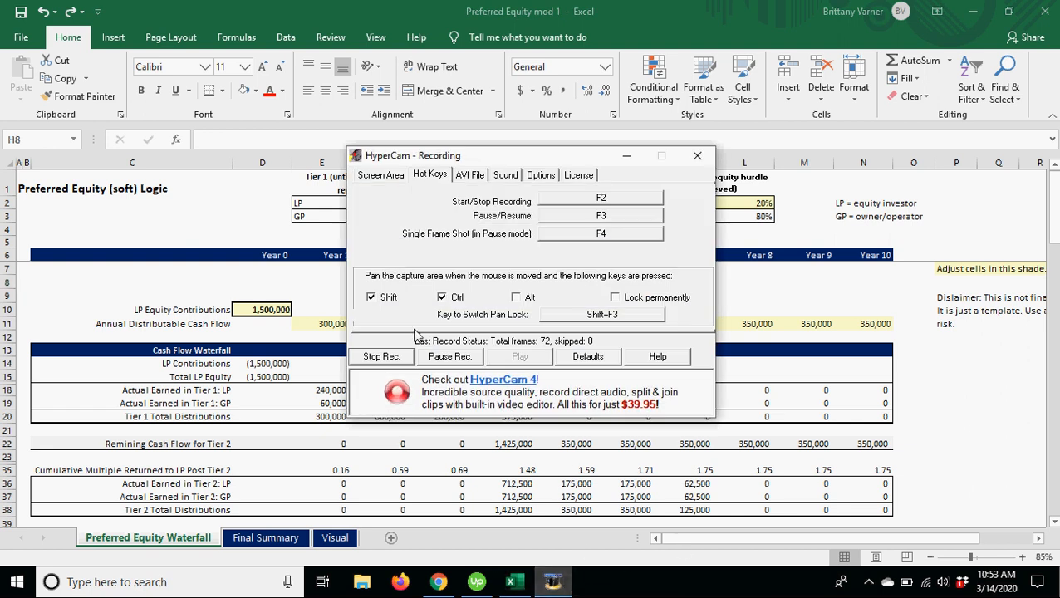